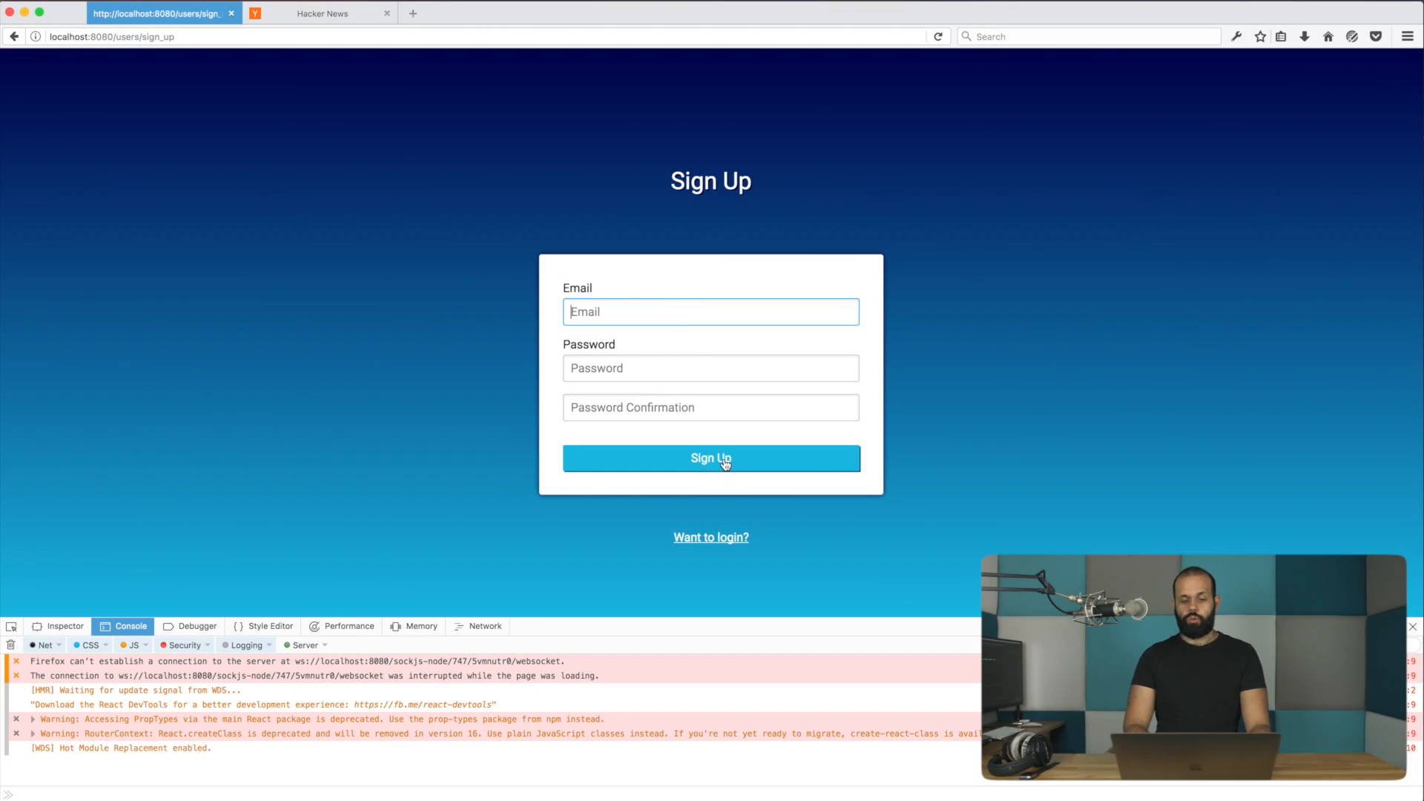
{"action": "mouse_move", "coordinate": [675, 312]}
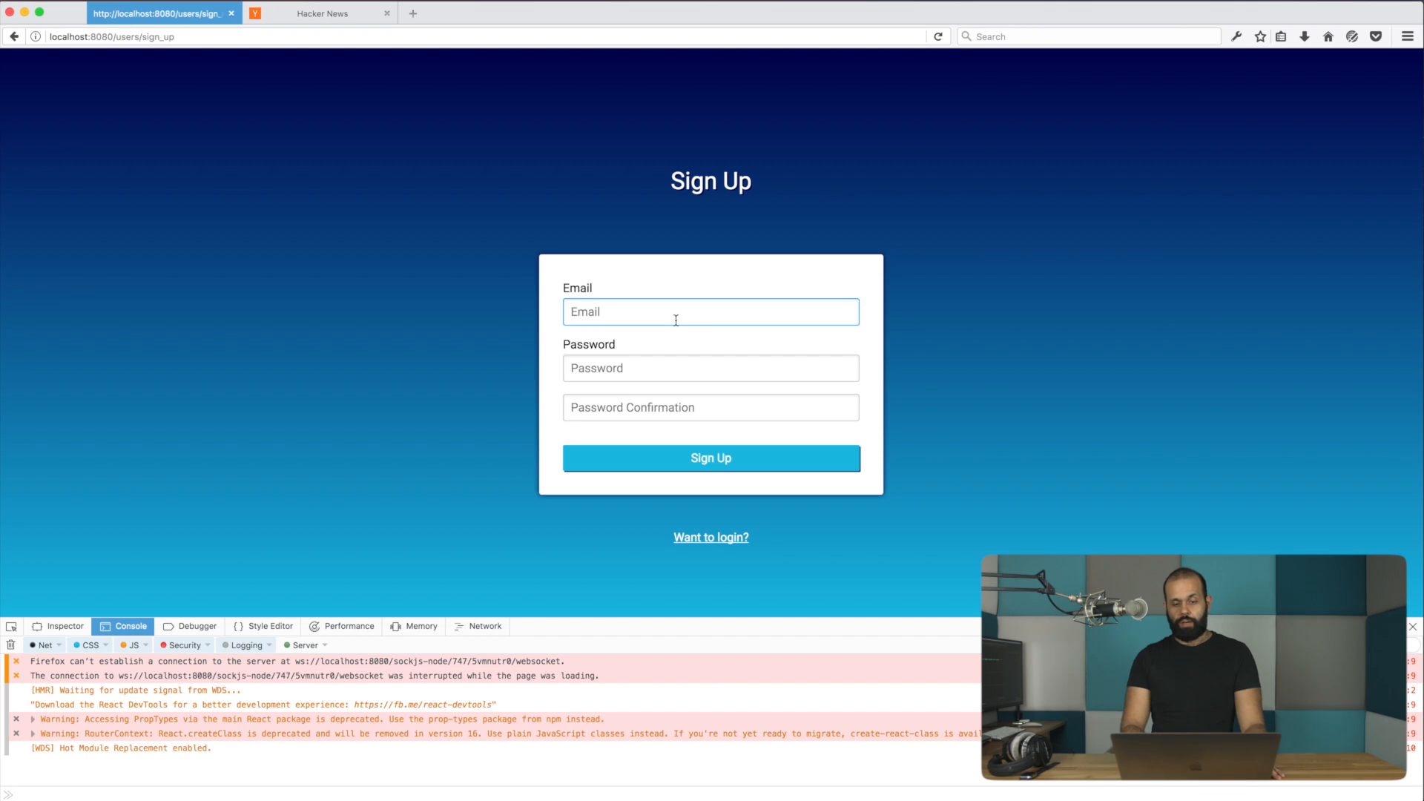
{"action": "mouse_move", "coordinate": [902, 456]}
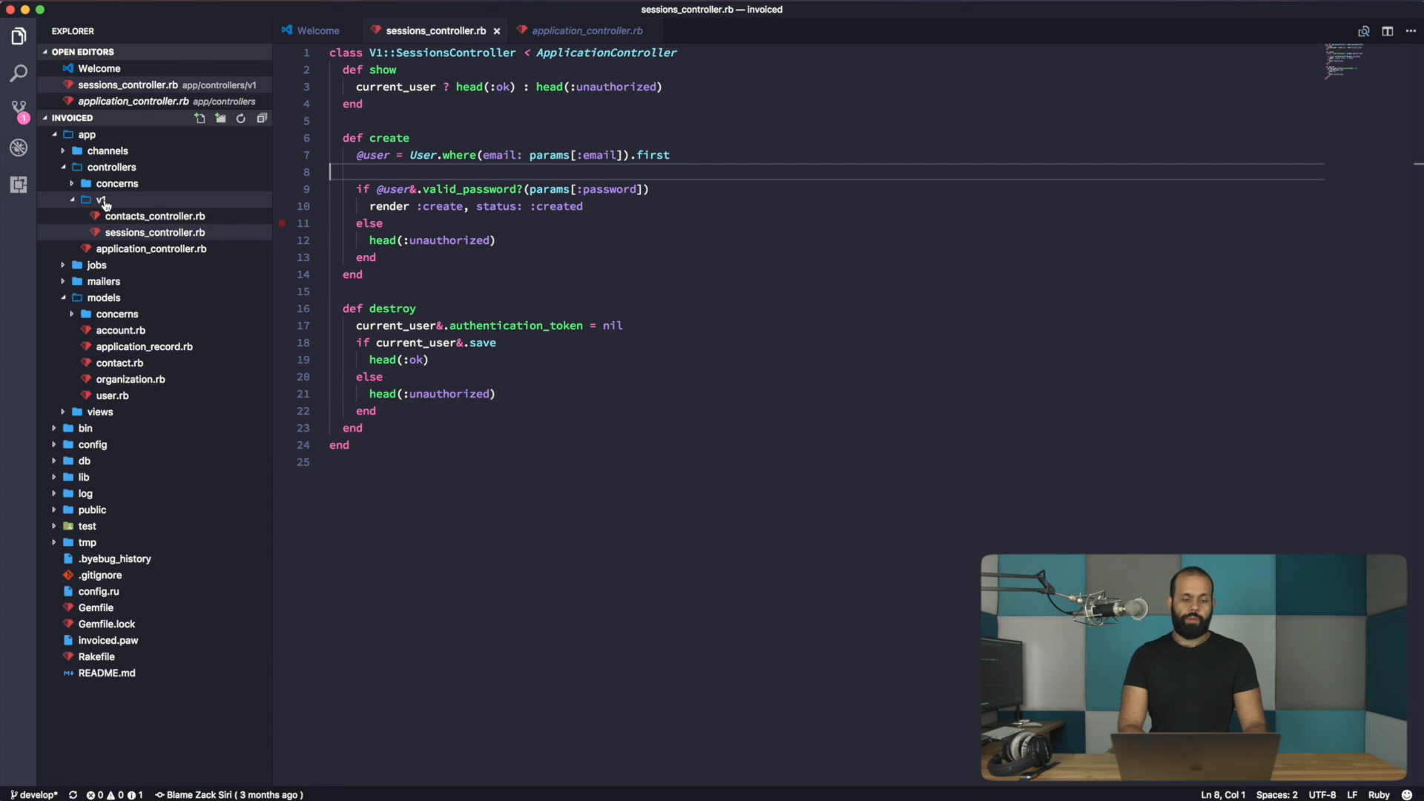
Create a new file named users_controller.rb inside the v1 controllers folder
{"action": "right_click", "coordinate": [102, 200]}
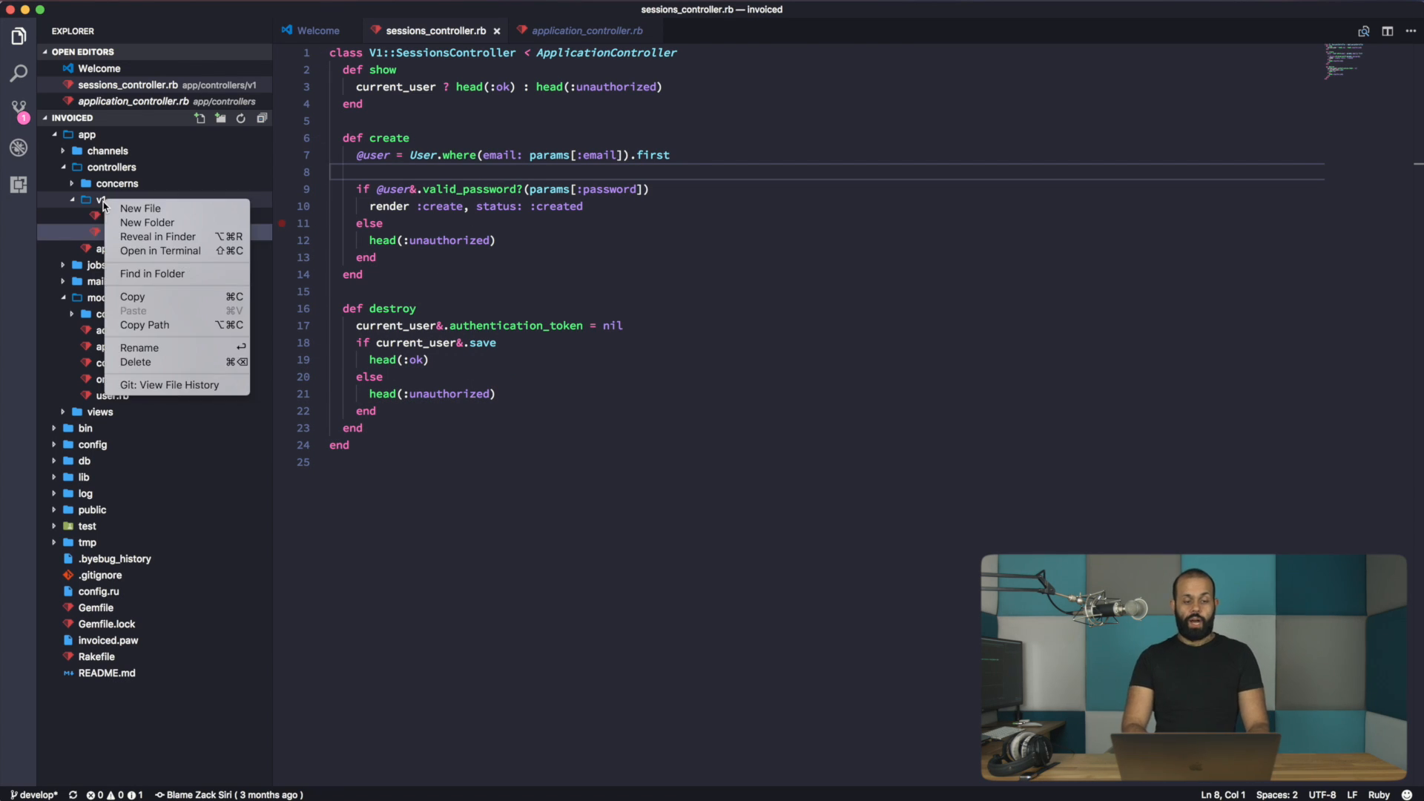
{"action": "mouse_move", "coordinate": [147, 222]}
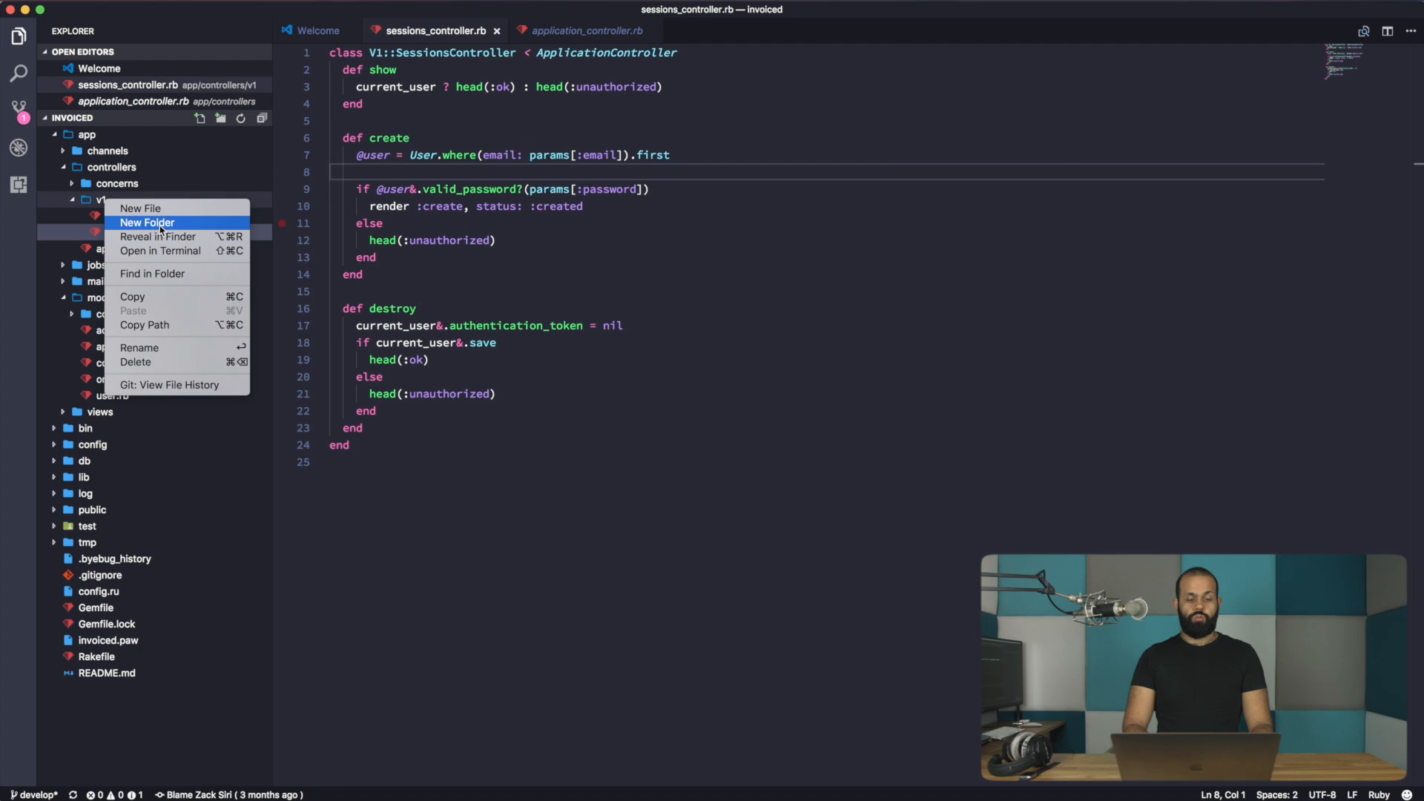
{"action": "left_click", "coordinate": [141, 207]}
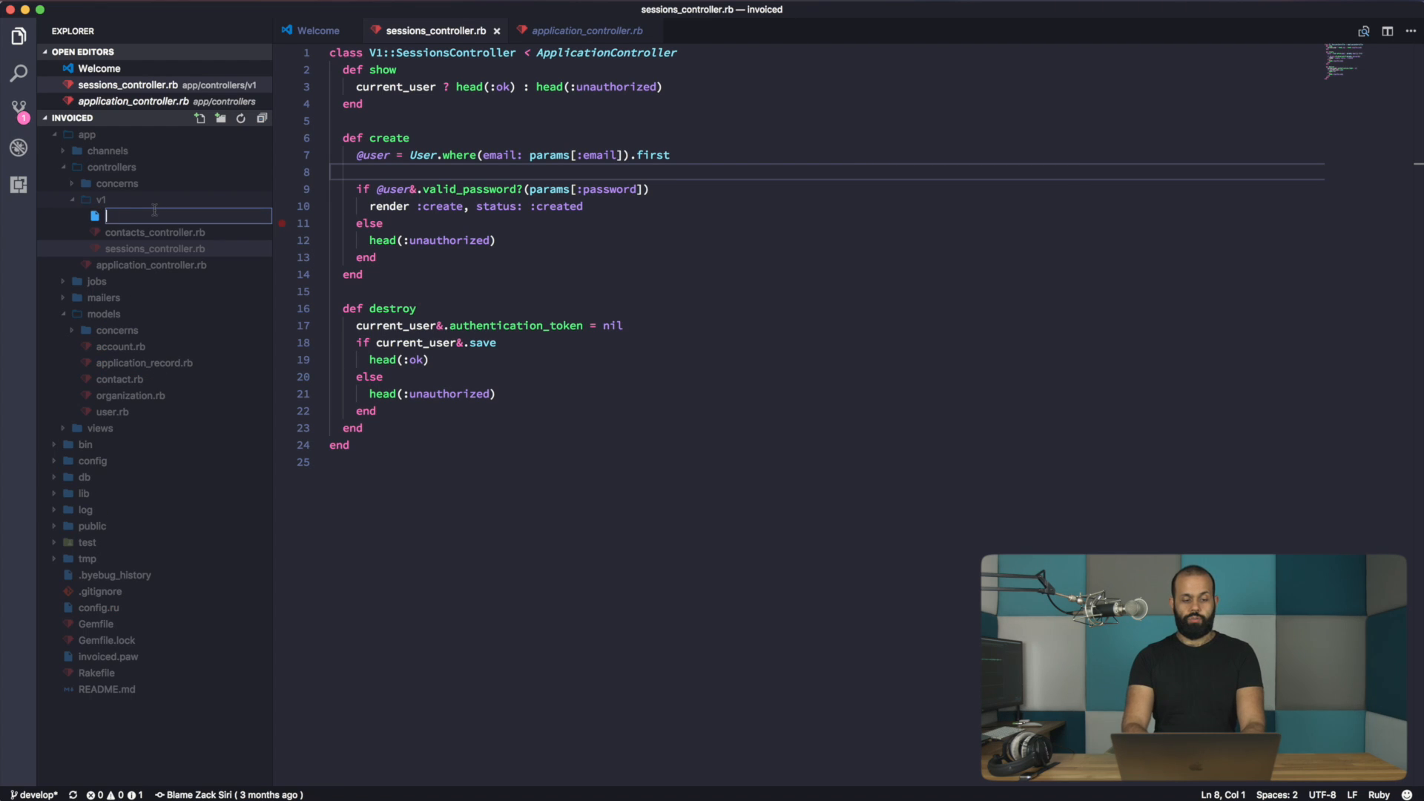
{"action": "type", "text": "users_controller."}
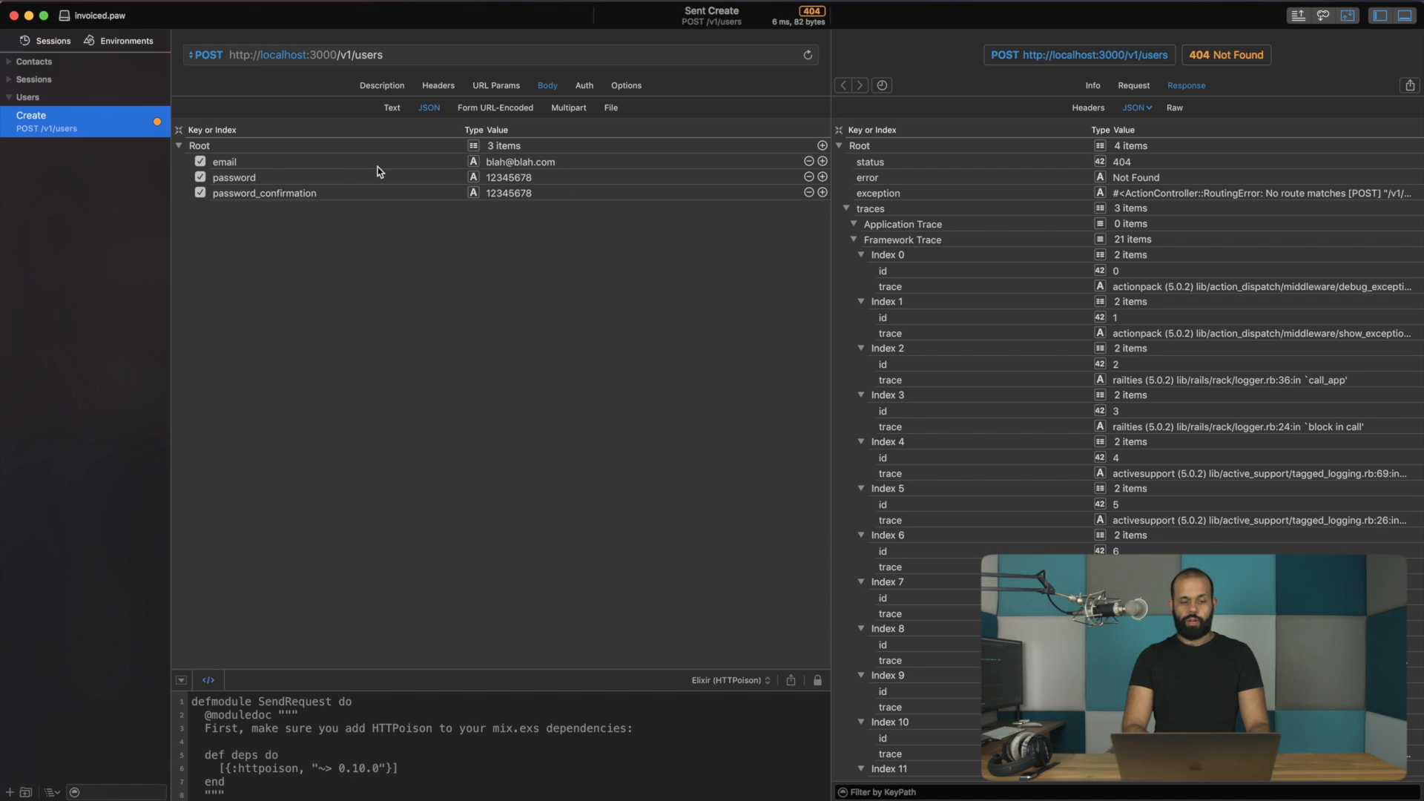
{"action": "mouse_move", "coordinate": [41, 125]}
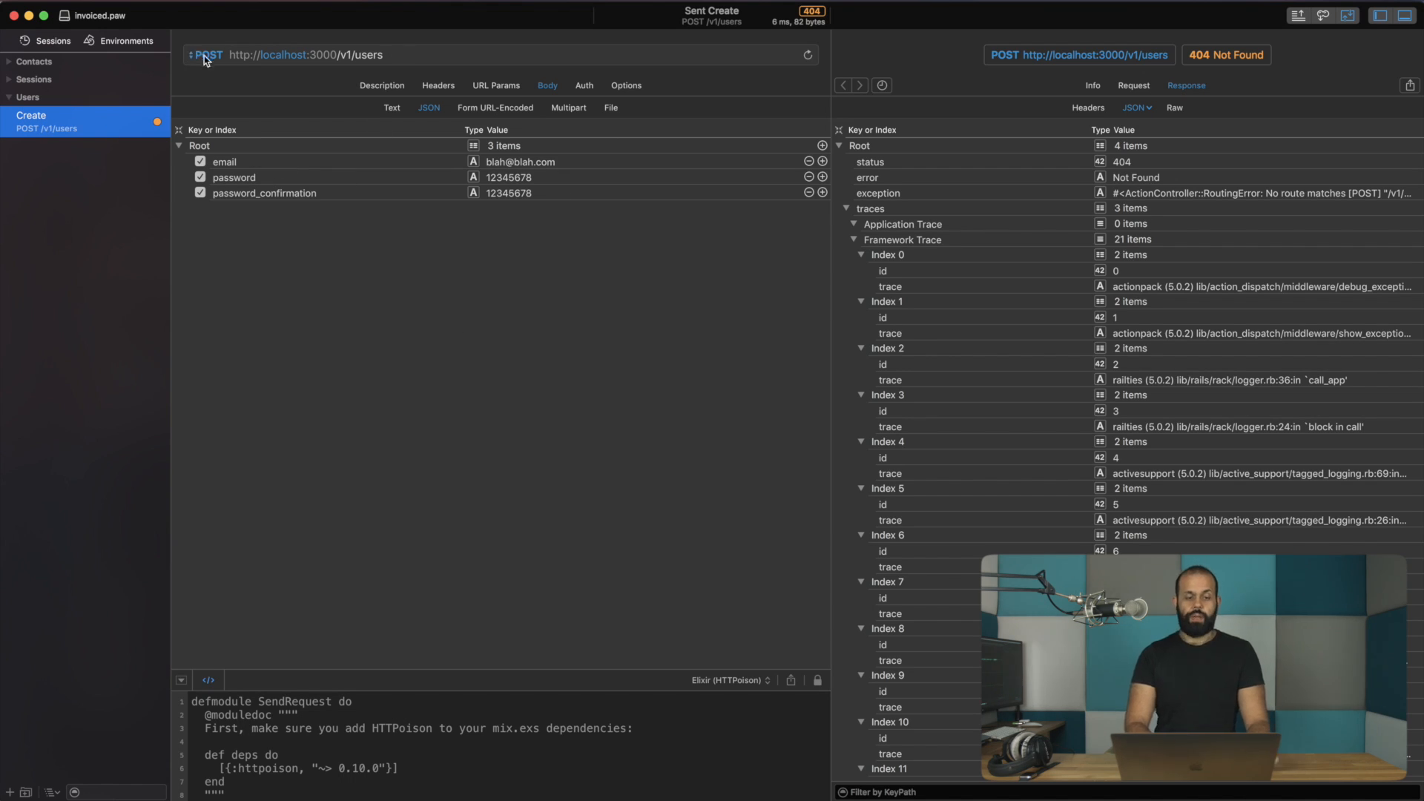
{"action": "mouse_move", "coordinate": [520, 166]}
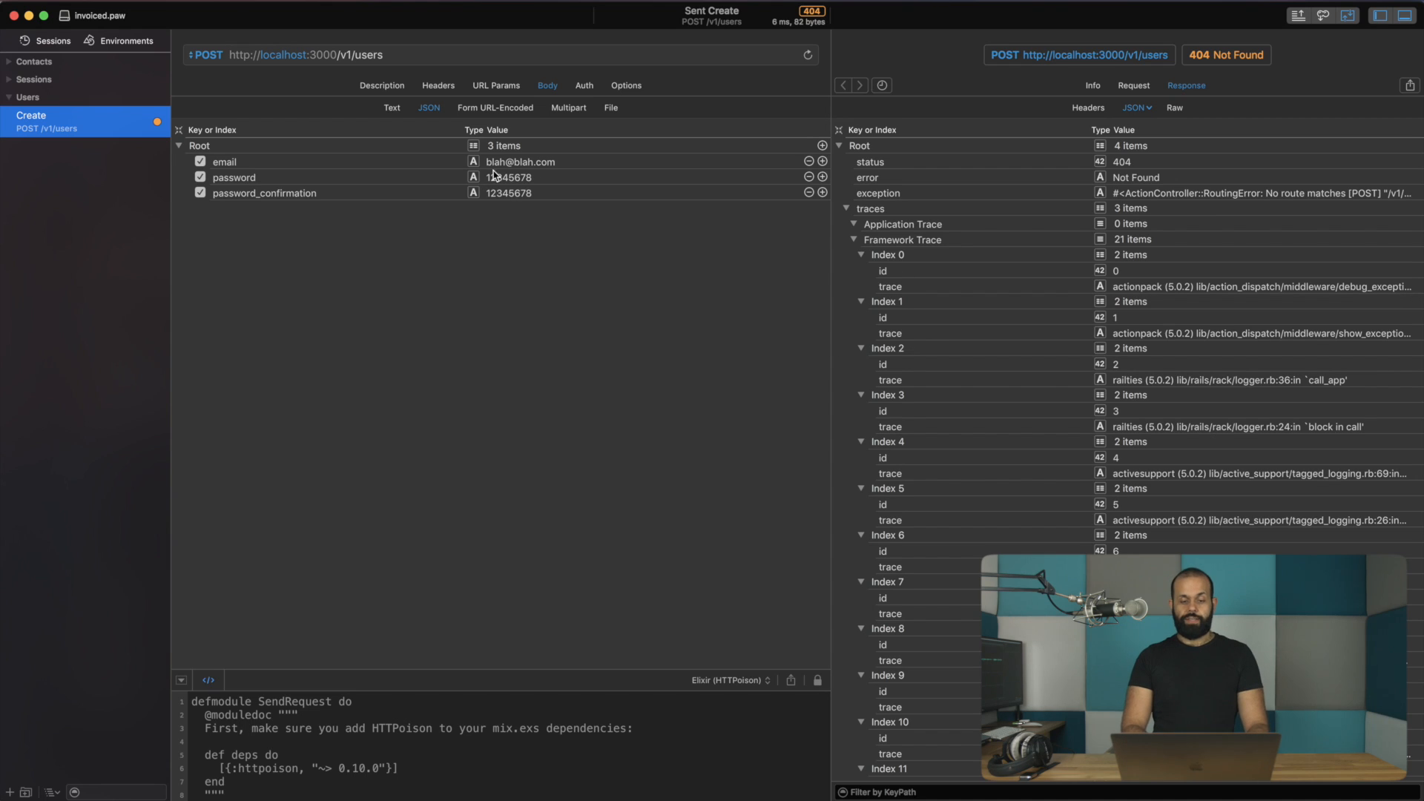
{"action": "mouse_move", "coordinate": [549, 224]}
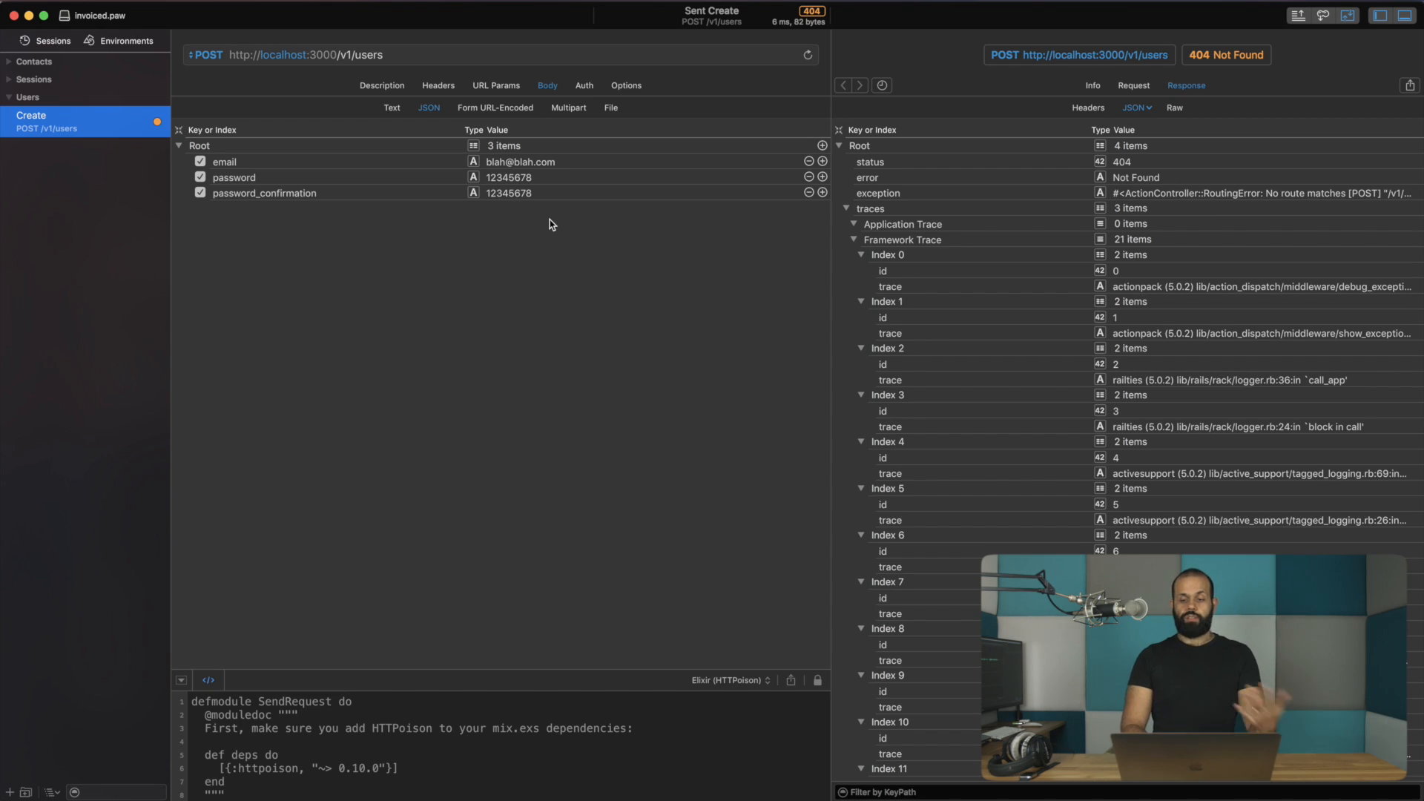
{"action": "mouse_move", "coordinate": [534, 239]}
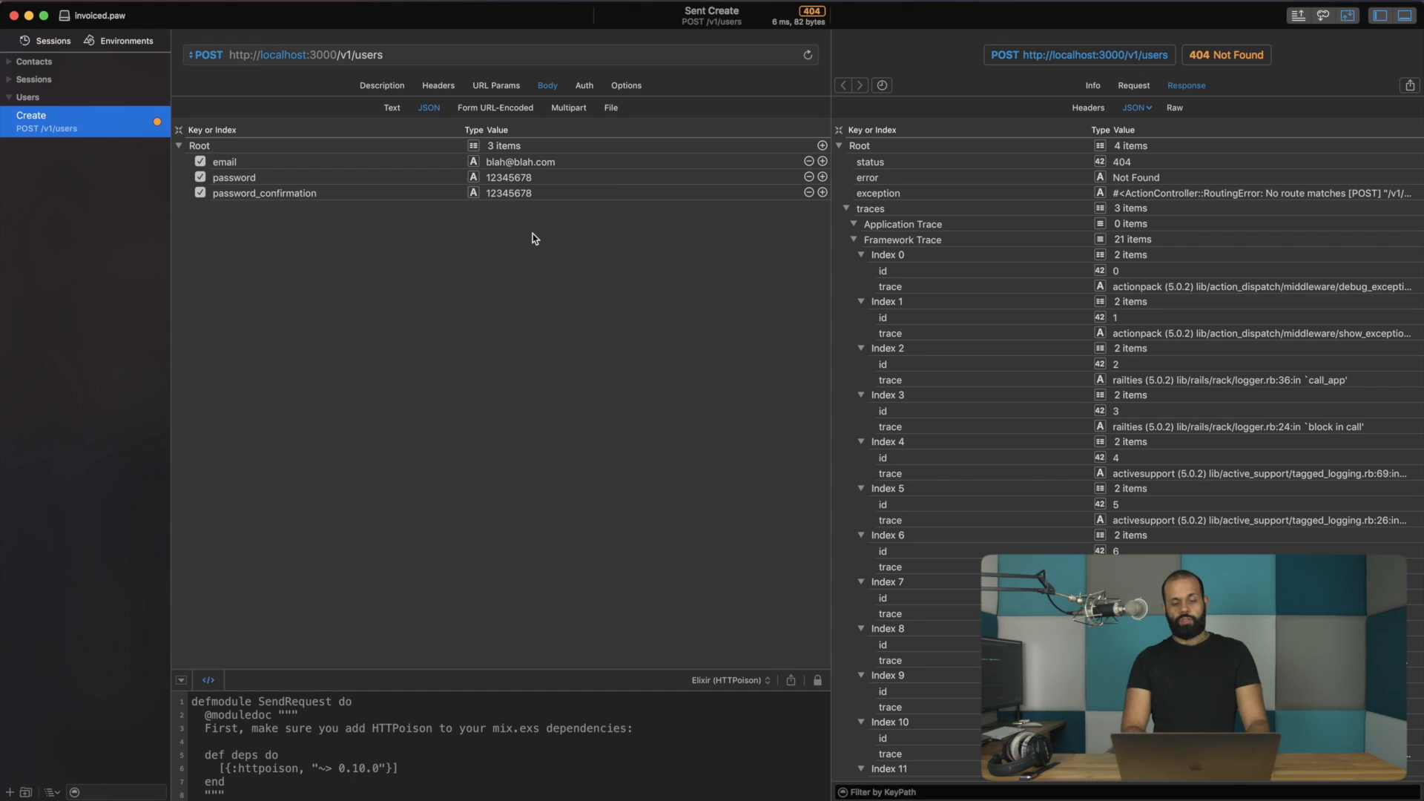
Resend POST /v1/users, inspect the 404 routing error's full trace, and return to the editor
{"action": "left_click", "coordinate": [808, 56]}
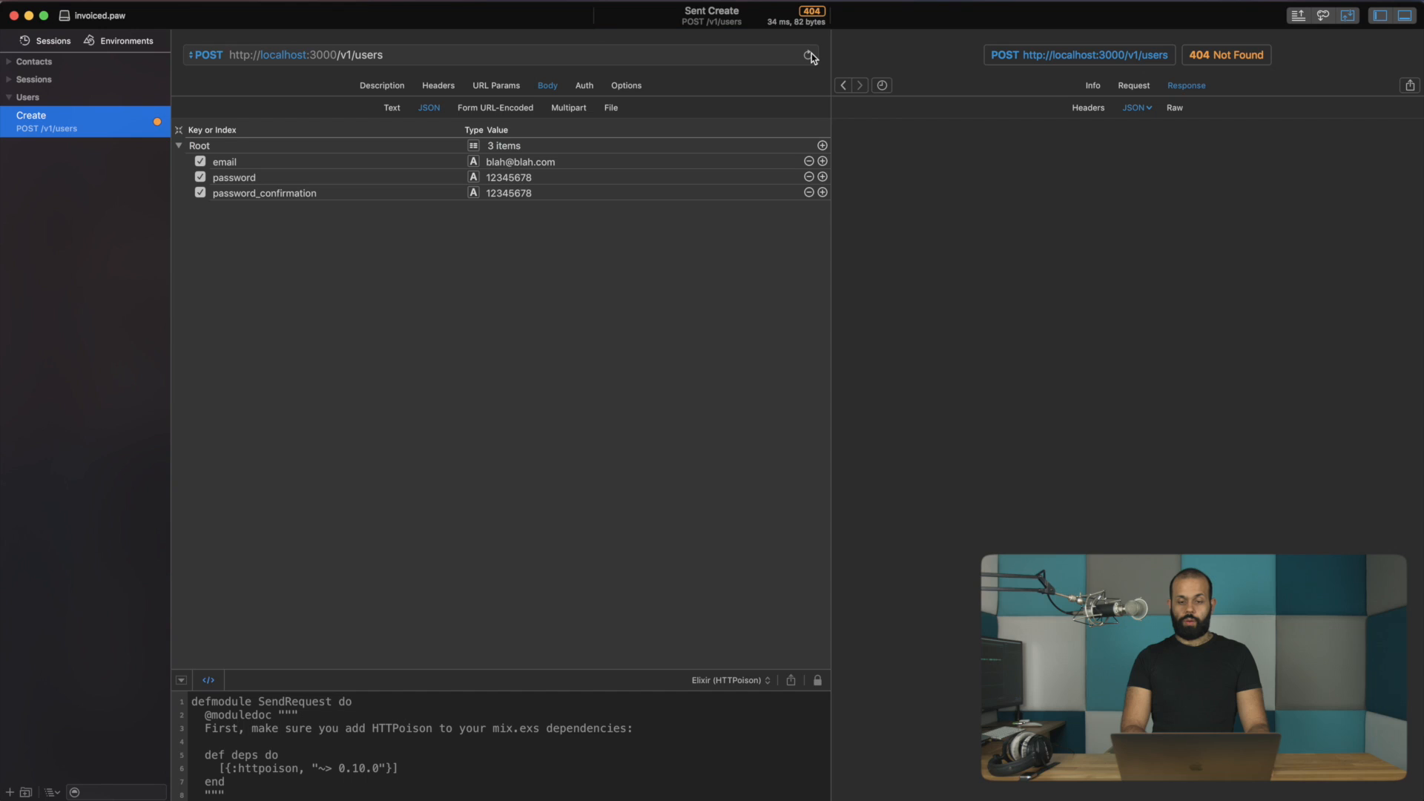
{"action": "left_click", "coordinate": [807, 55]}
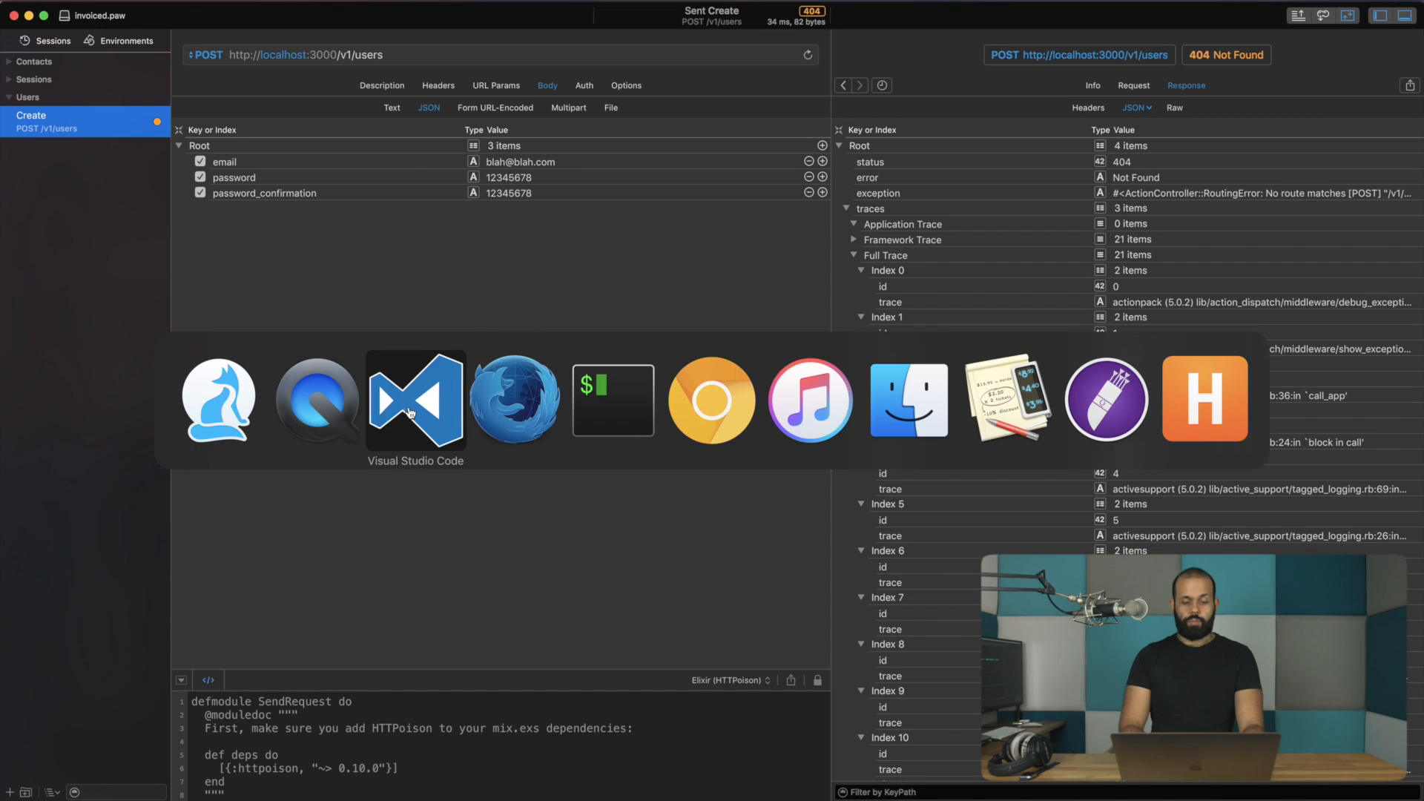
{"action": "left_click", "coordinate": [416, 400]}
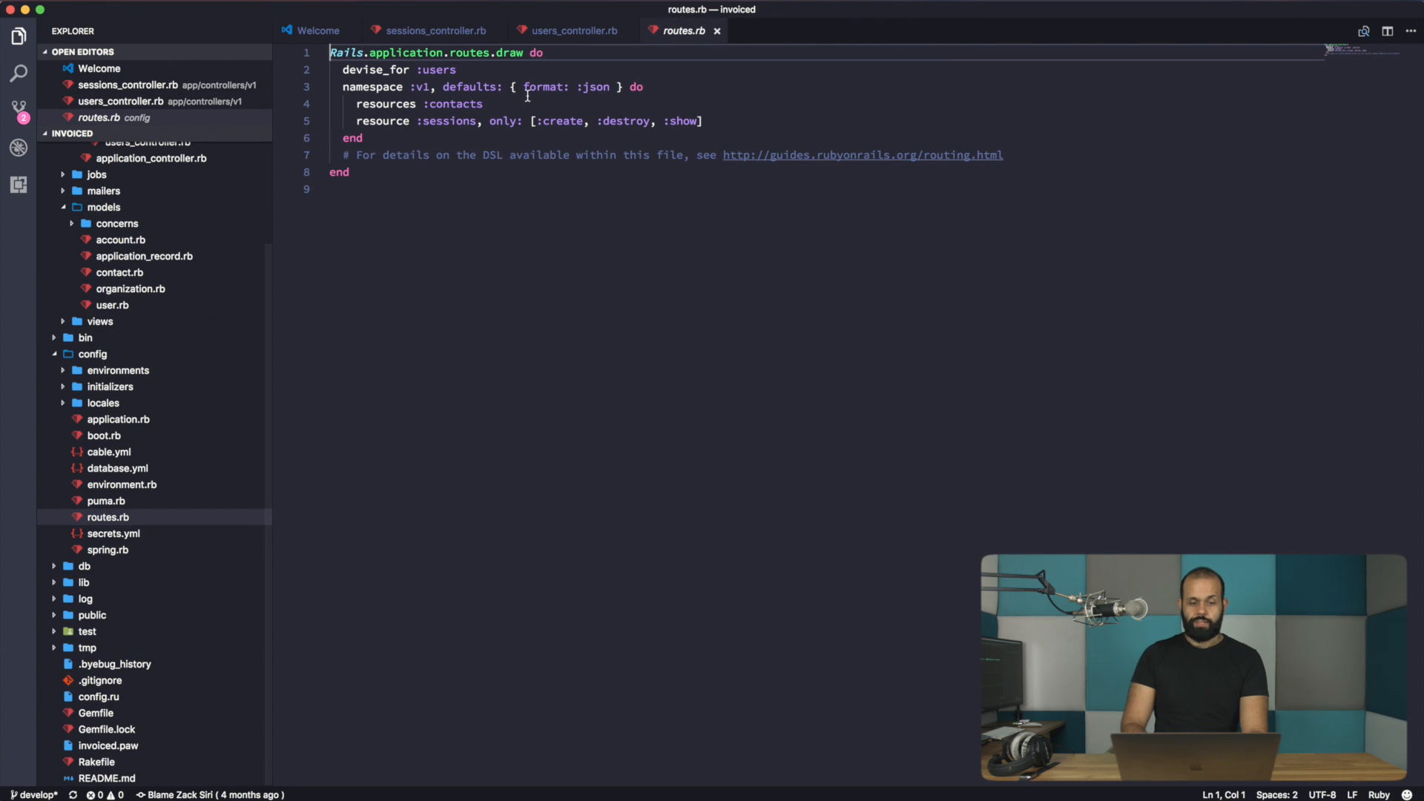
Add 'resources :users, only: [:create]' under the v1 namespace in routes.rb
{"action": "type", "text": "resources :users,"}
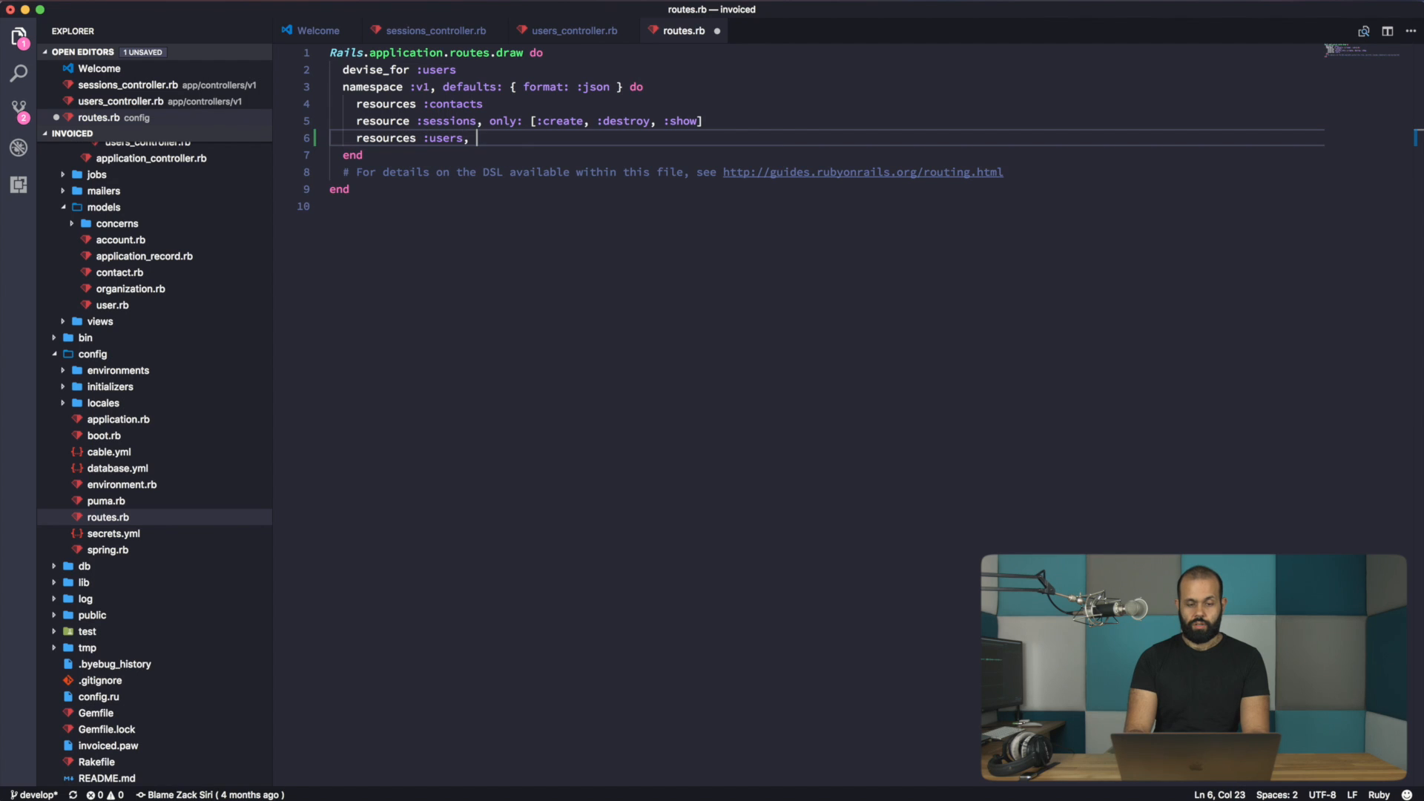
{"action": "type", "text": "only: [:]"}
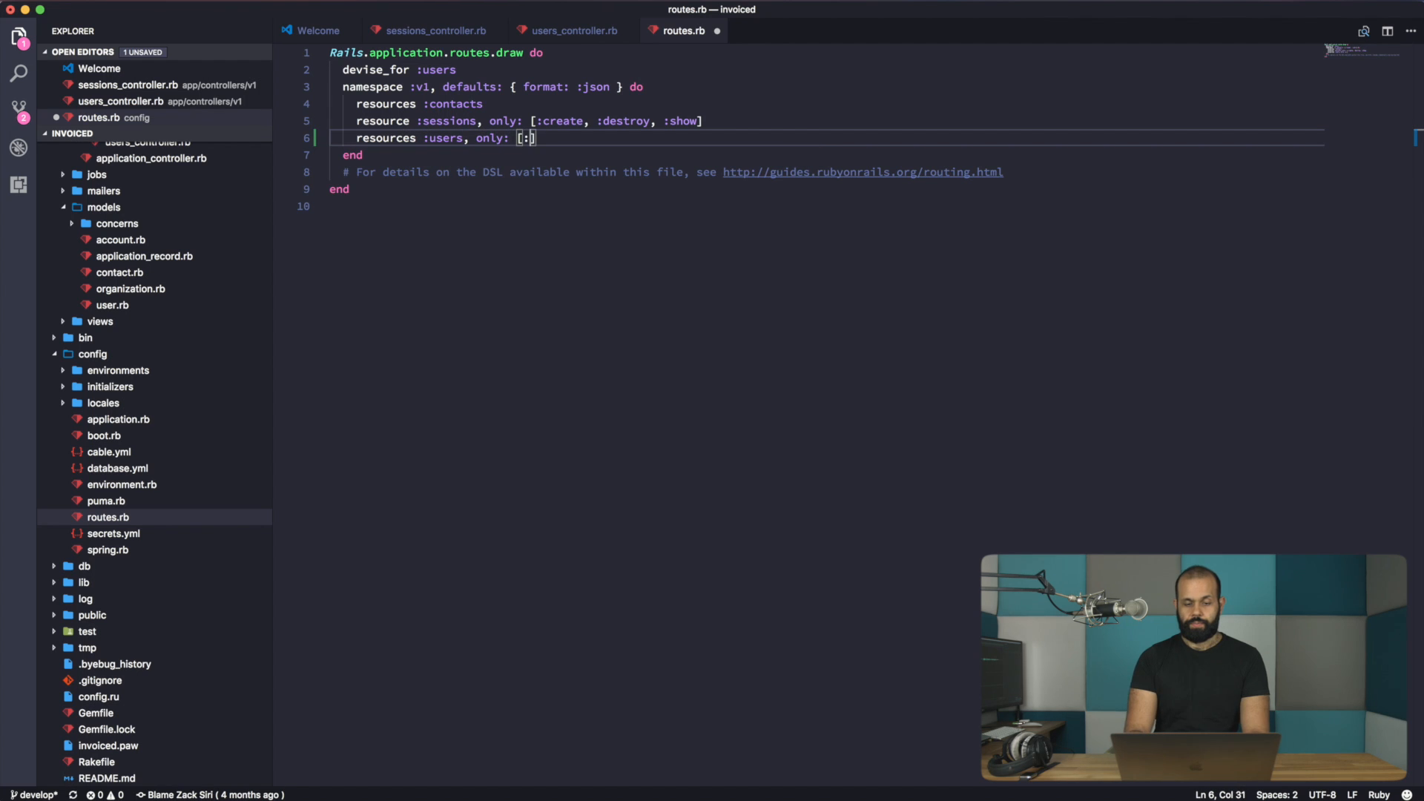
{"action": "type", "text": ":create"}
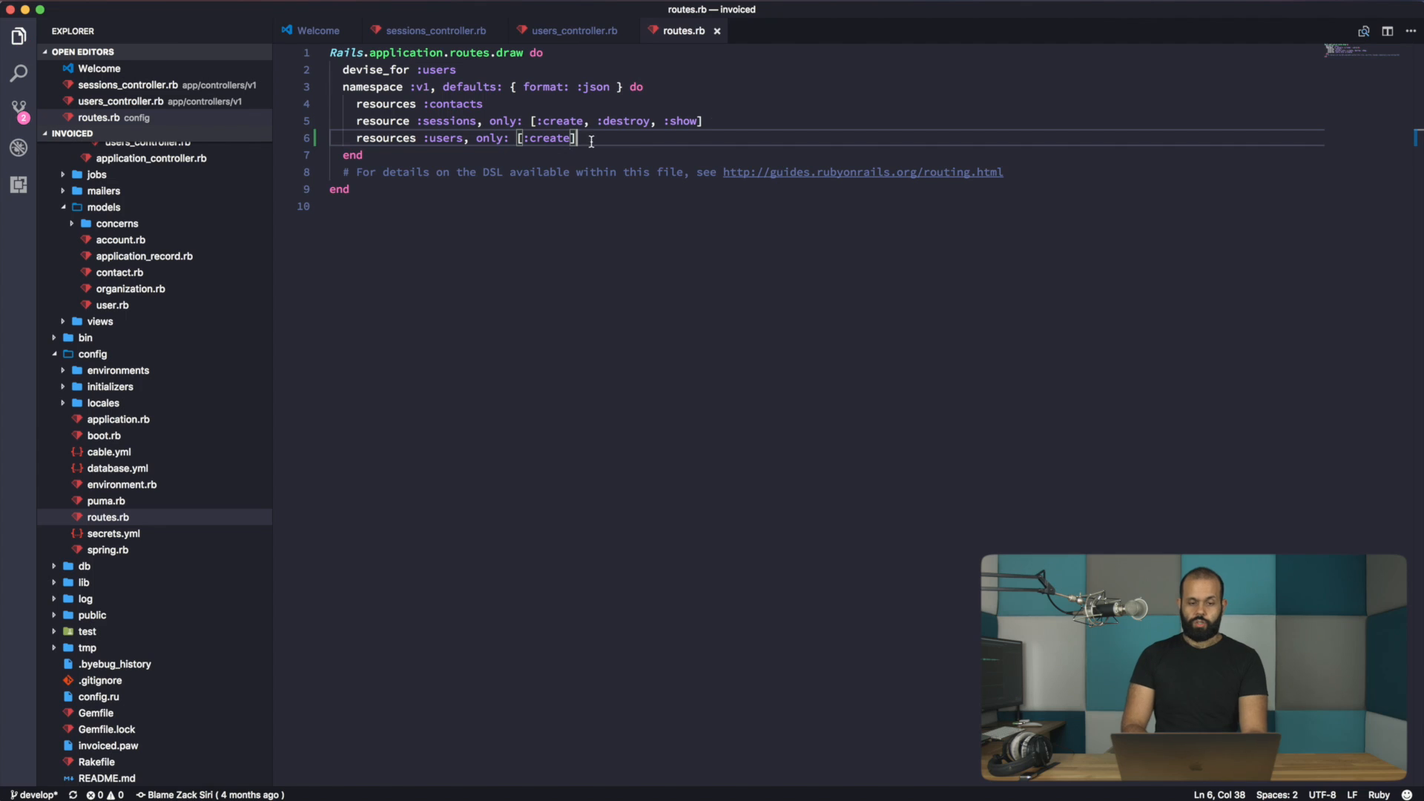
{"action": "left_click", "coordinate": [87, 150]}
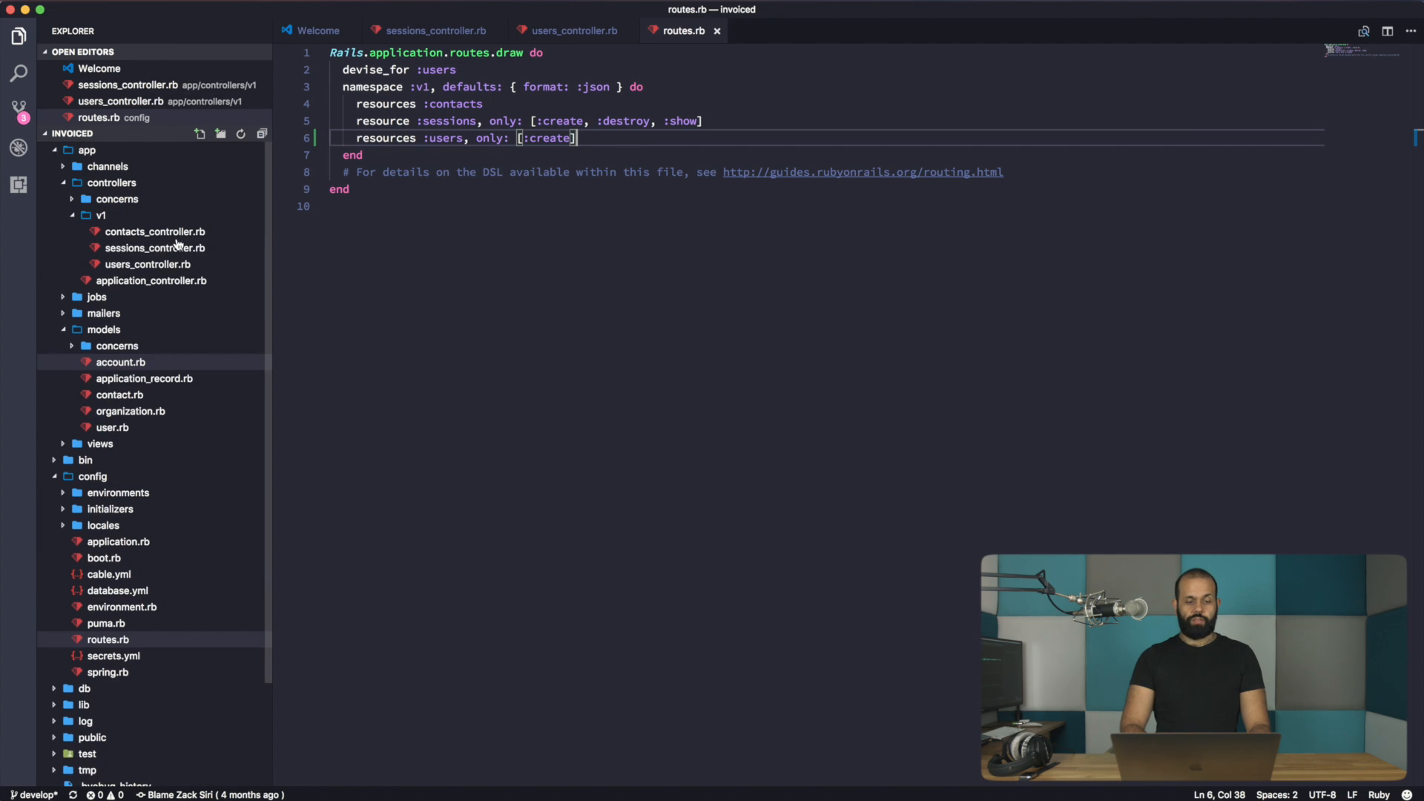
Declare module V1 with class UsersController < ApplicationController in users_controller.rb
{"action": "left_click", "coordinate": [154, 264]}
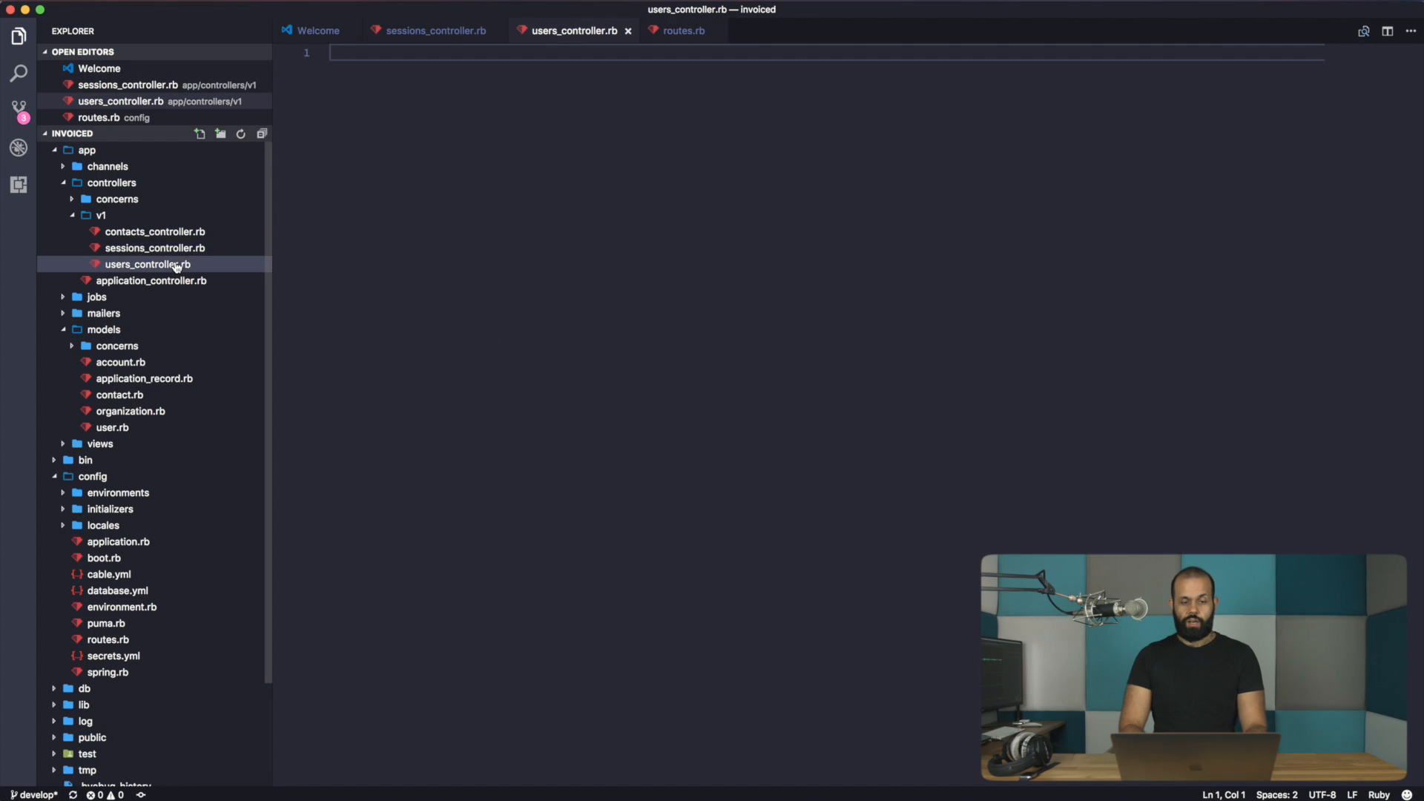
{"action": "type", "text": "module V1"}
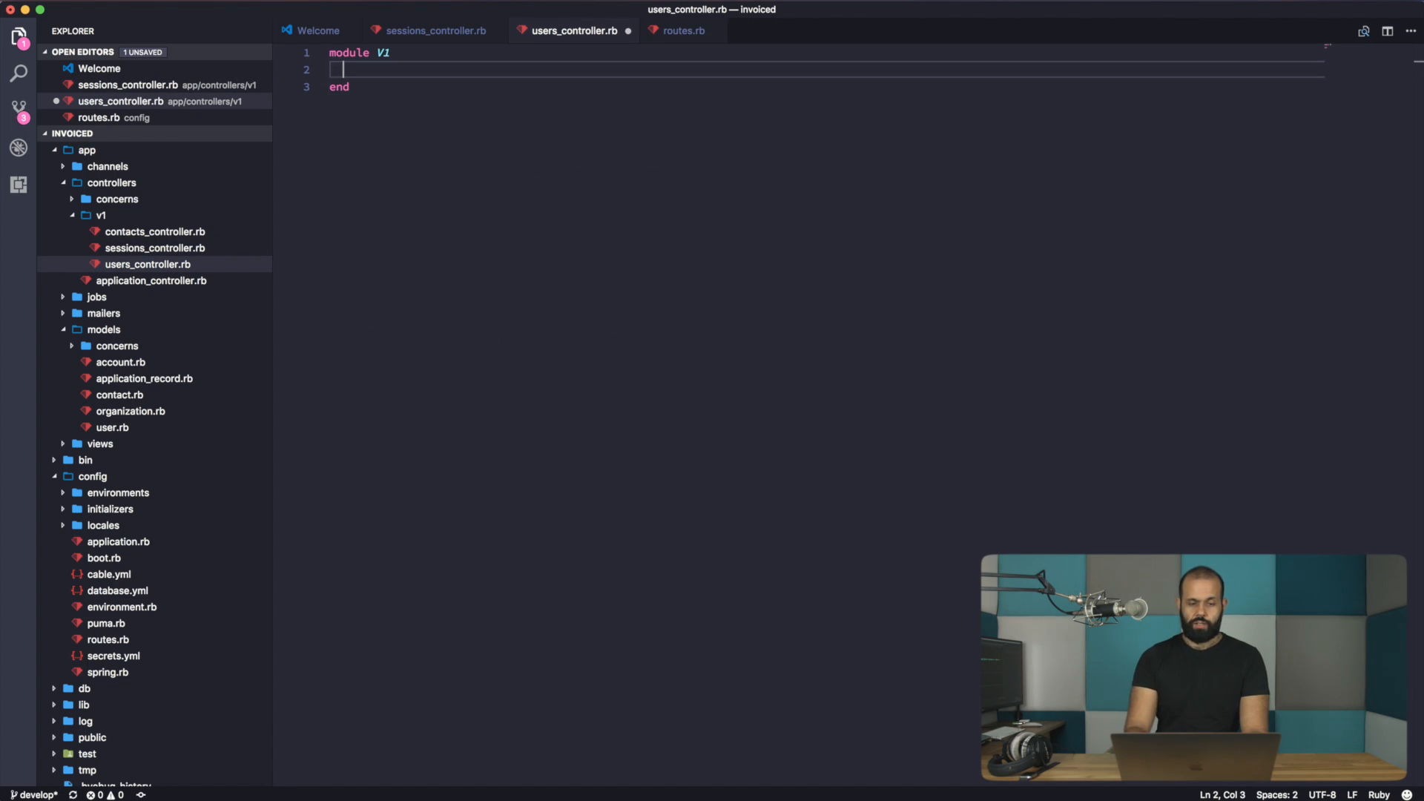
{"action": "type", "text": "class Use"}
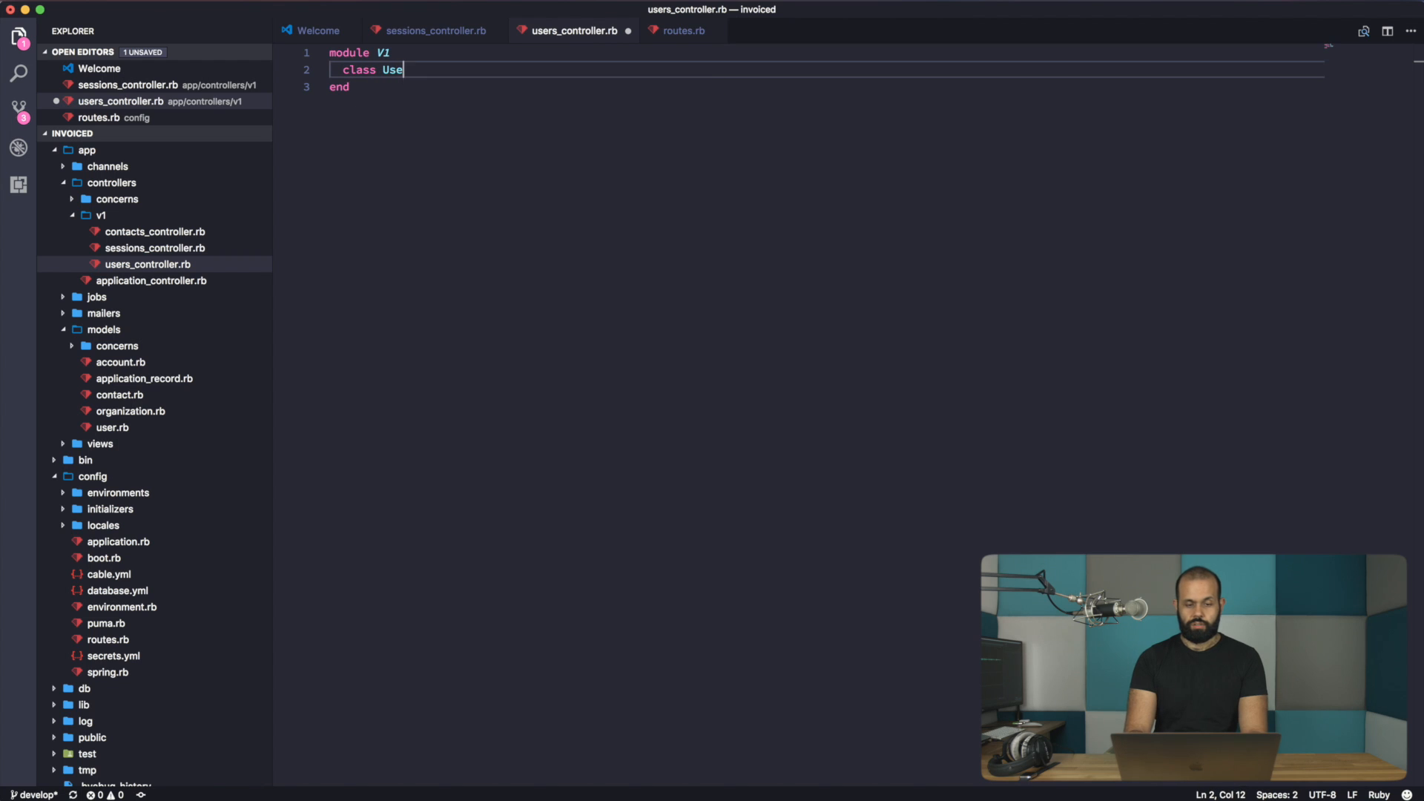
{"action": "type", "text": "rsController <"}
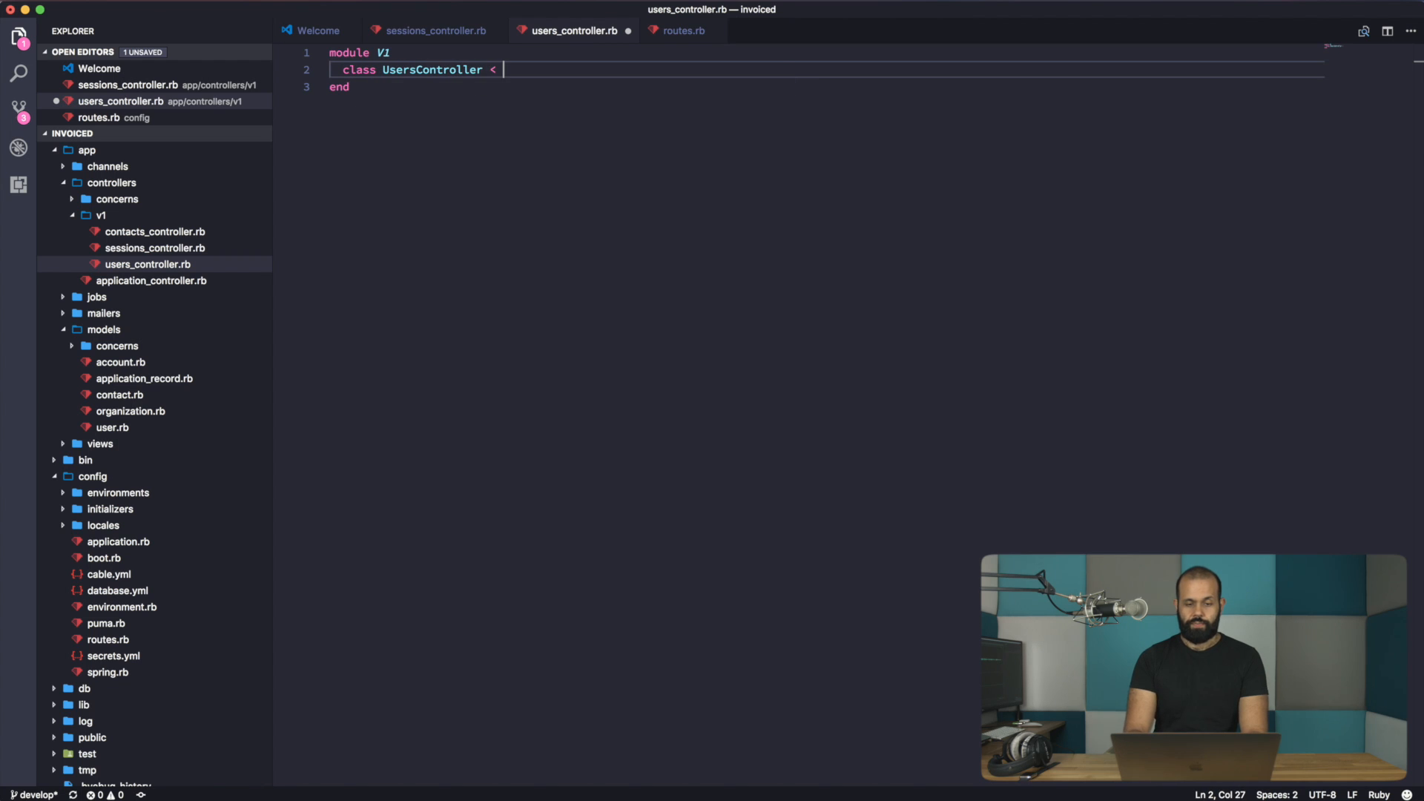
{"action": "mouse_move", "coordinate": [151, 280]}
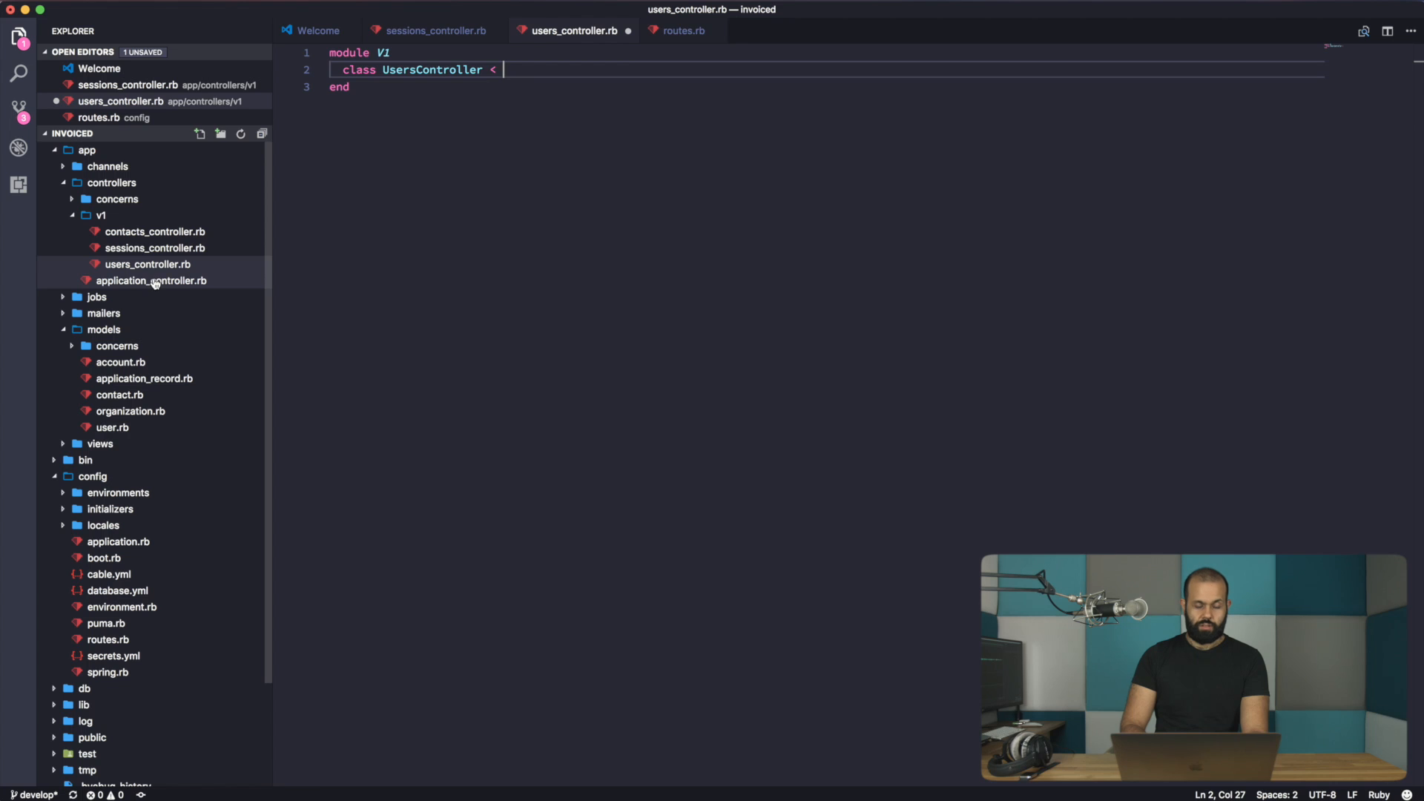
{"action": "left_click", "coordinate": [151, 280]}
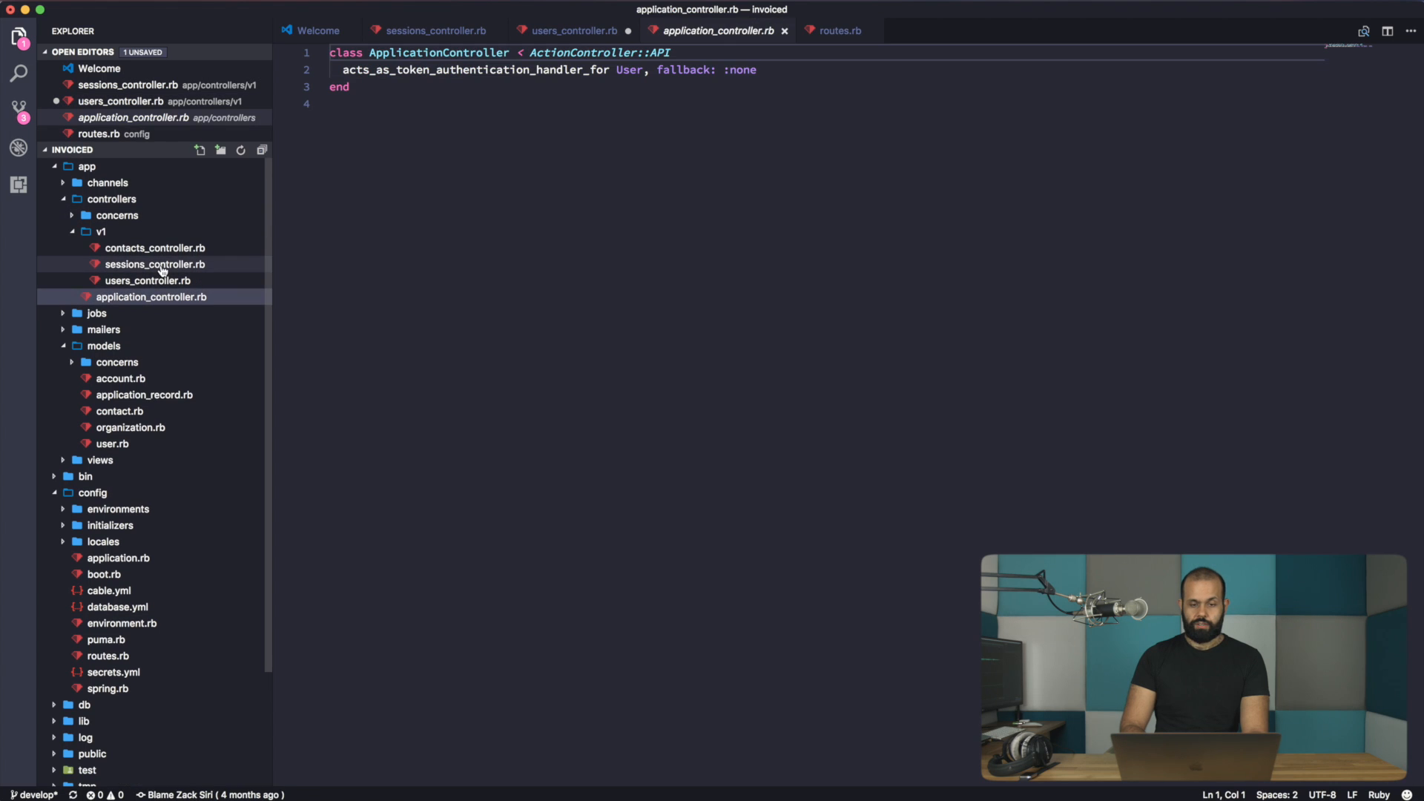
{"action": "left_click", "coordinate": [149, 280]}
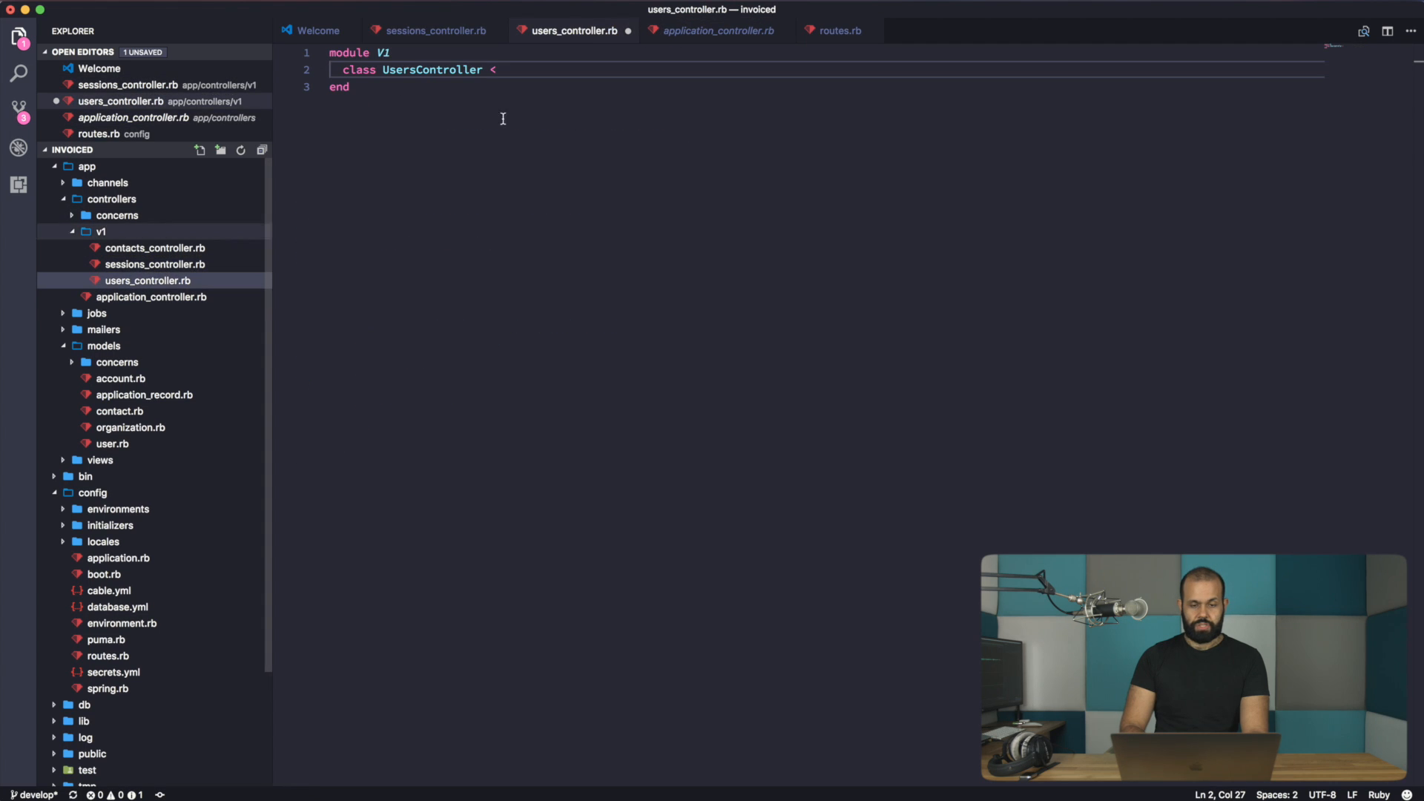
{"action": "type", "text": "Applicati"}
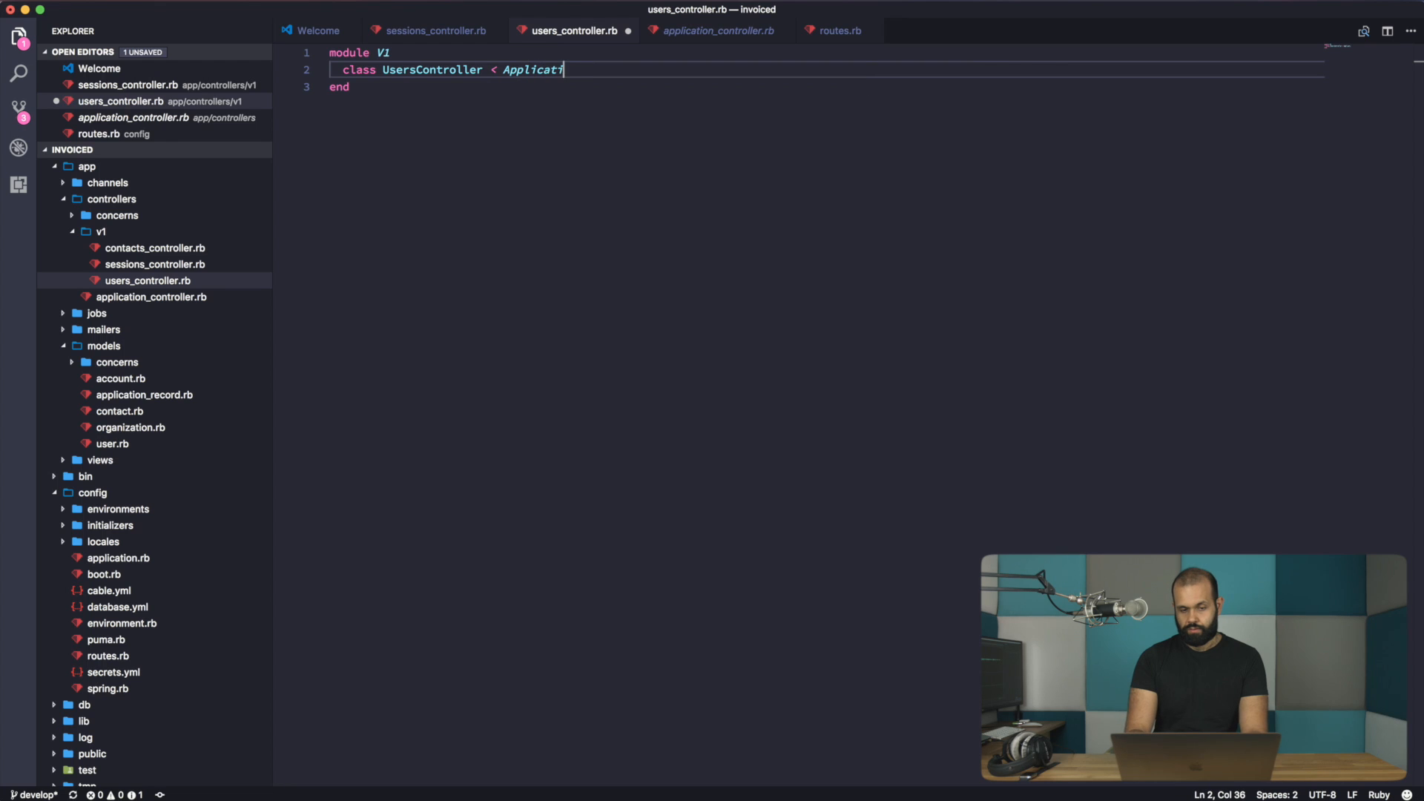
{"action": "type", "text": "onController"}
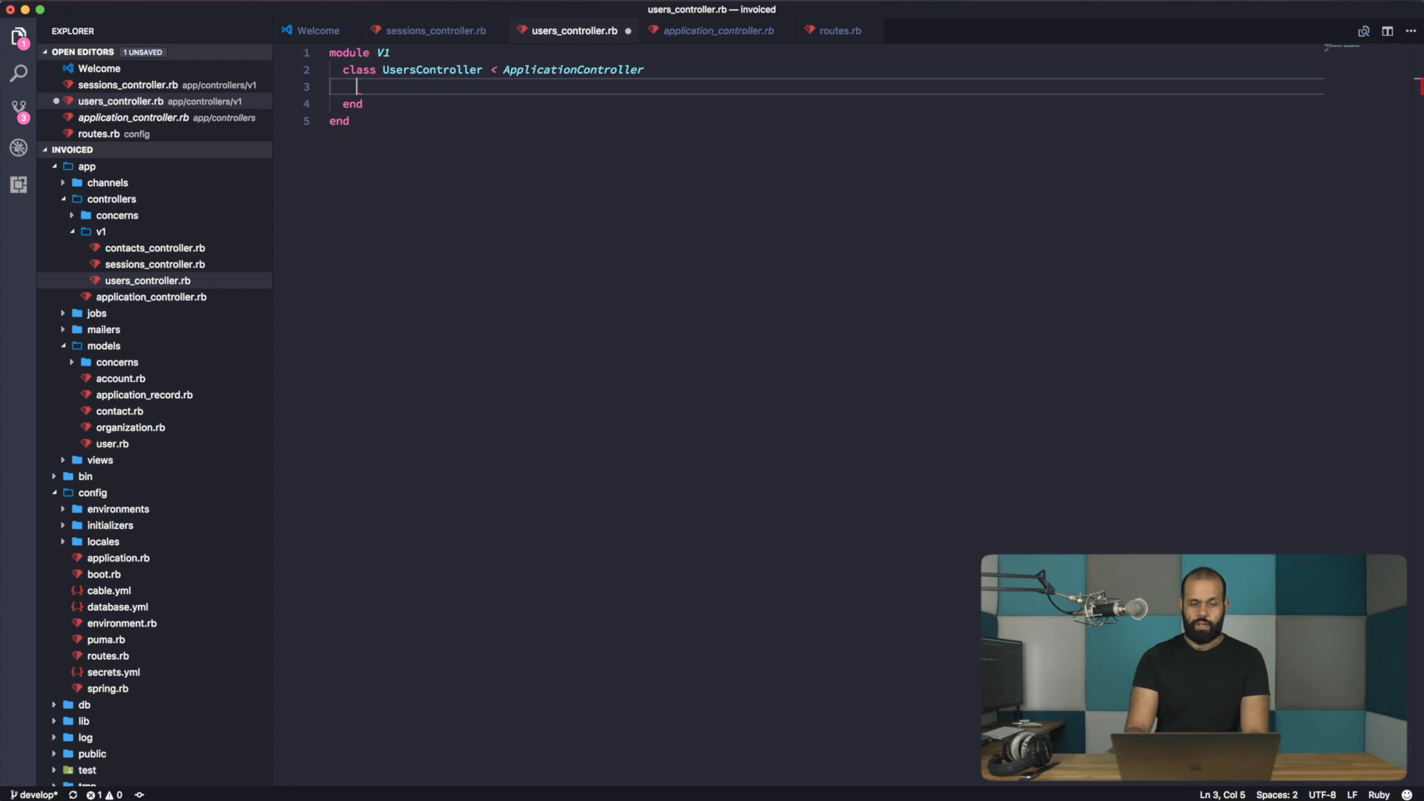
Add def create and a private user_params requiring :user and permitting email, password, confirmation
{"action": "type", "text": "def create"}
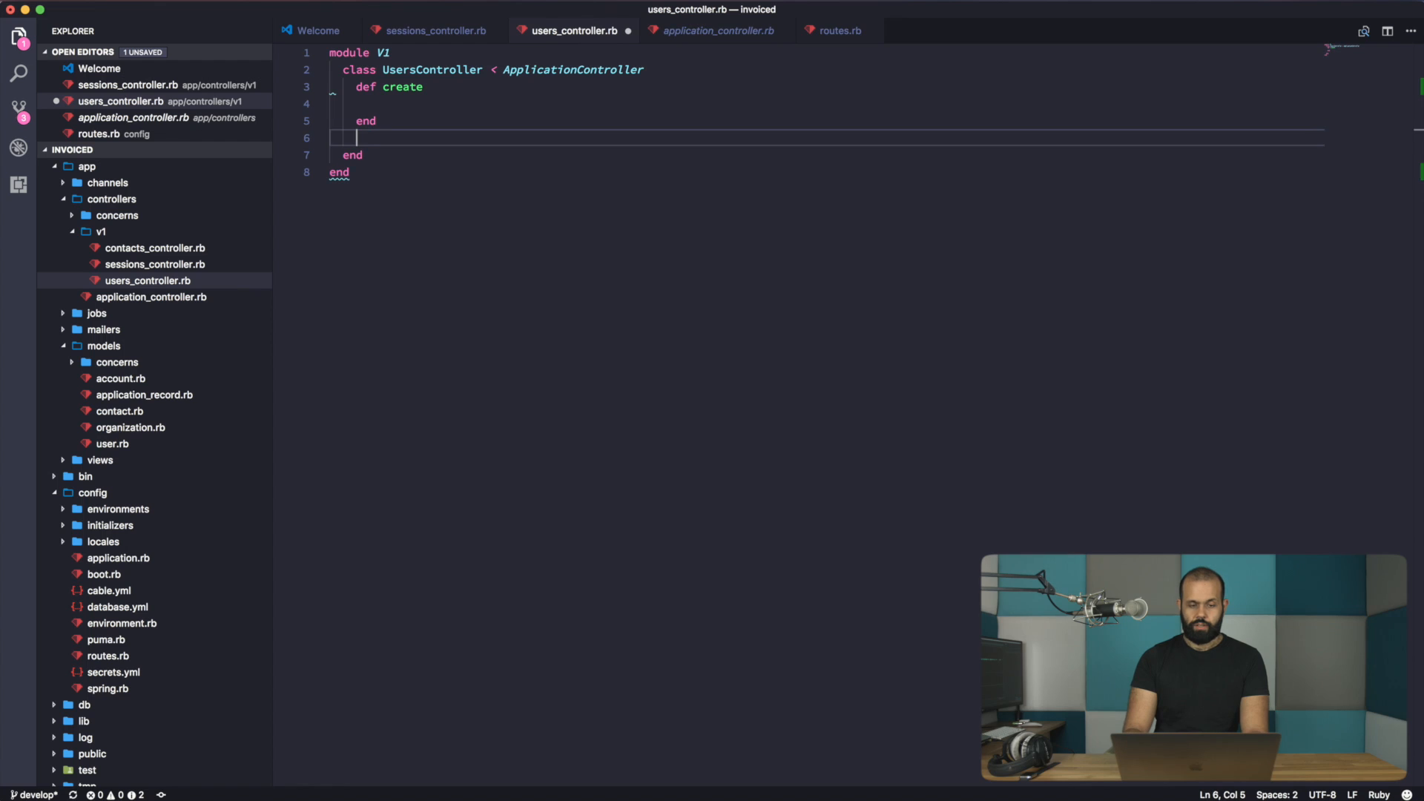
{"action": "type", "text": "private"}
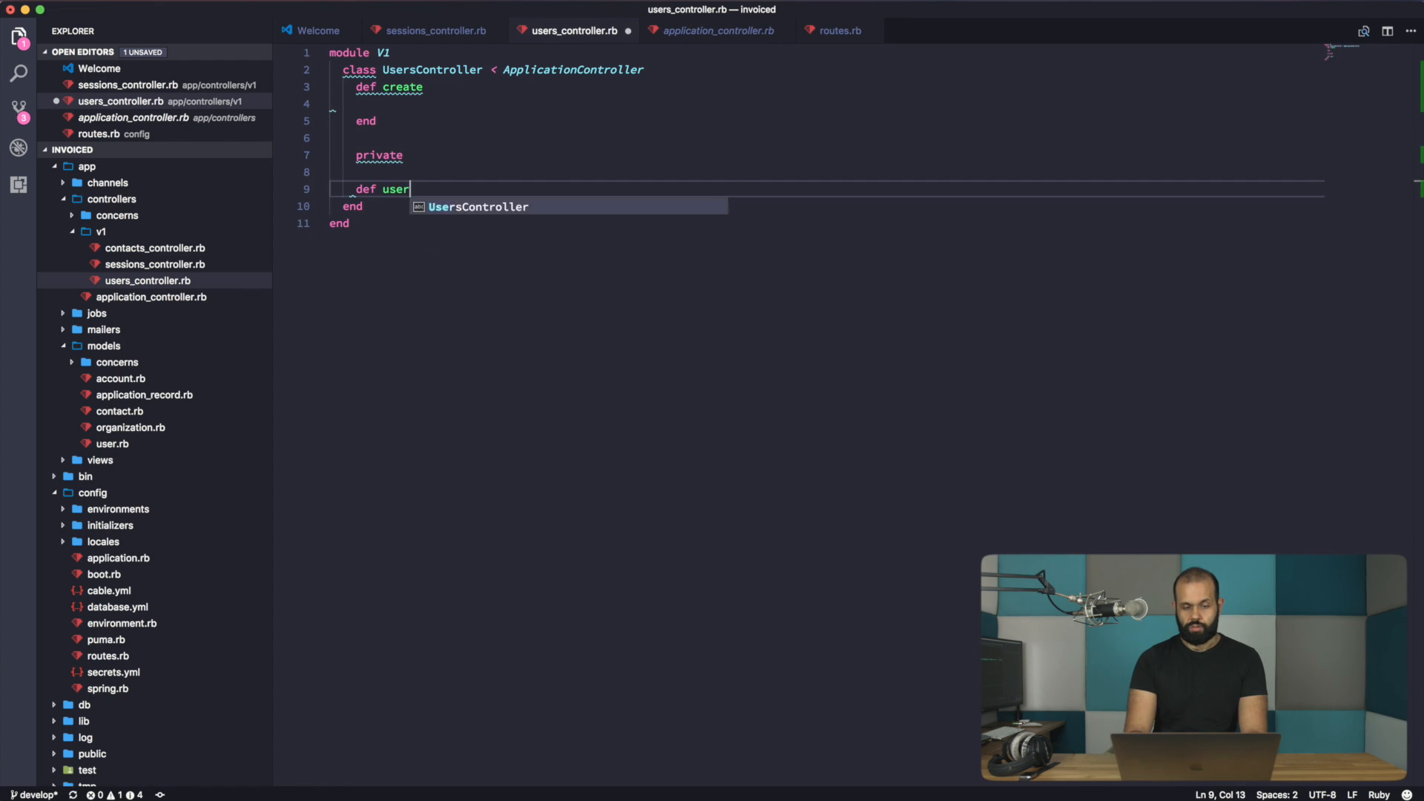
{"action": "type", "text": "_params"}
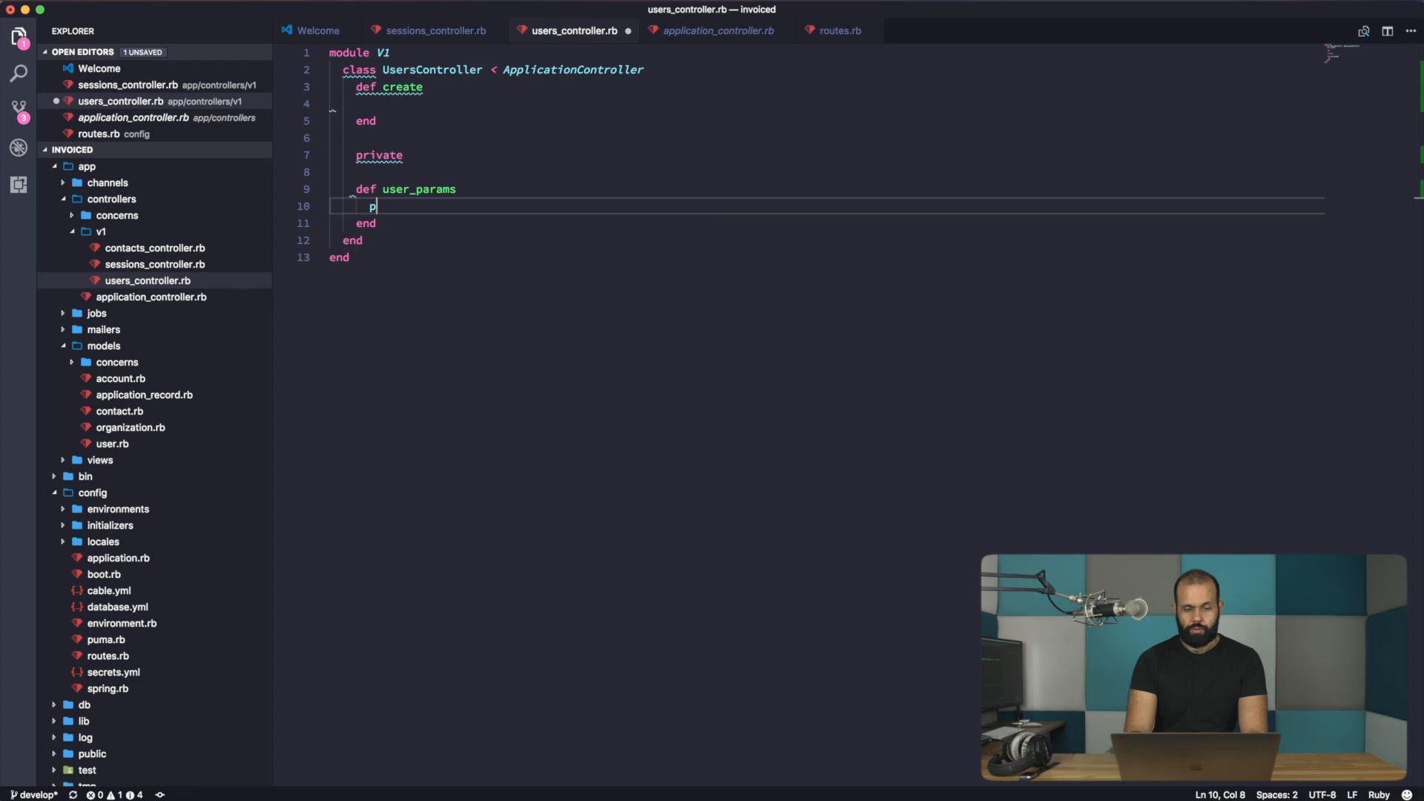
{"action": "type", "text": "arams.requi"}
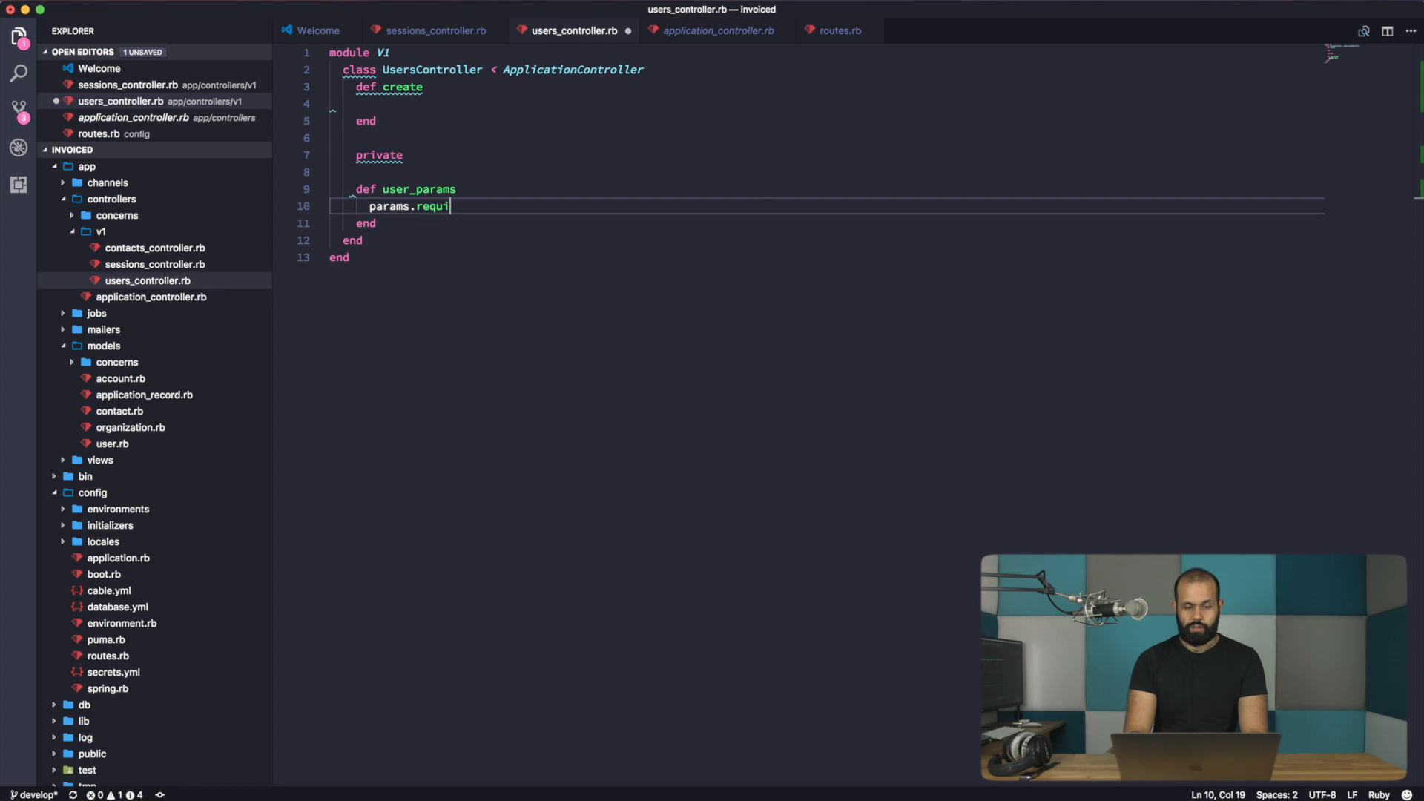
{"action": "key", "text": "Backspace"}
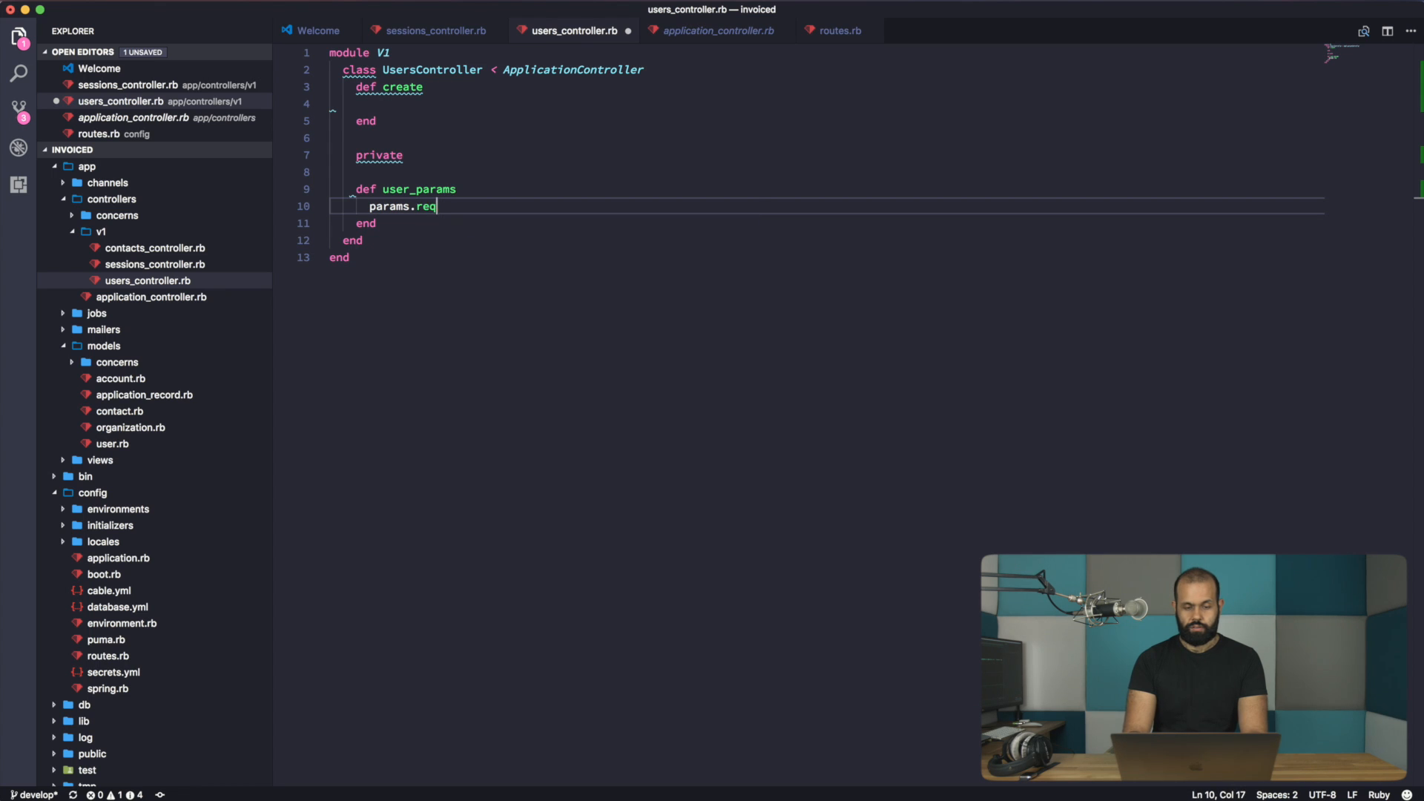
{"action": "type", "text": "uire(:user)"}
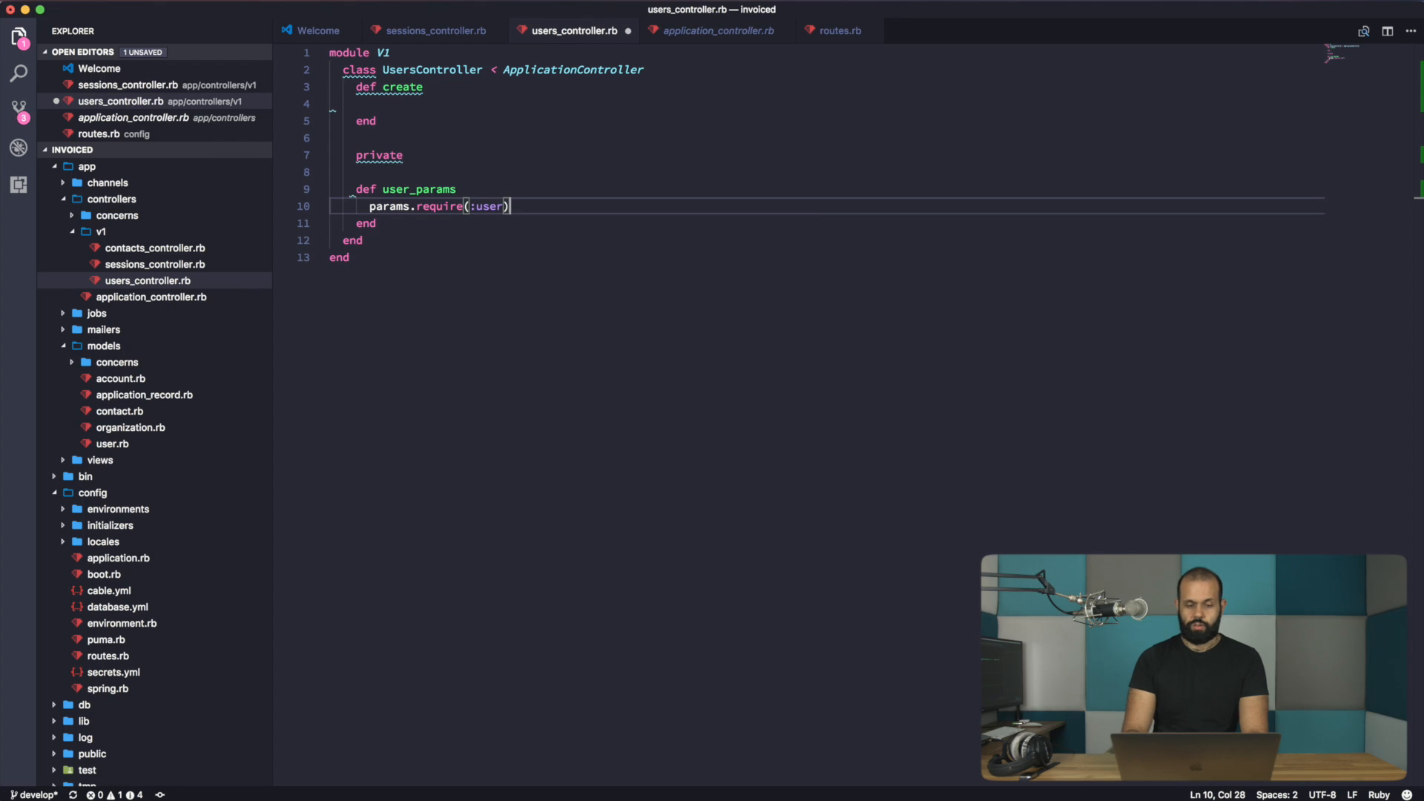
{"action": "type", "text": ".permit(:"}
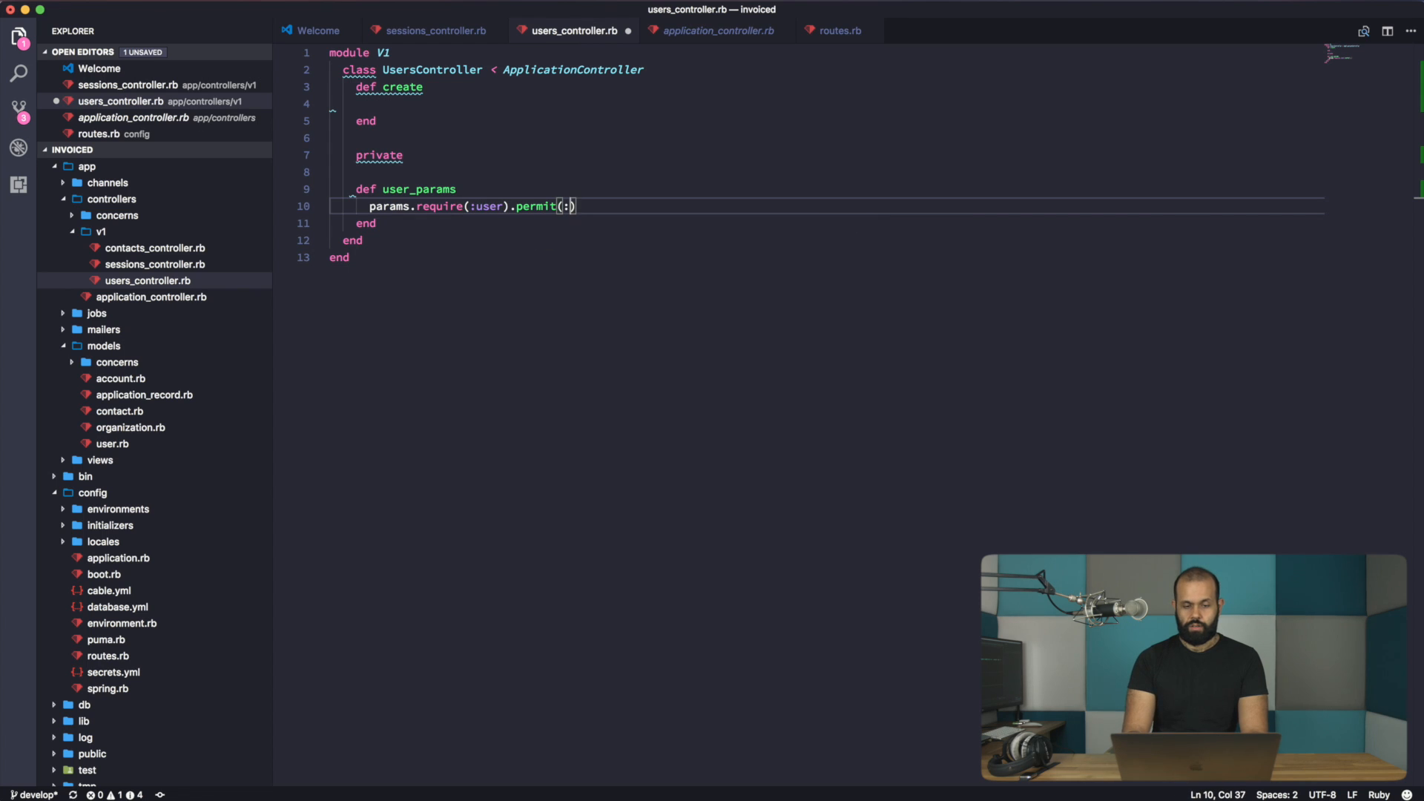
{"action": "type", "text": "email, :password, :password_confirmation"}
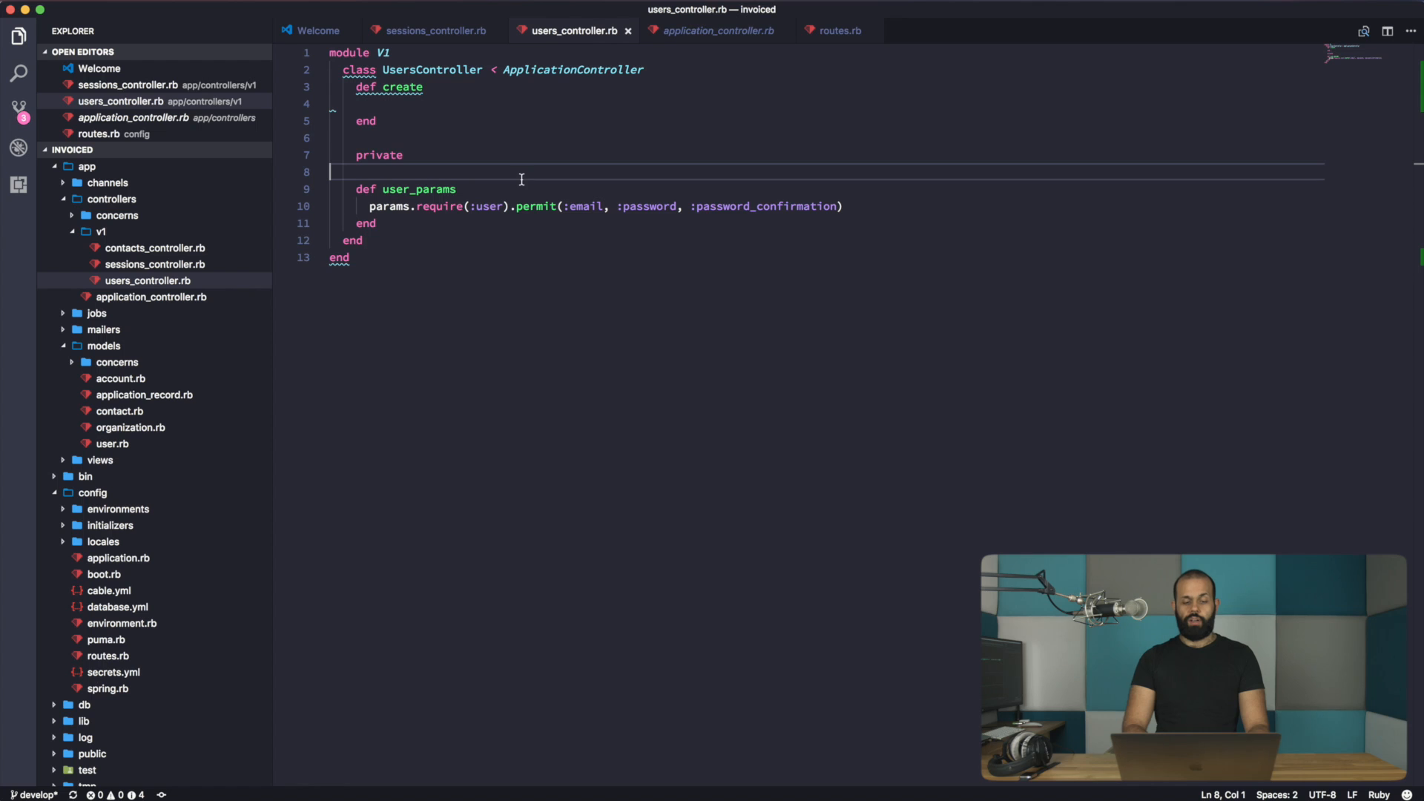
{"action": "left_click", "coordinate": [349, 259]}
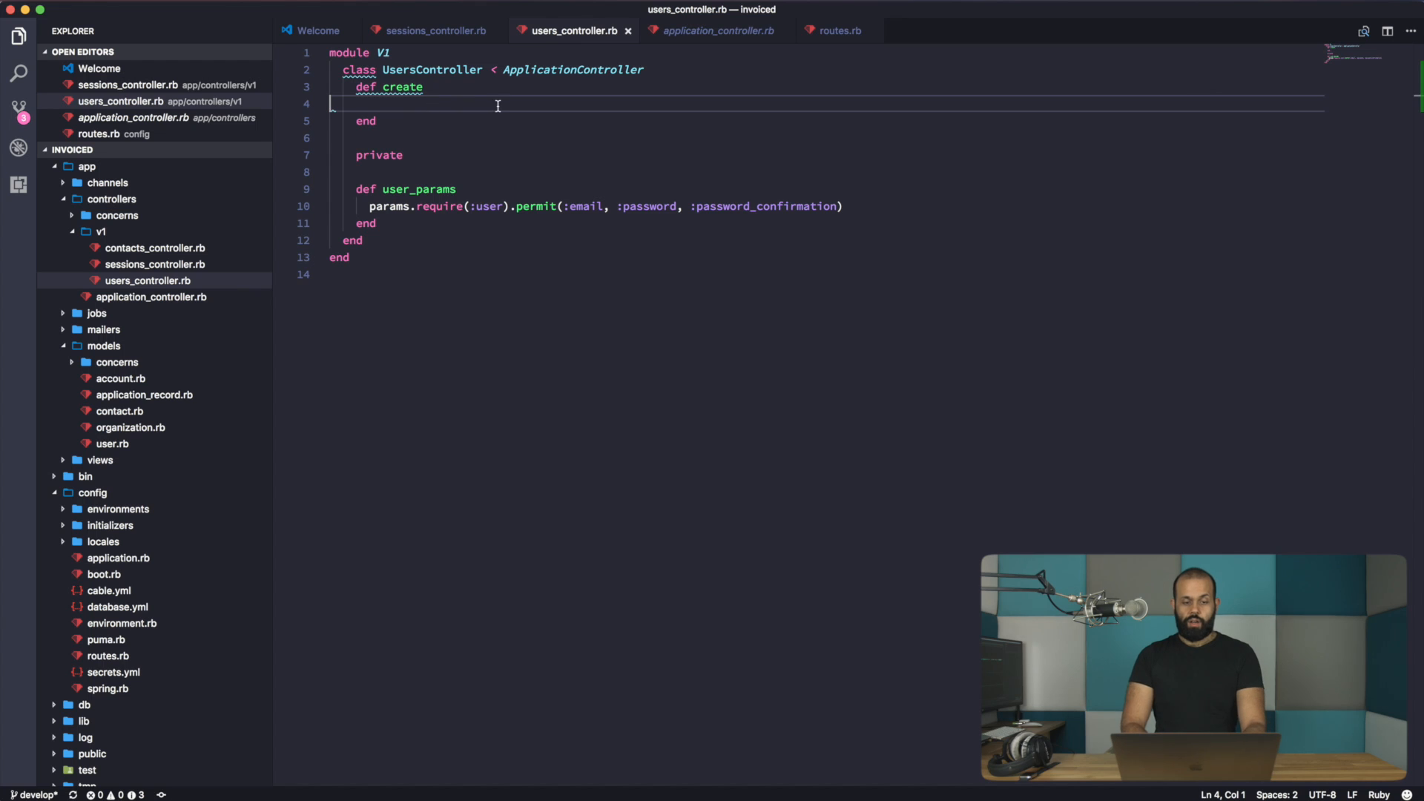
{"action": "type", "text": "\\"}
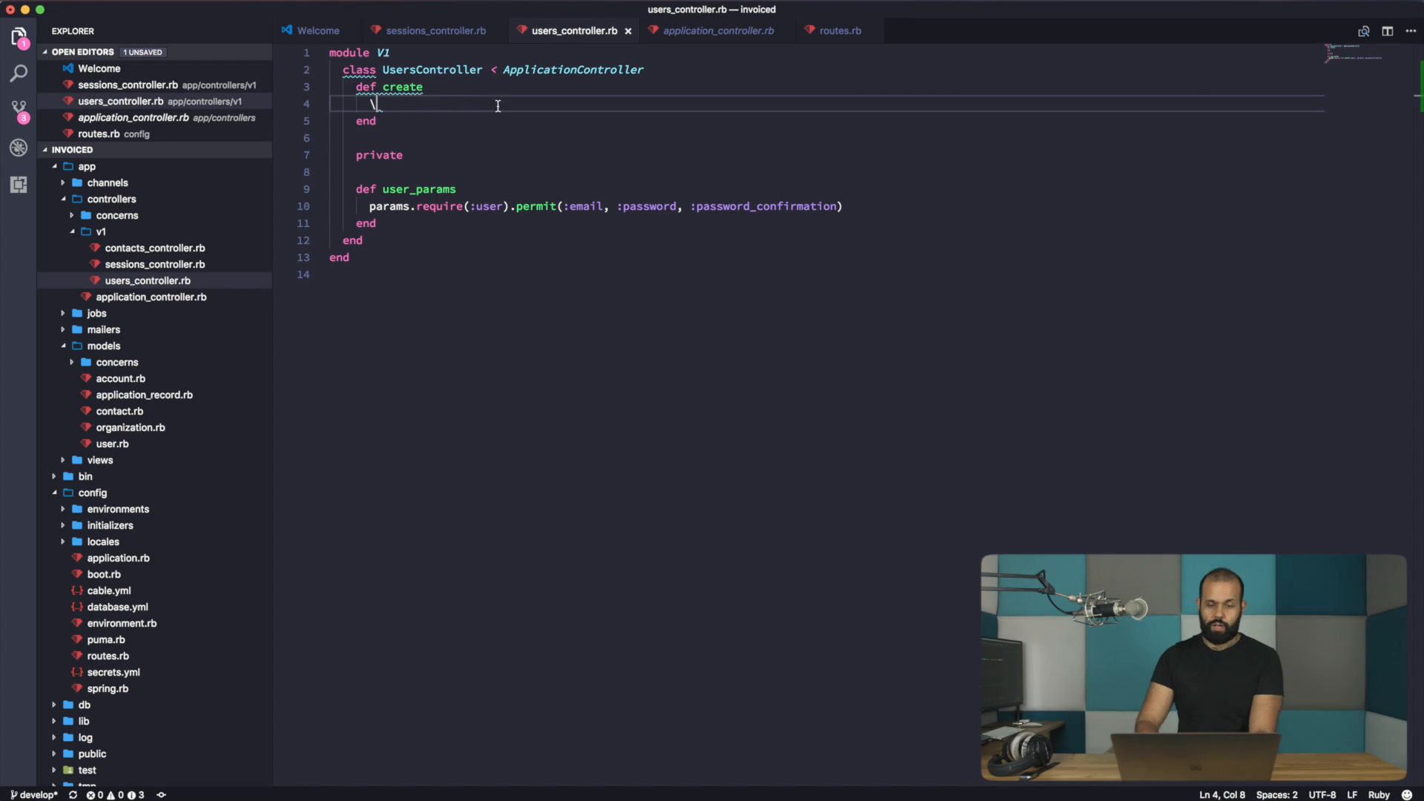
{"action": "key", "text": "Backspace"}
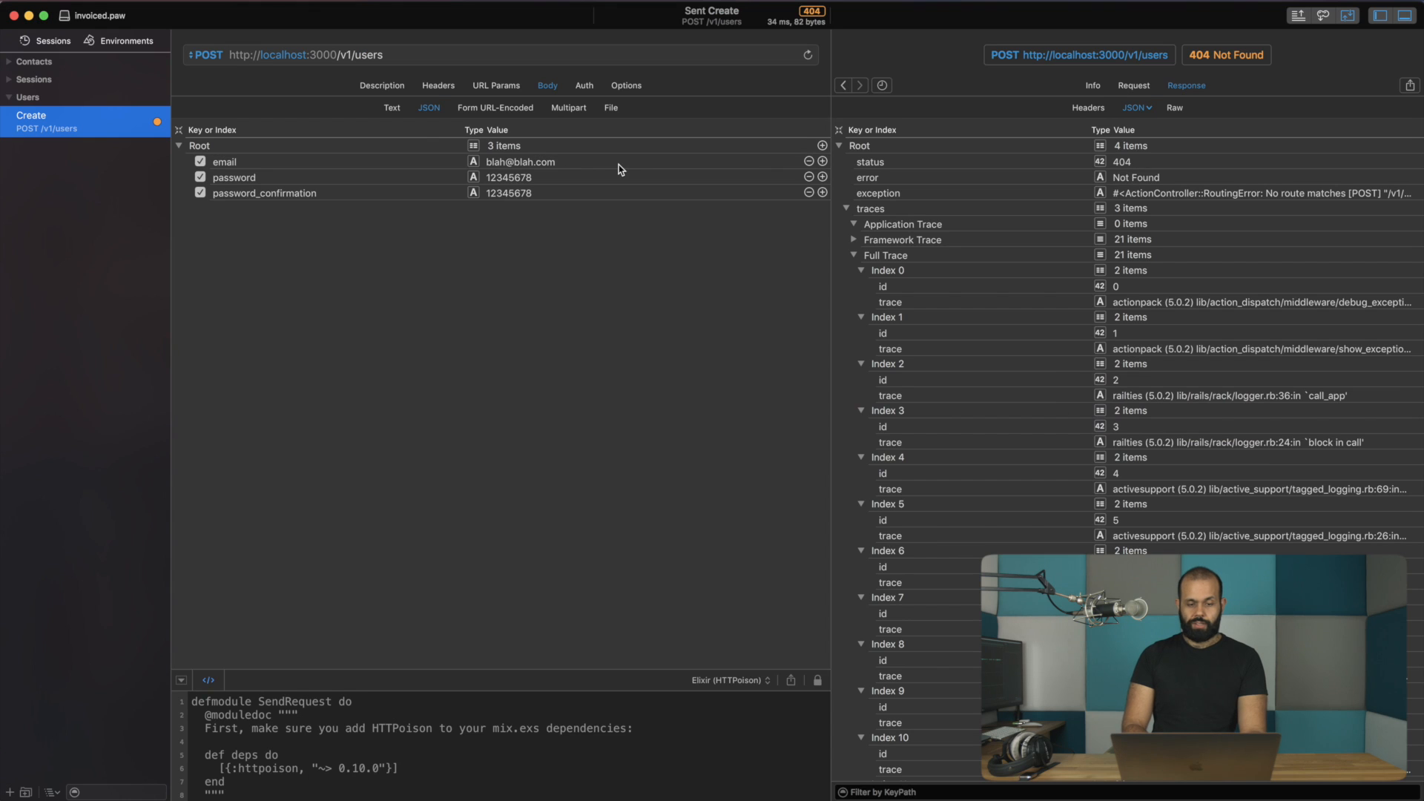
Rename the body keys to user[email], user[password], user[password_confirmation] and delete the extra rows
{"action": "double_click", "coordinate": [223, 161]}
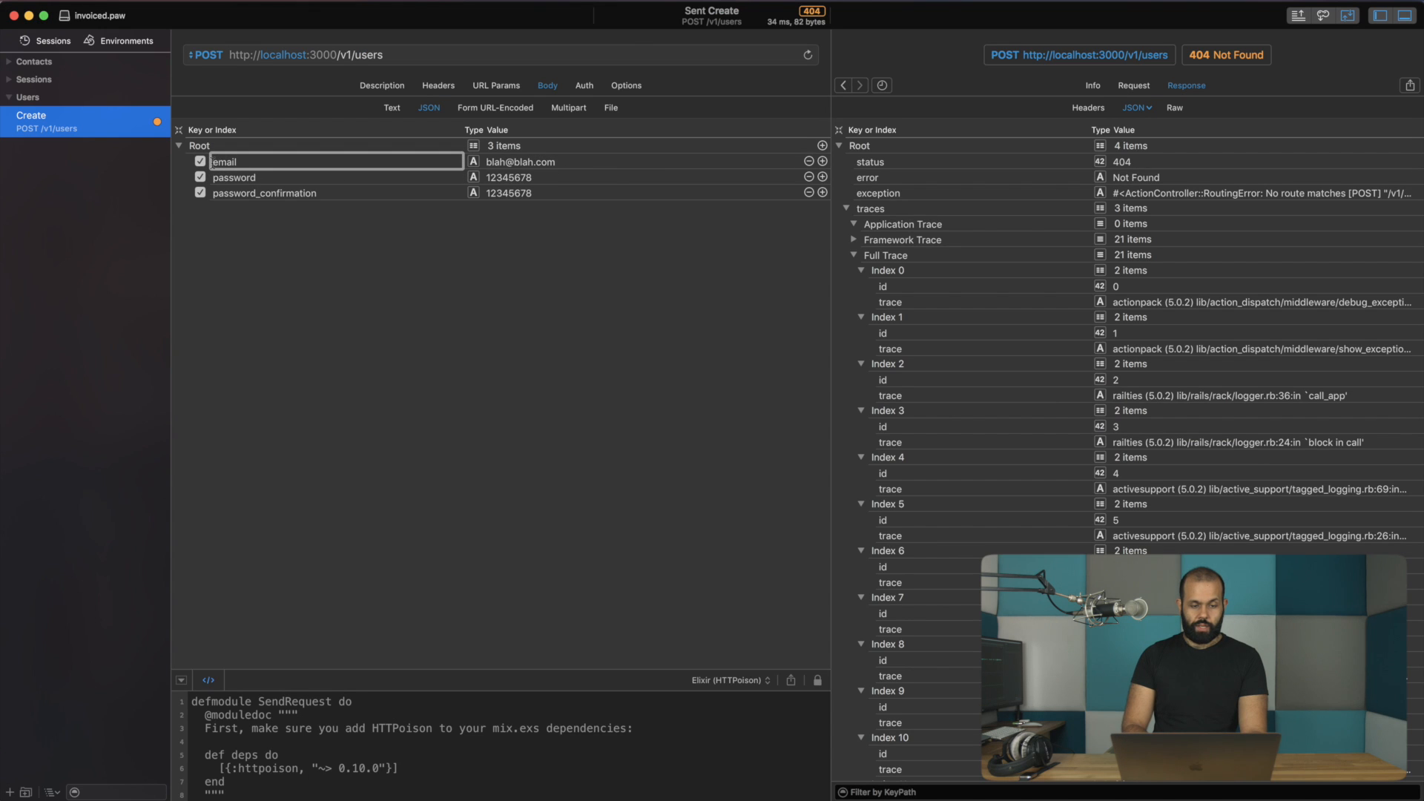
{"action": "type", "text": "user["}
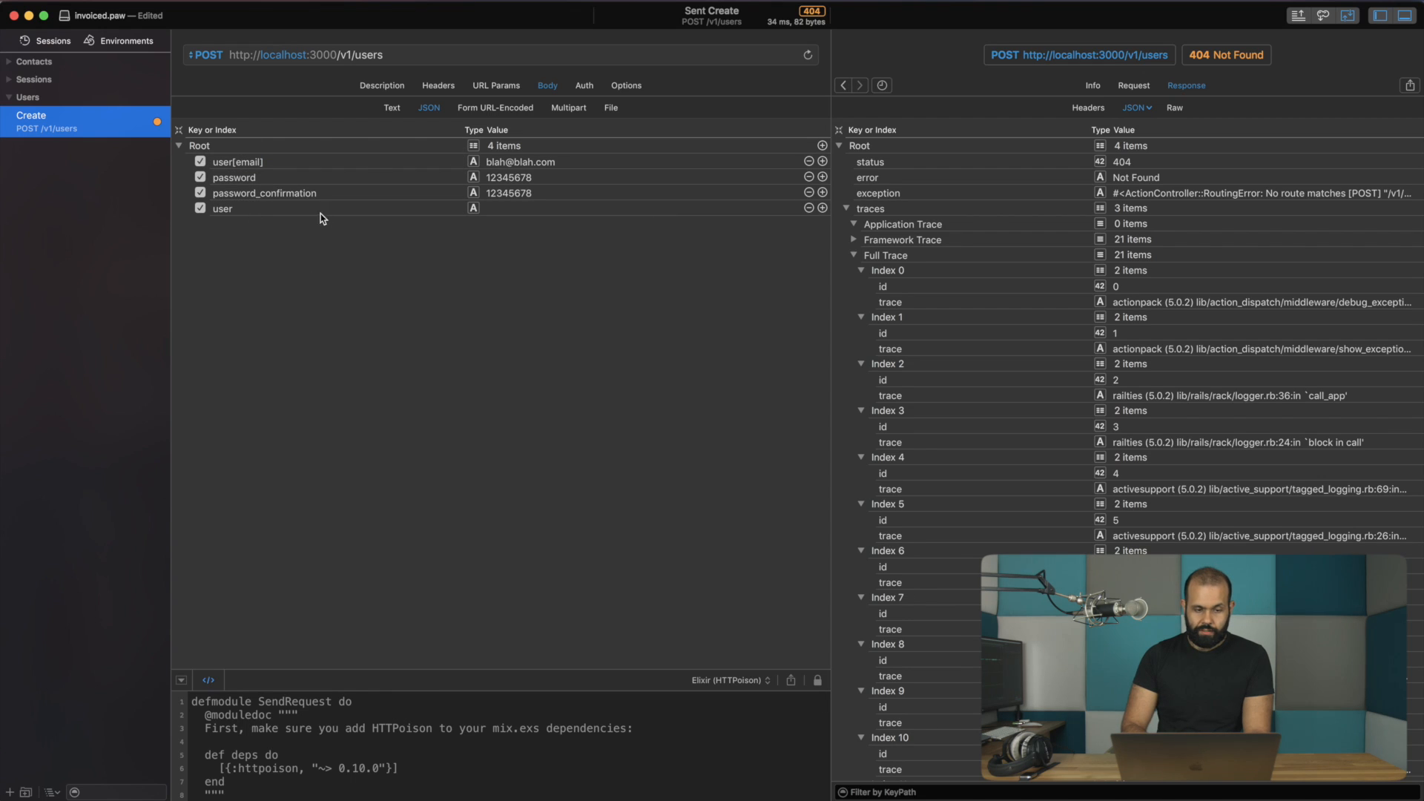
{"action": "double_click", "coordinate": [238, 162]}
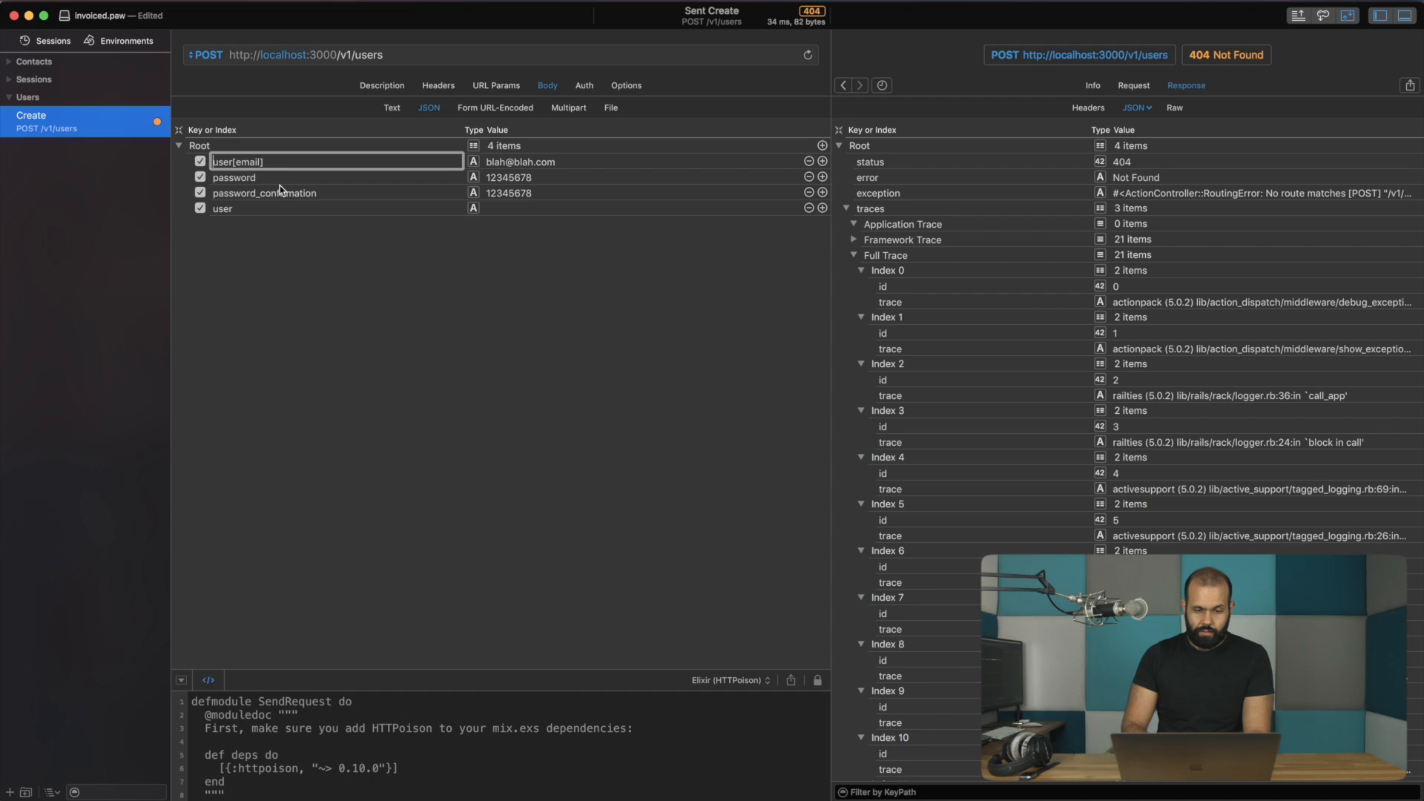
{"action": "left_click", "coordinate": [822, 207]}
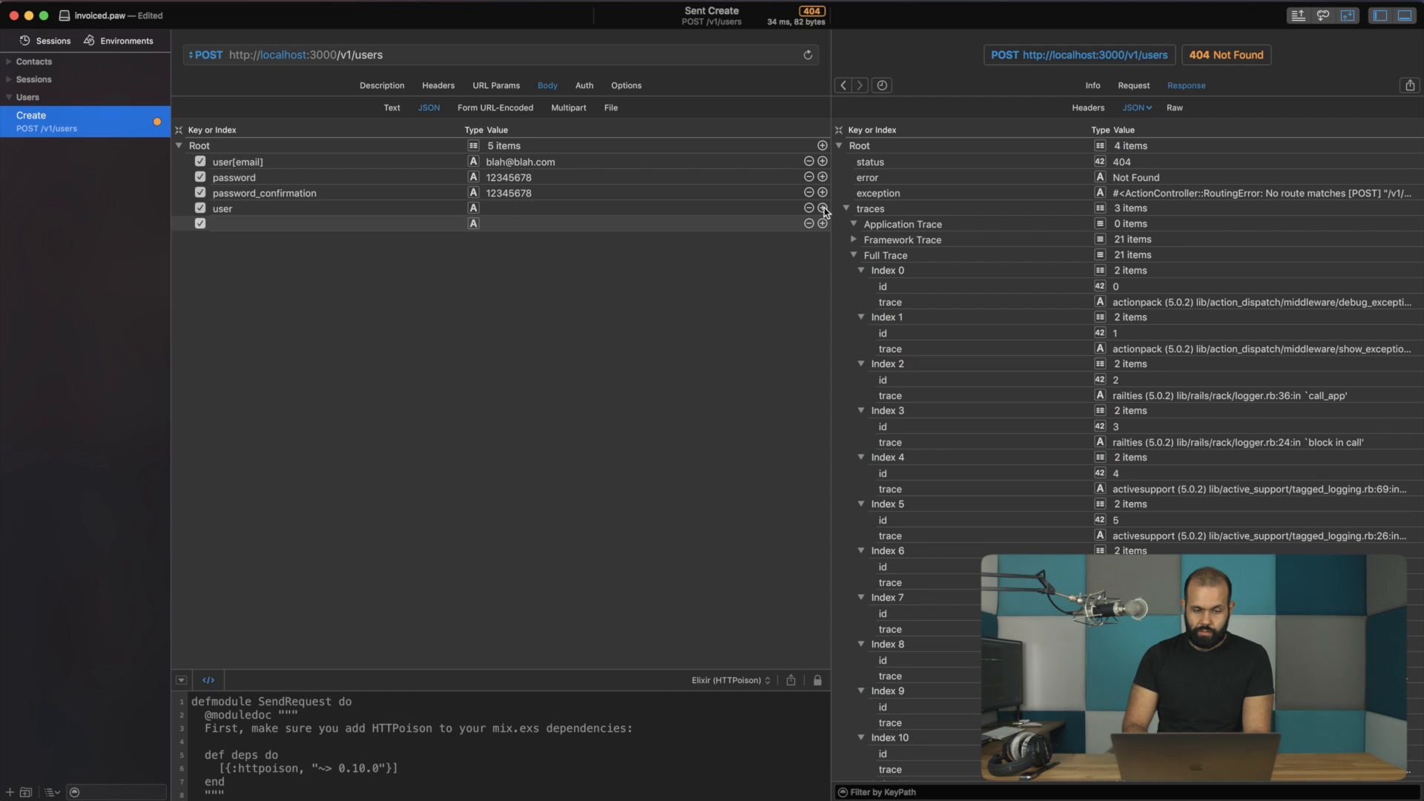
{"action": "left_click", "coordinate": [336, 223]}
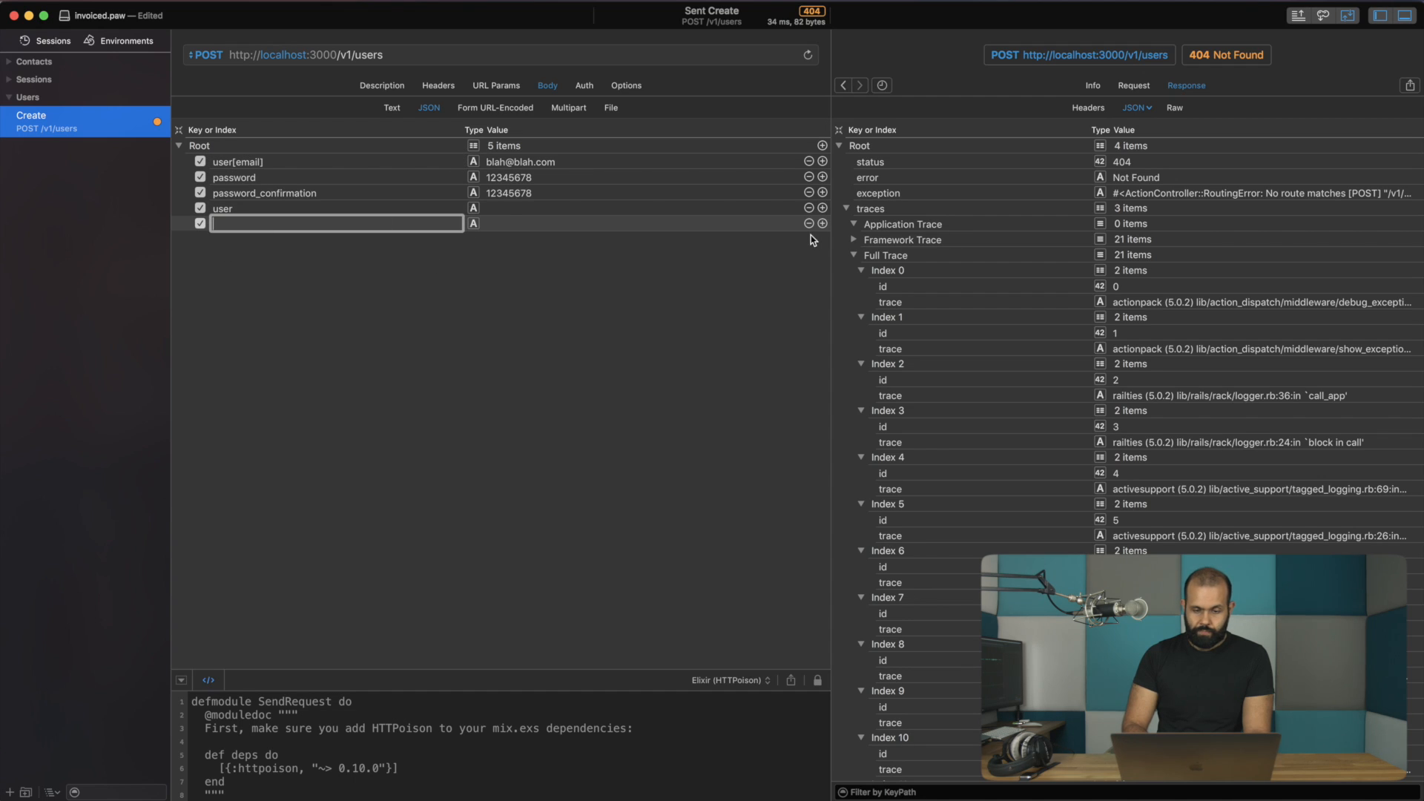
{"action": "mouse_move", "coordinate": [810, 211]}
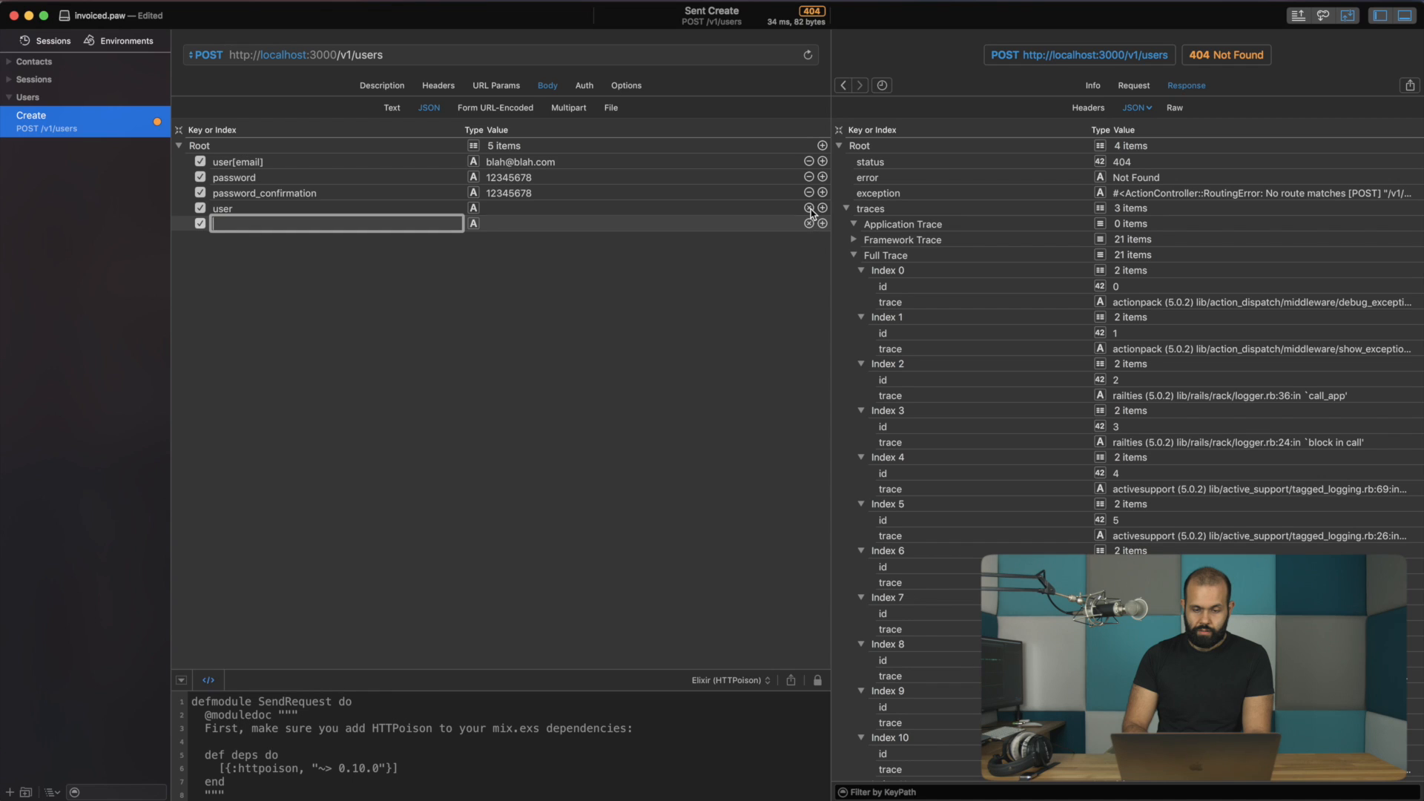
{"action": "left_click", "coordinate": [808, 208]}
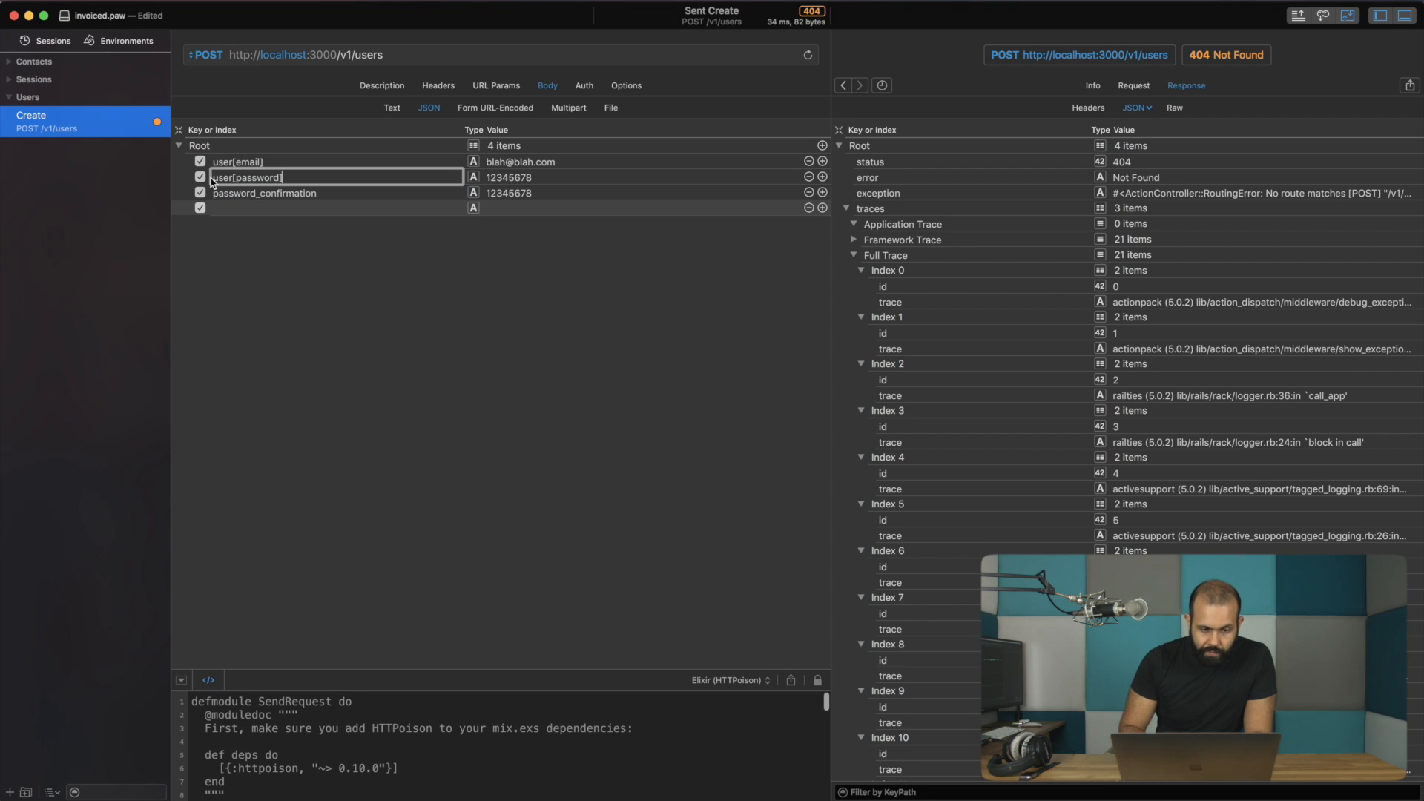
{"action": "left_click", "coordinate": [264, 193]}
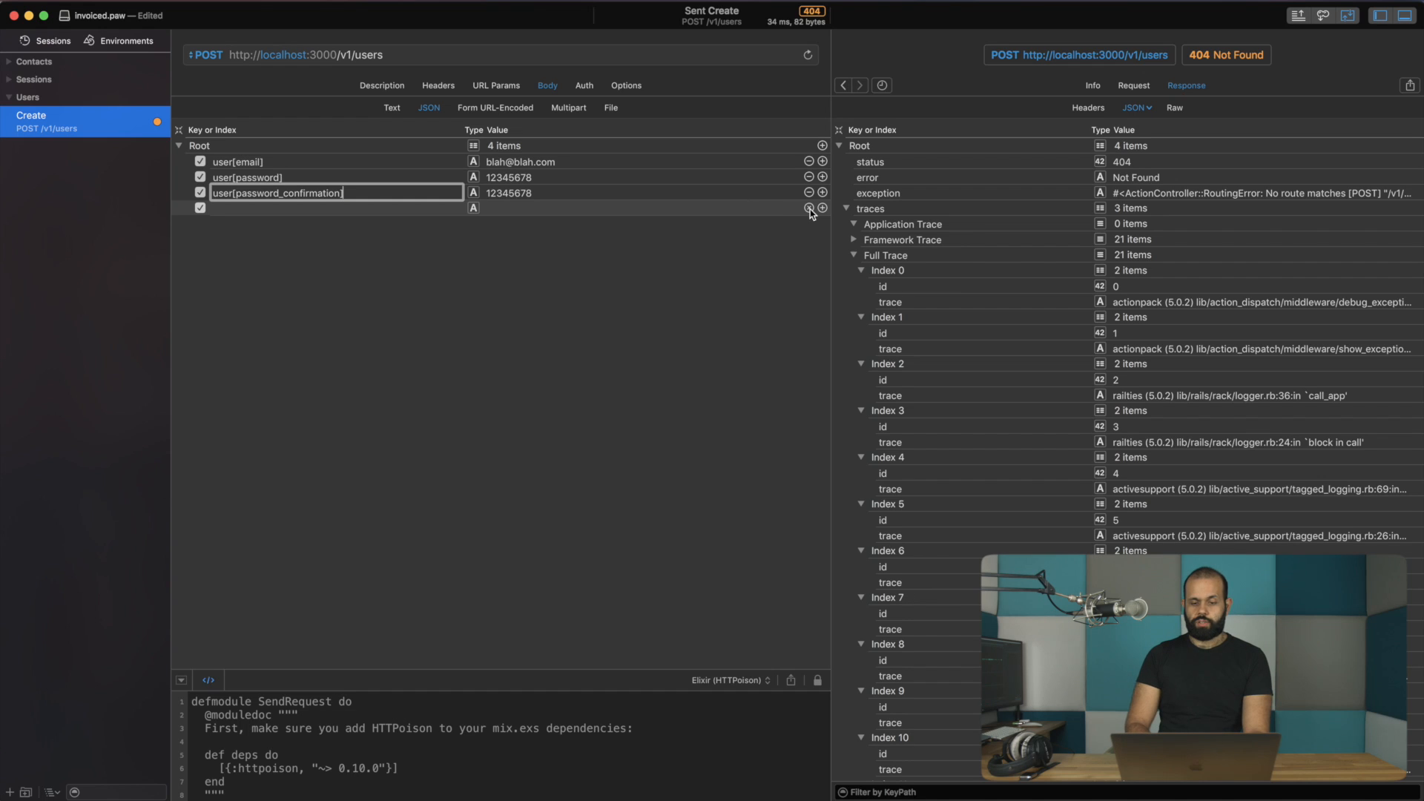
{"action": "left_click", "coordinate": [808, 210]}
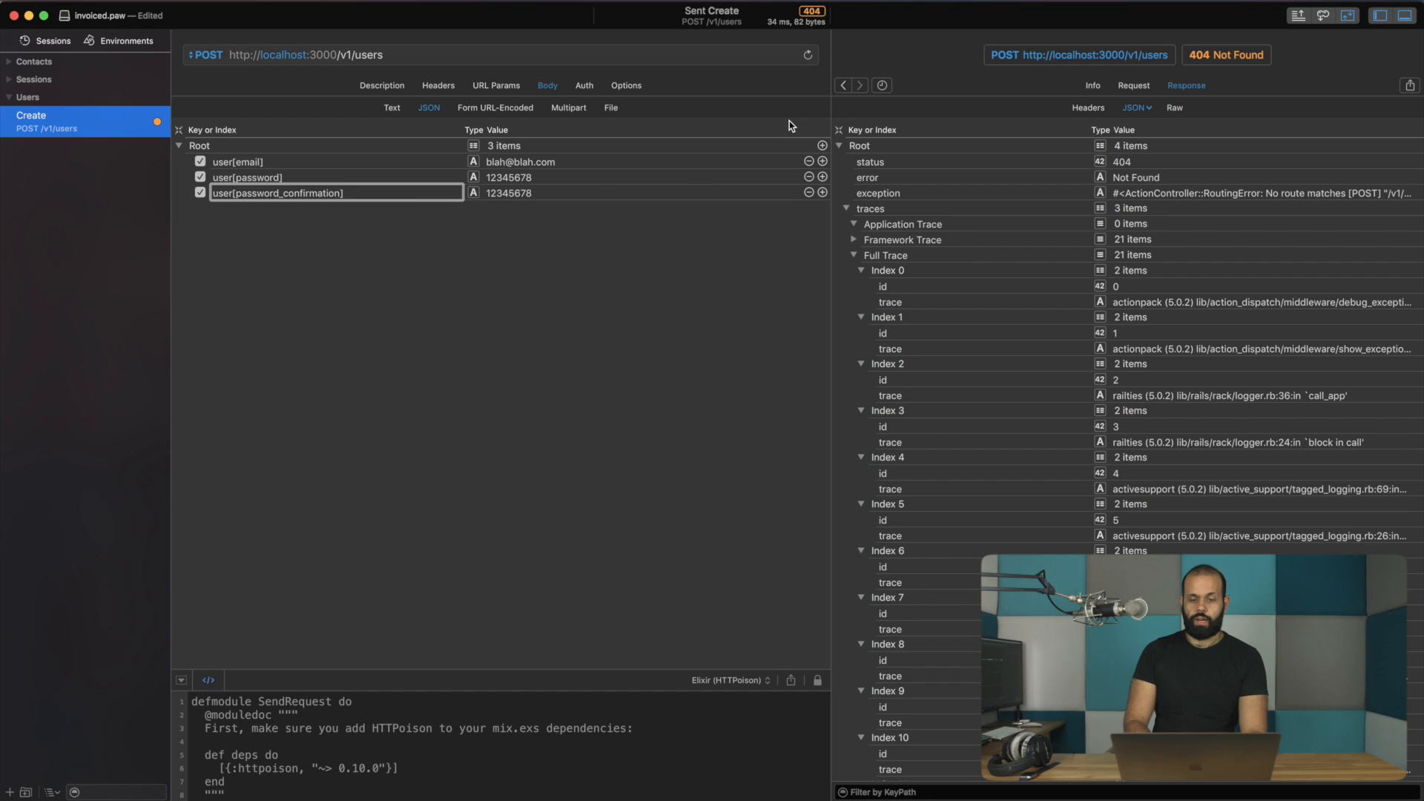
{"action": "left_click", "coordinate": [806, 54]}
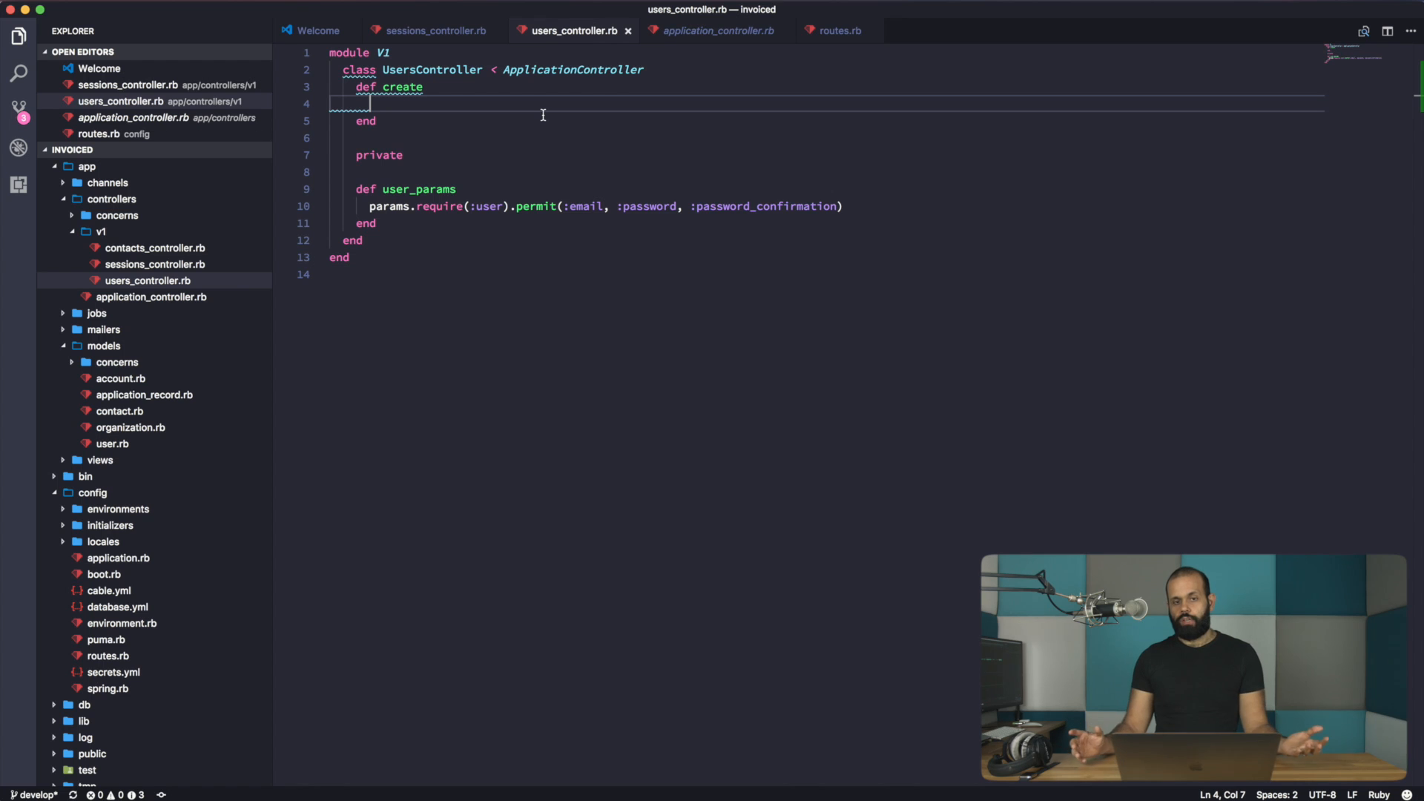
{"action": "type", "text": "@"}
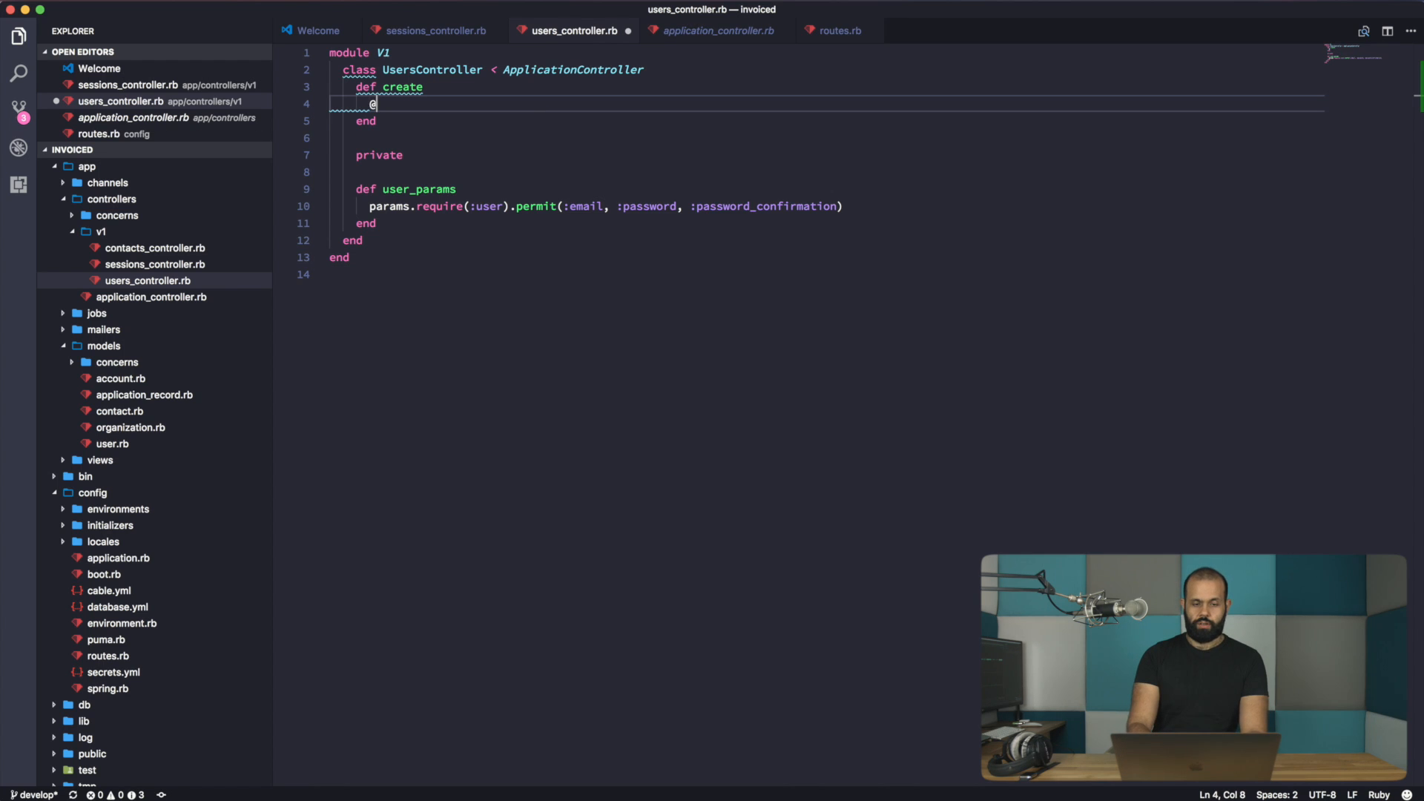
{"action": "type", "text": "user = User."}
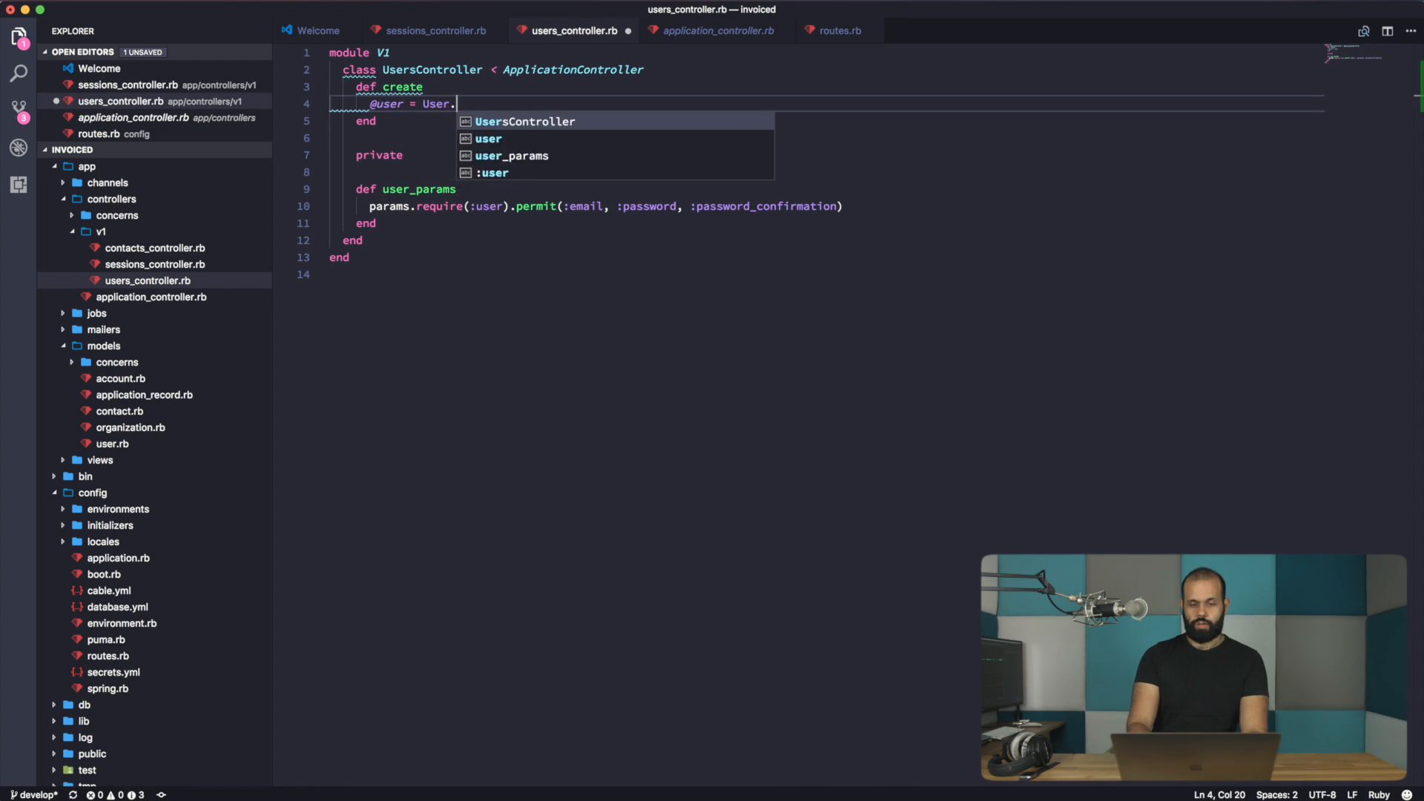
{"action": "type", "text": "new(user_params"}
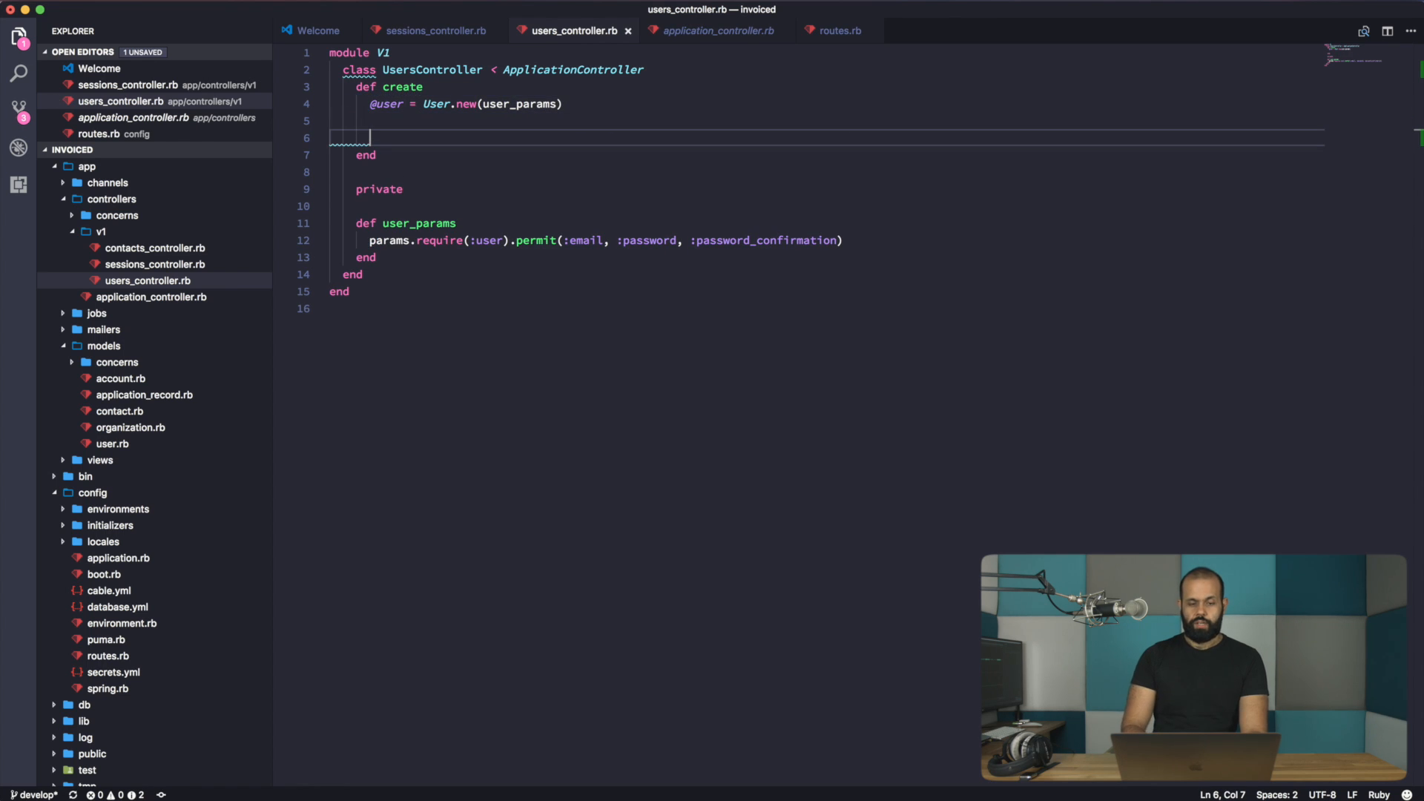
{"action": "type", "text": "if @use"}
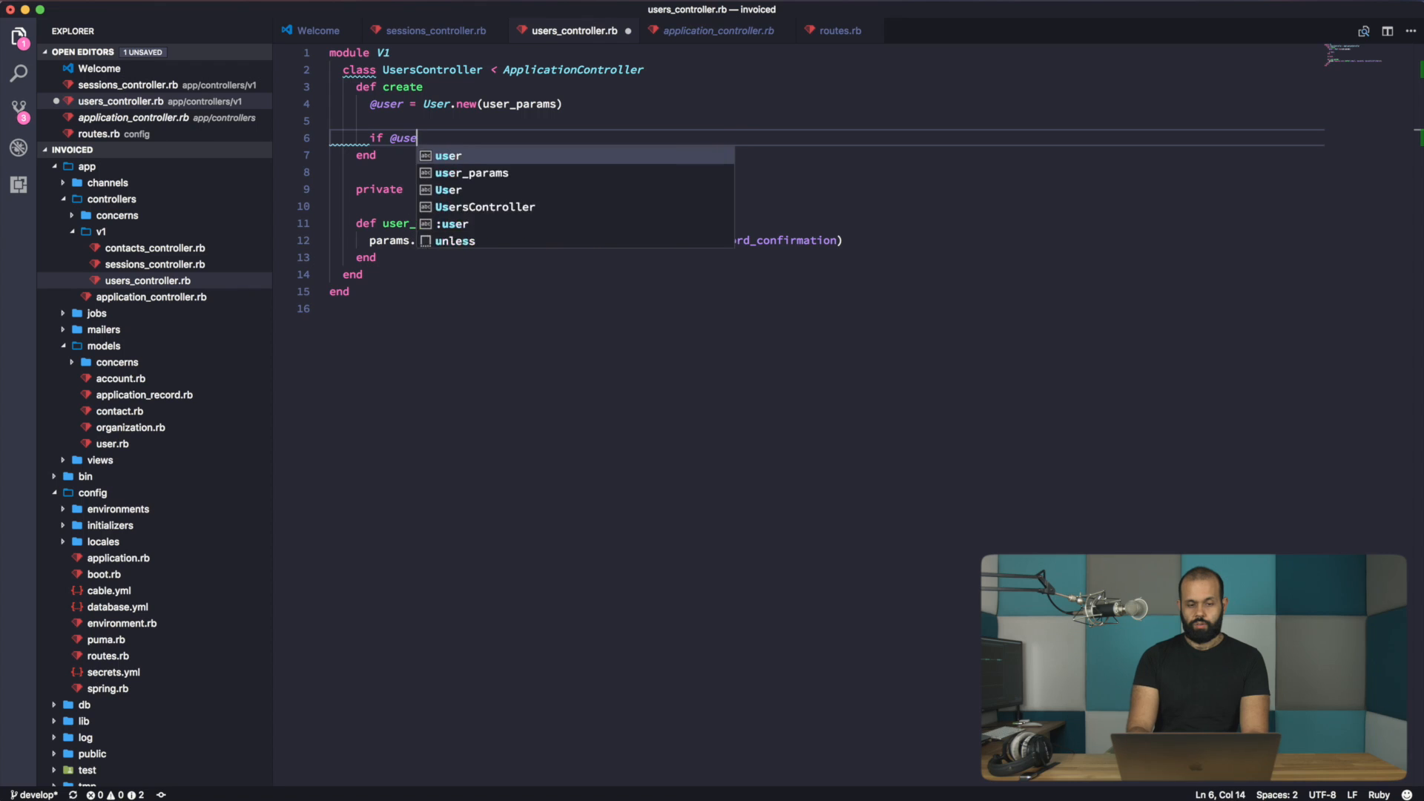
{"action": "type", "text": "r.save"}
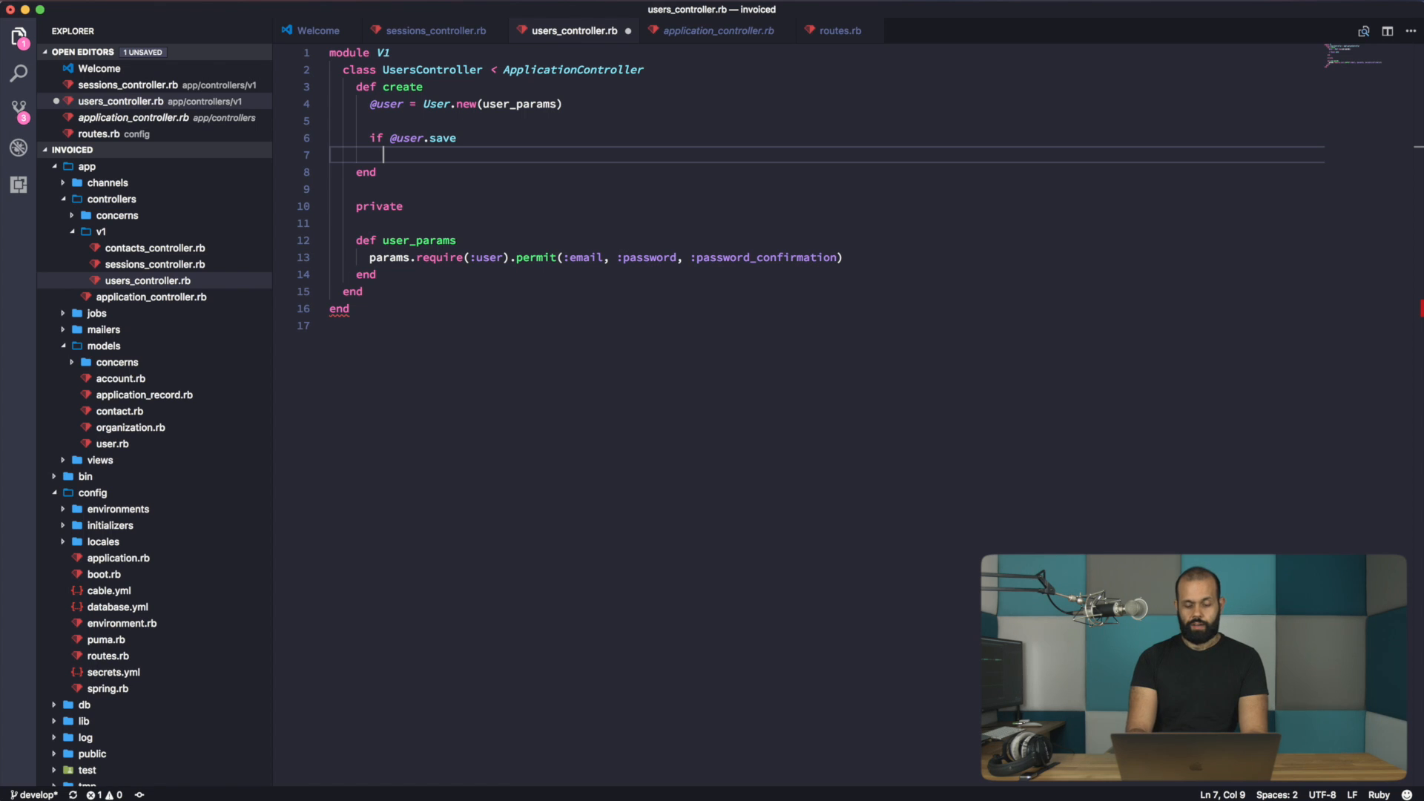
{"action": "type", "text": "render :create"}
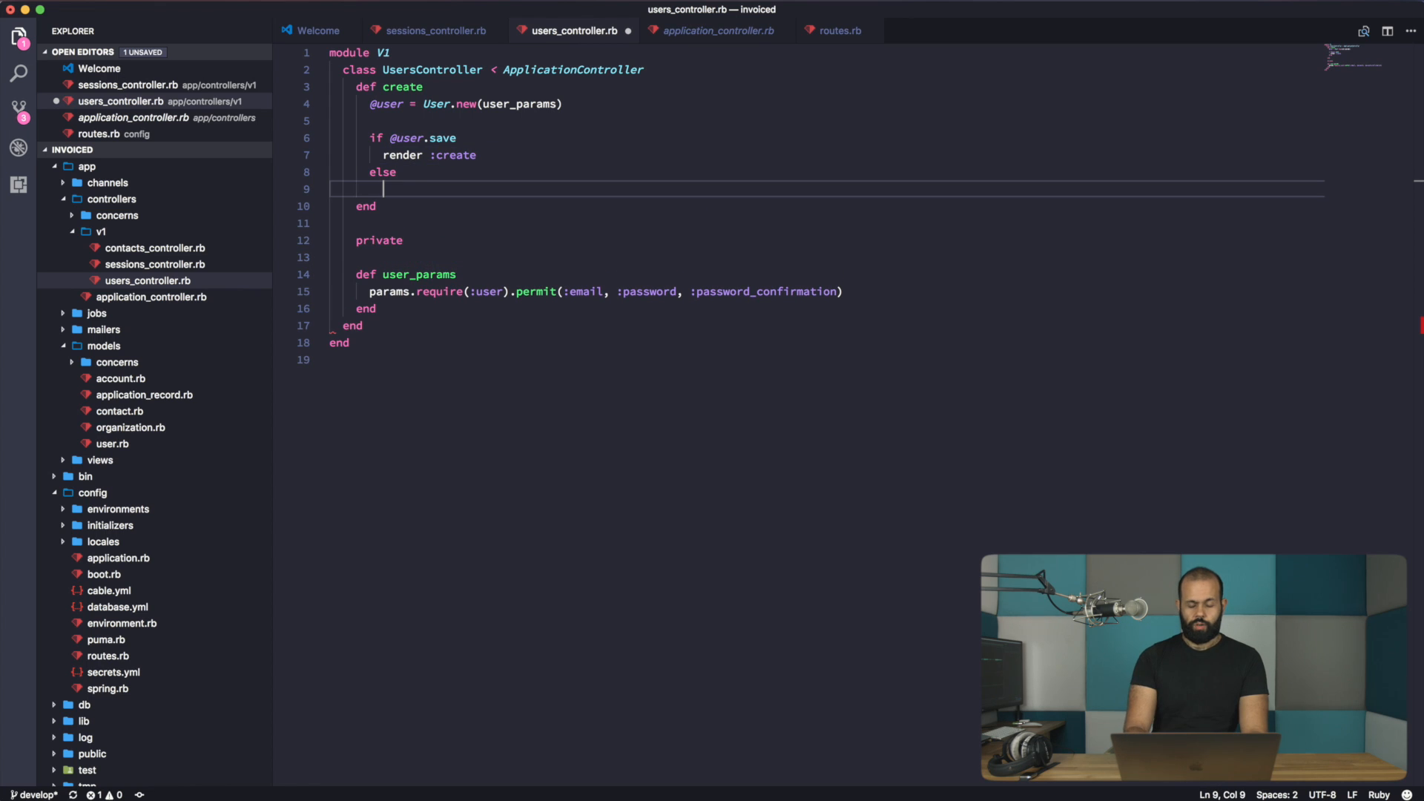
{"action": "type", "text": "head(:u"}
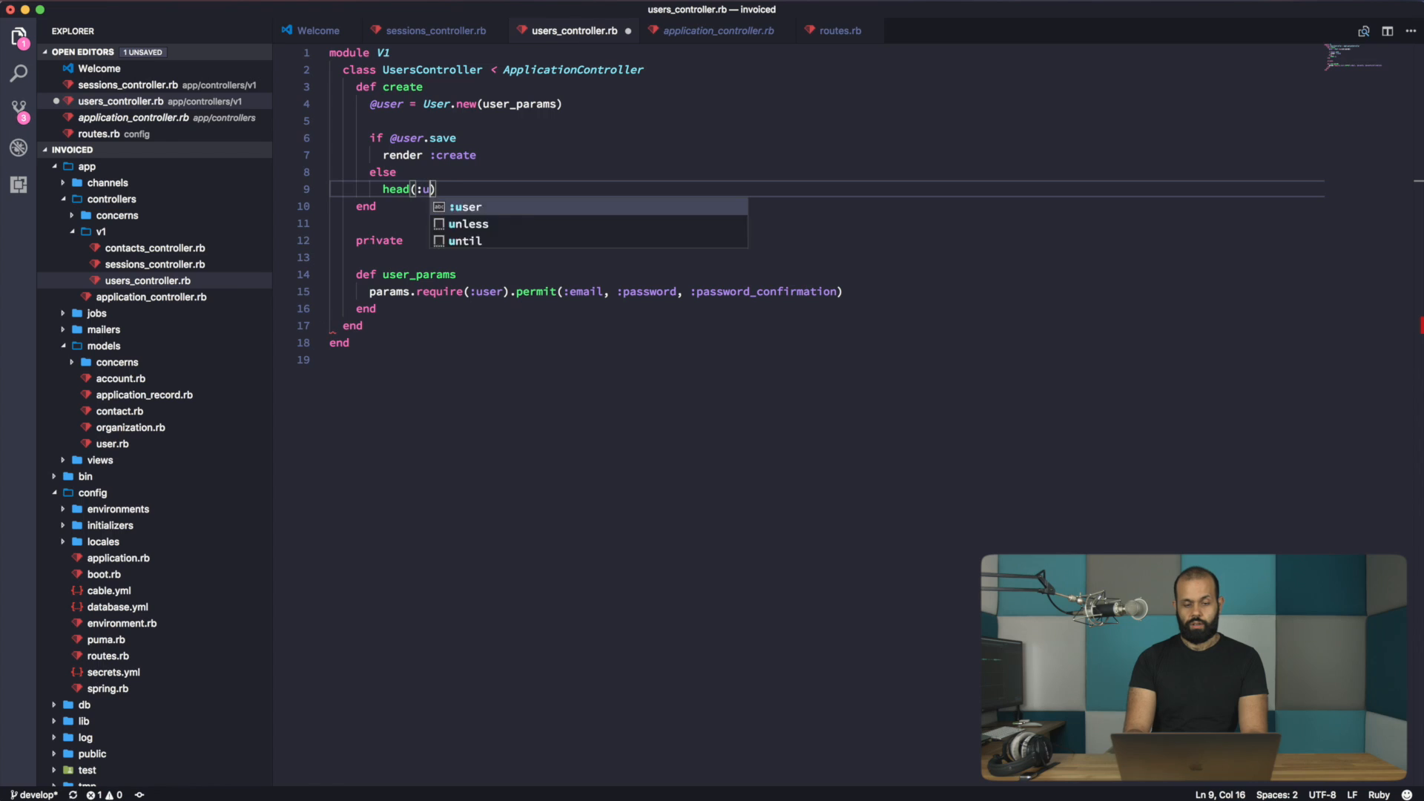
{"action": "type", "text": "nproces"}
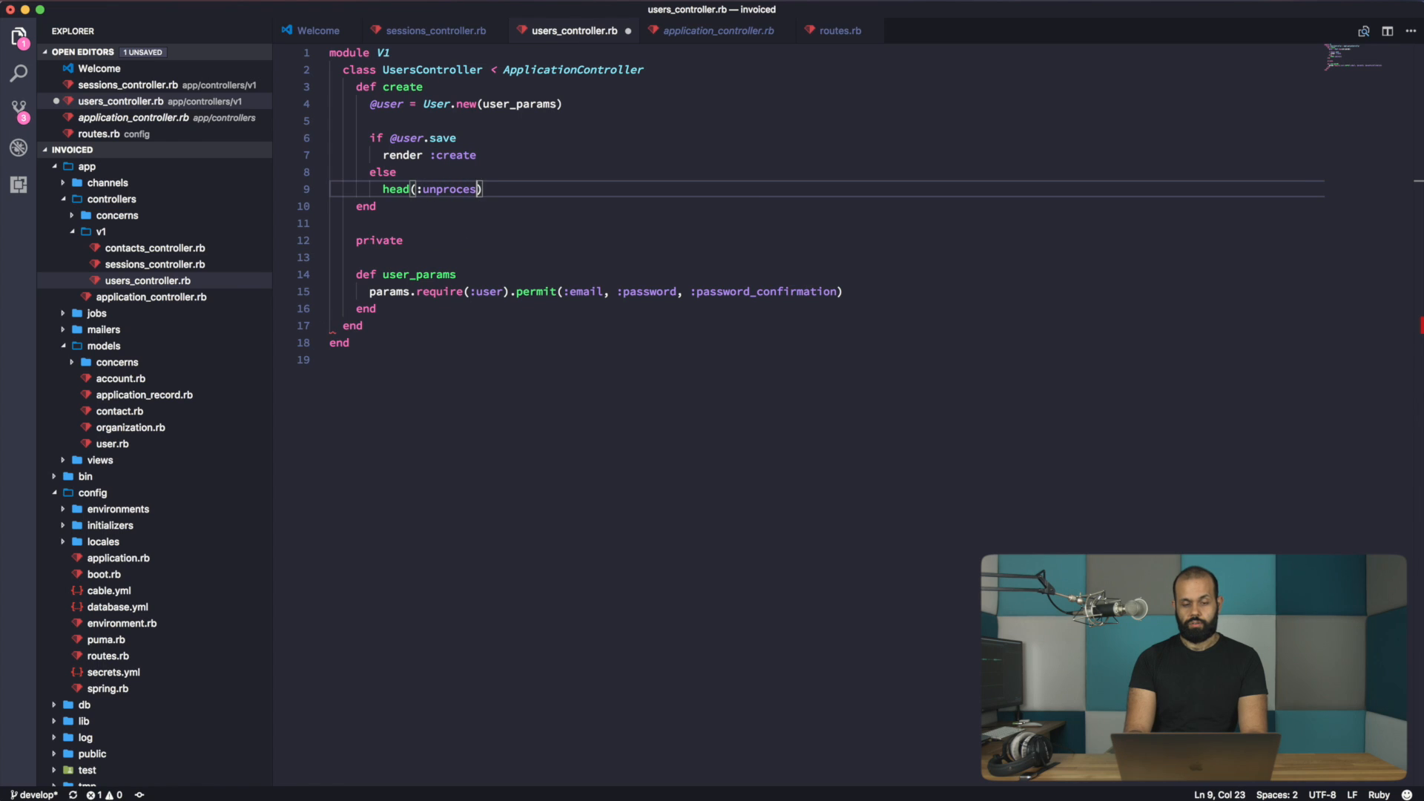
{"action": "type", "text": "sable_ent"}
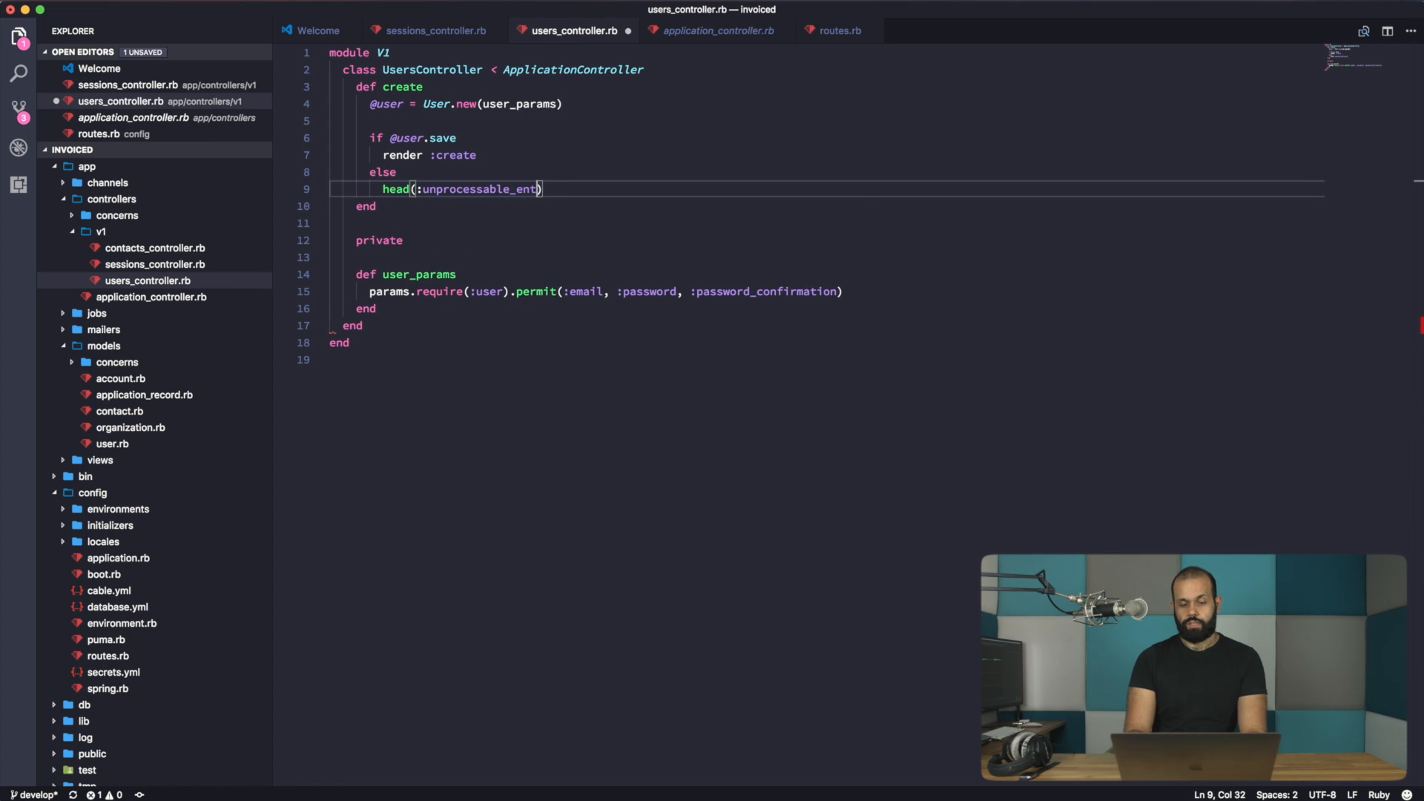
{"action": "type", "text": "ity"}
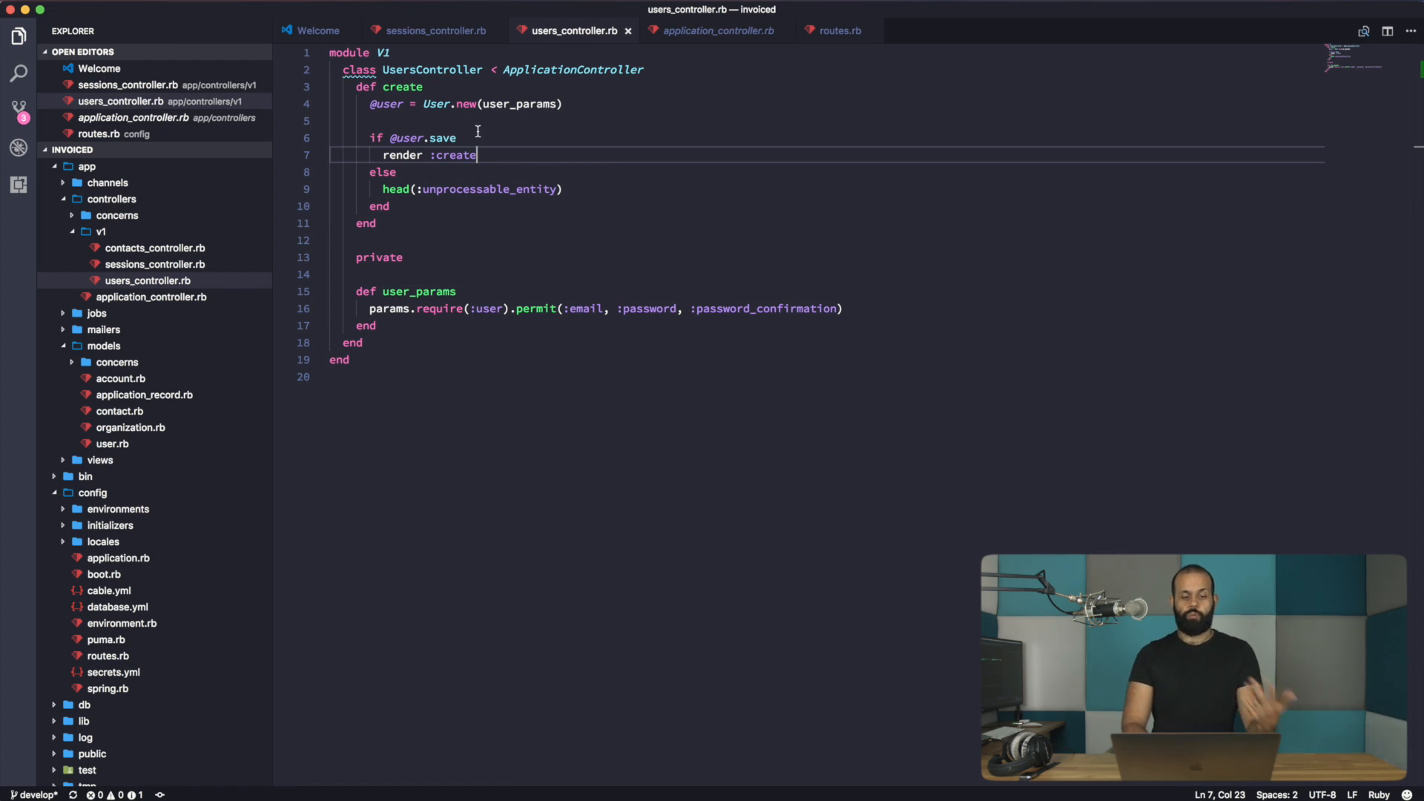
{"action": "left_click", "coordinate": [458, 137]}
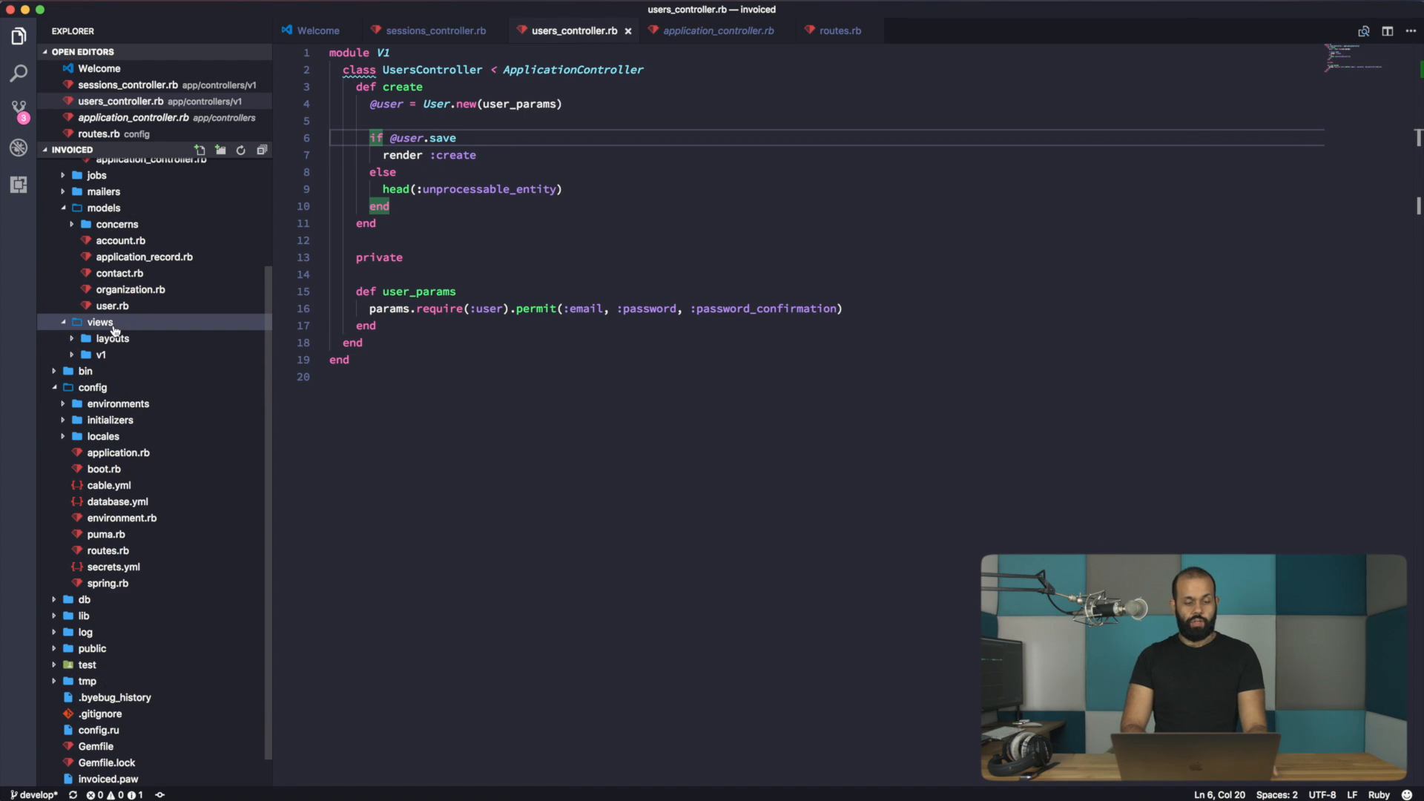
Create create.json.jbuilder in the views/v1/users folder and start a json.data block
{"action": "right_click", "coordinate": [101, 355]}
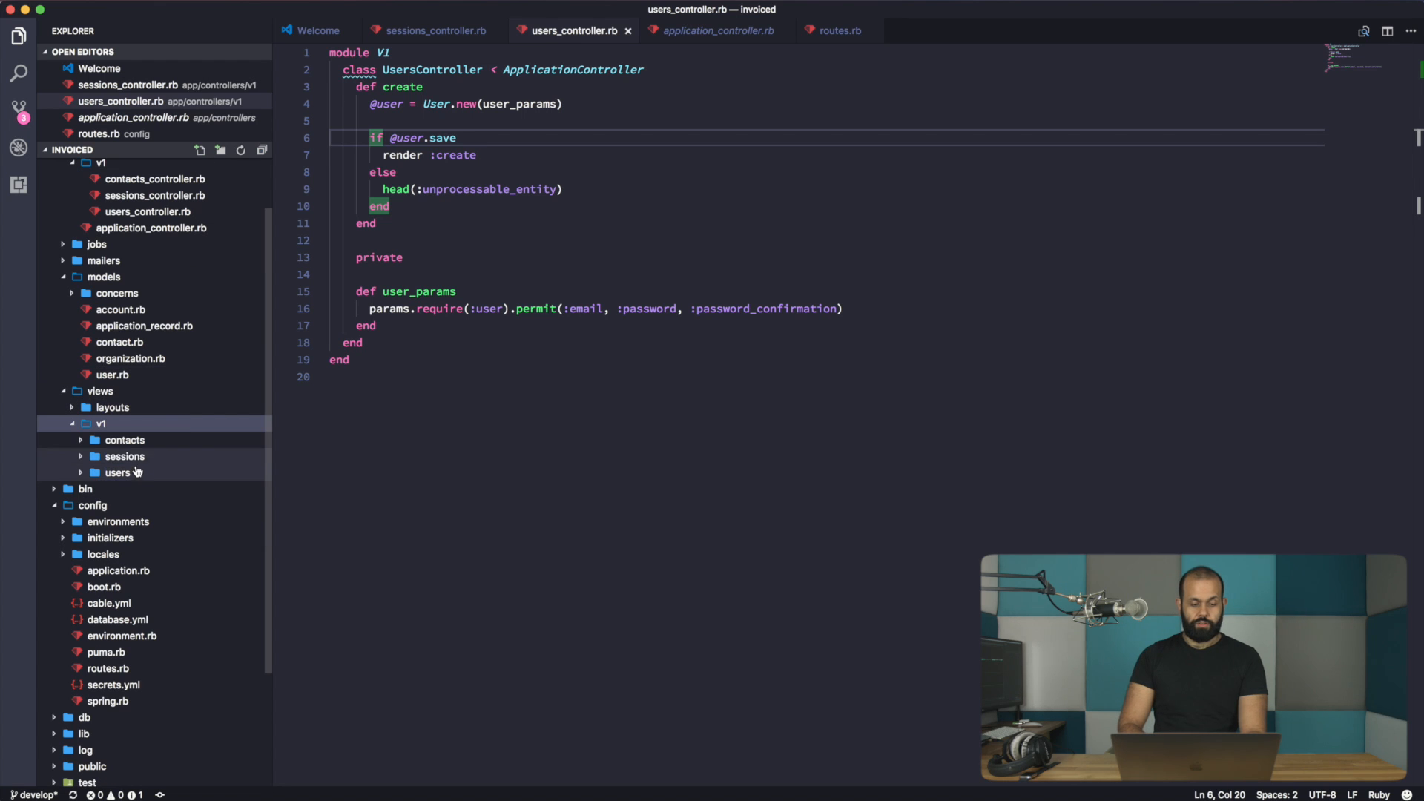
{"action": "right_click", "coordinate": [117, 472]}
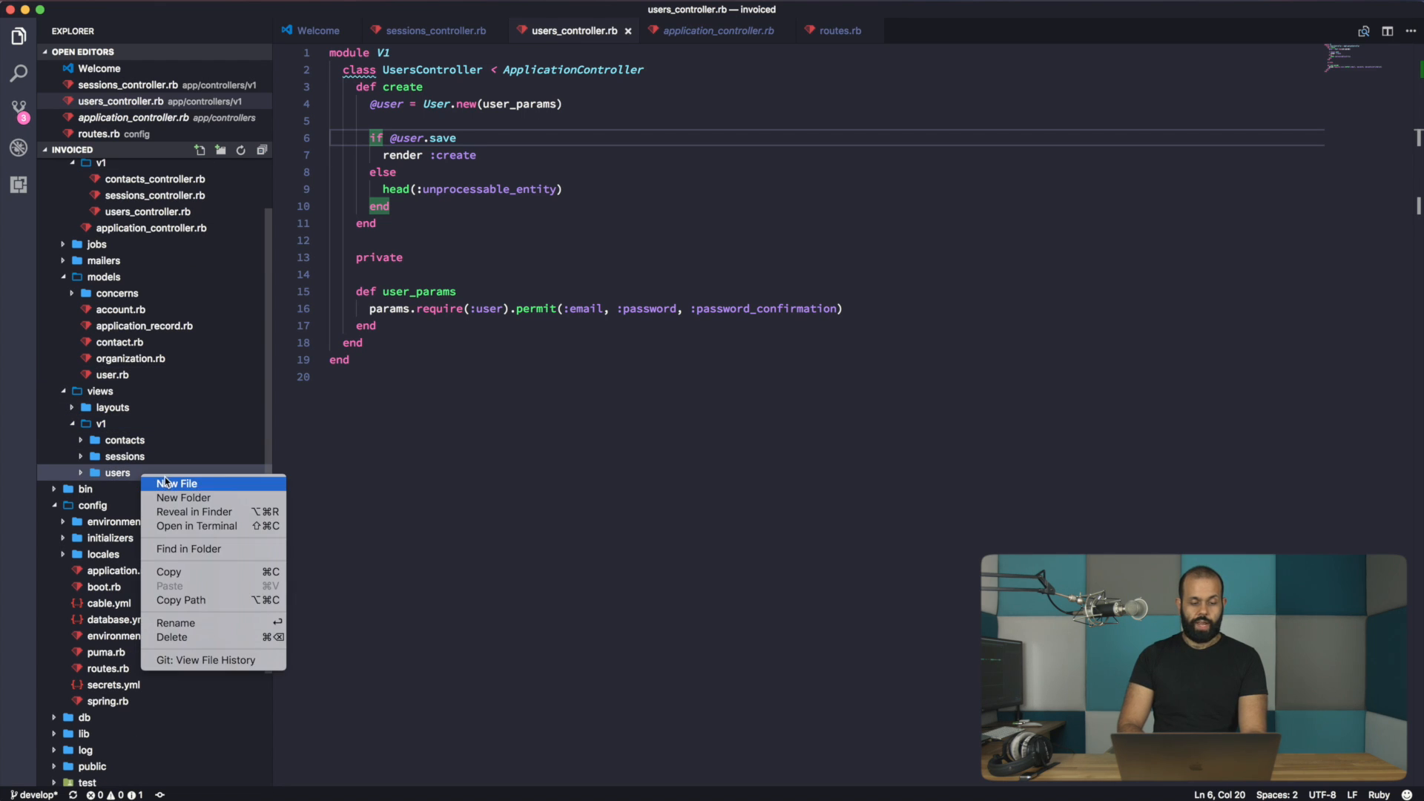
{"action": "left_click", "coordinate": [177, 482]}
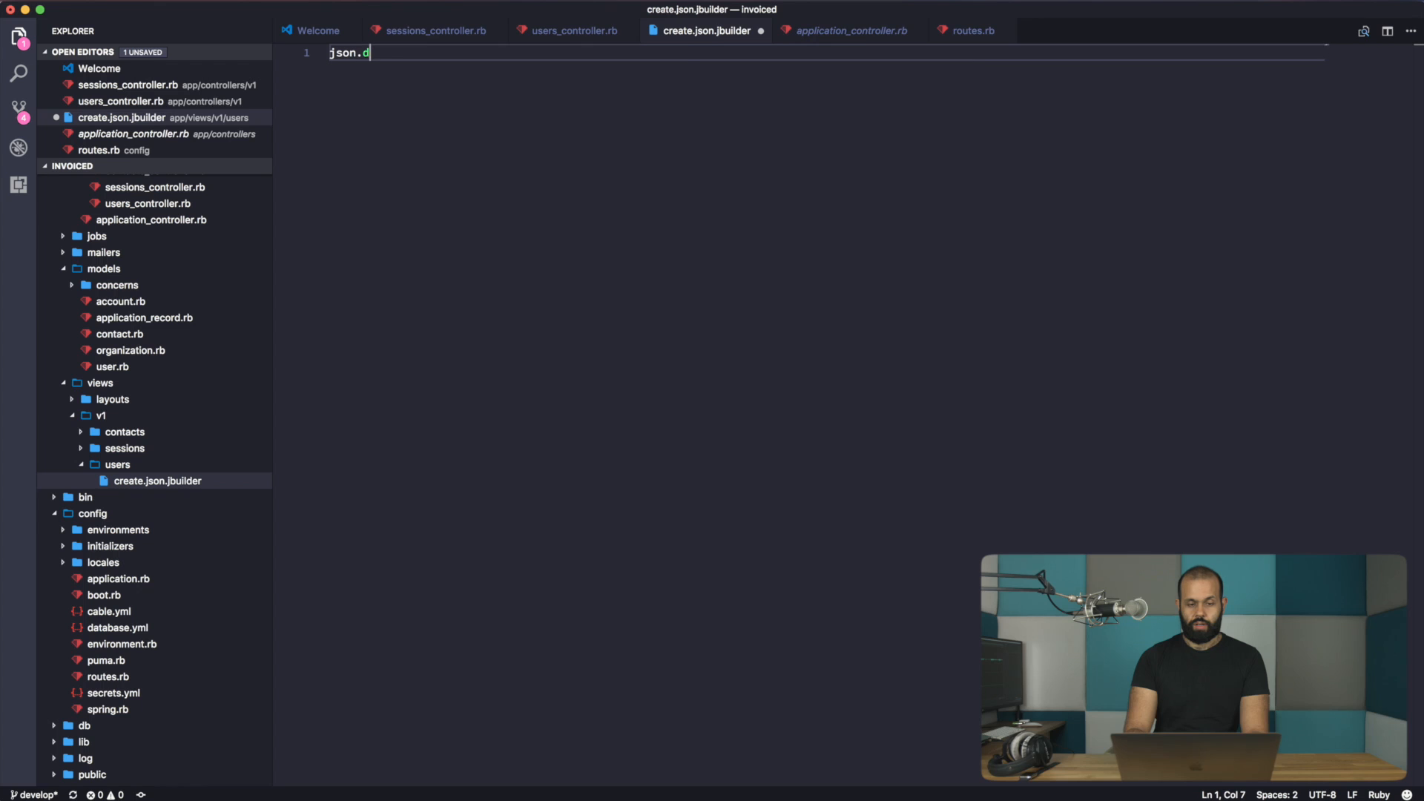
{"action": "type", "text": "ata do"}
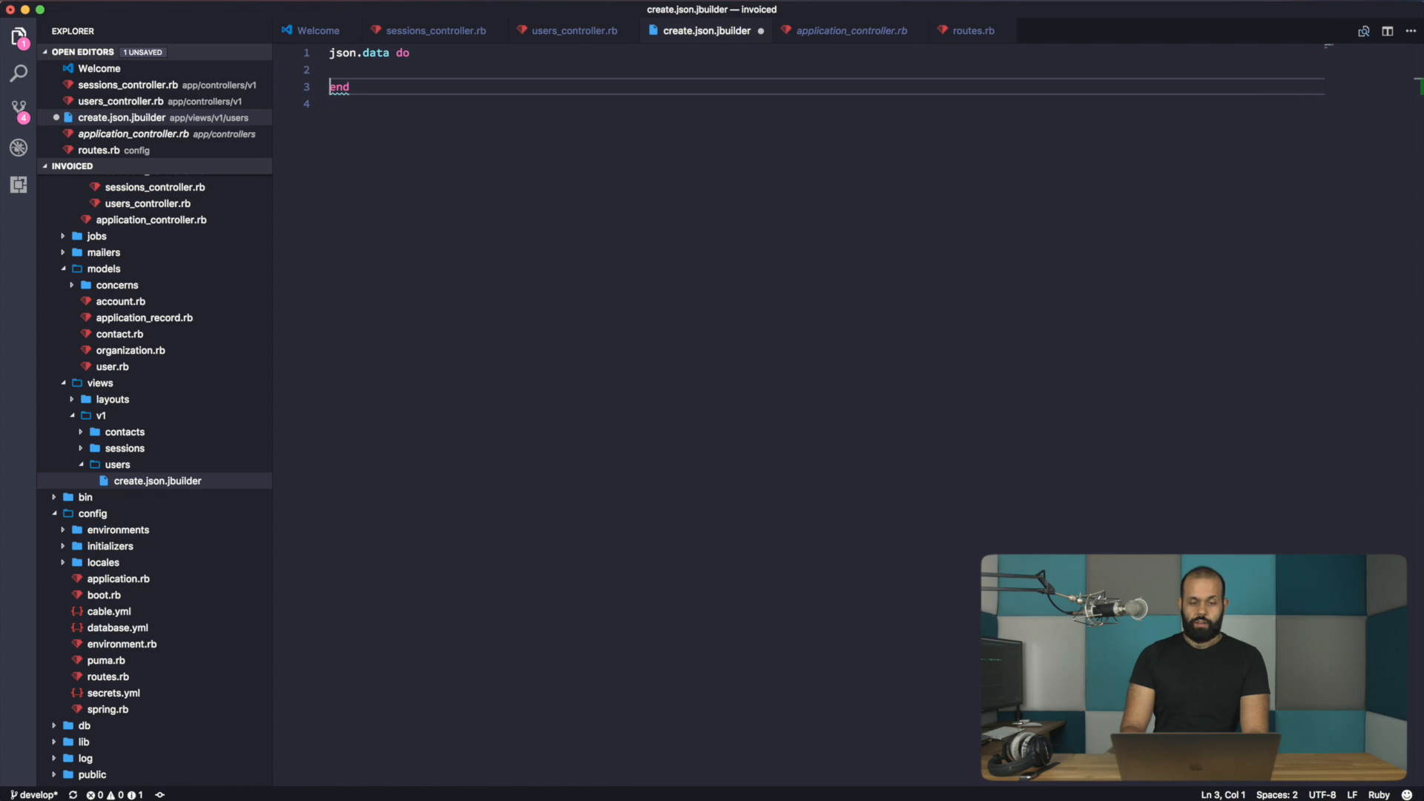
{"action": "left_click", "coordinate": [343, 69]}
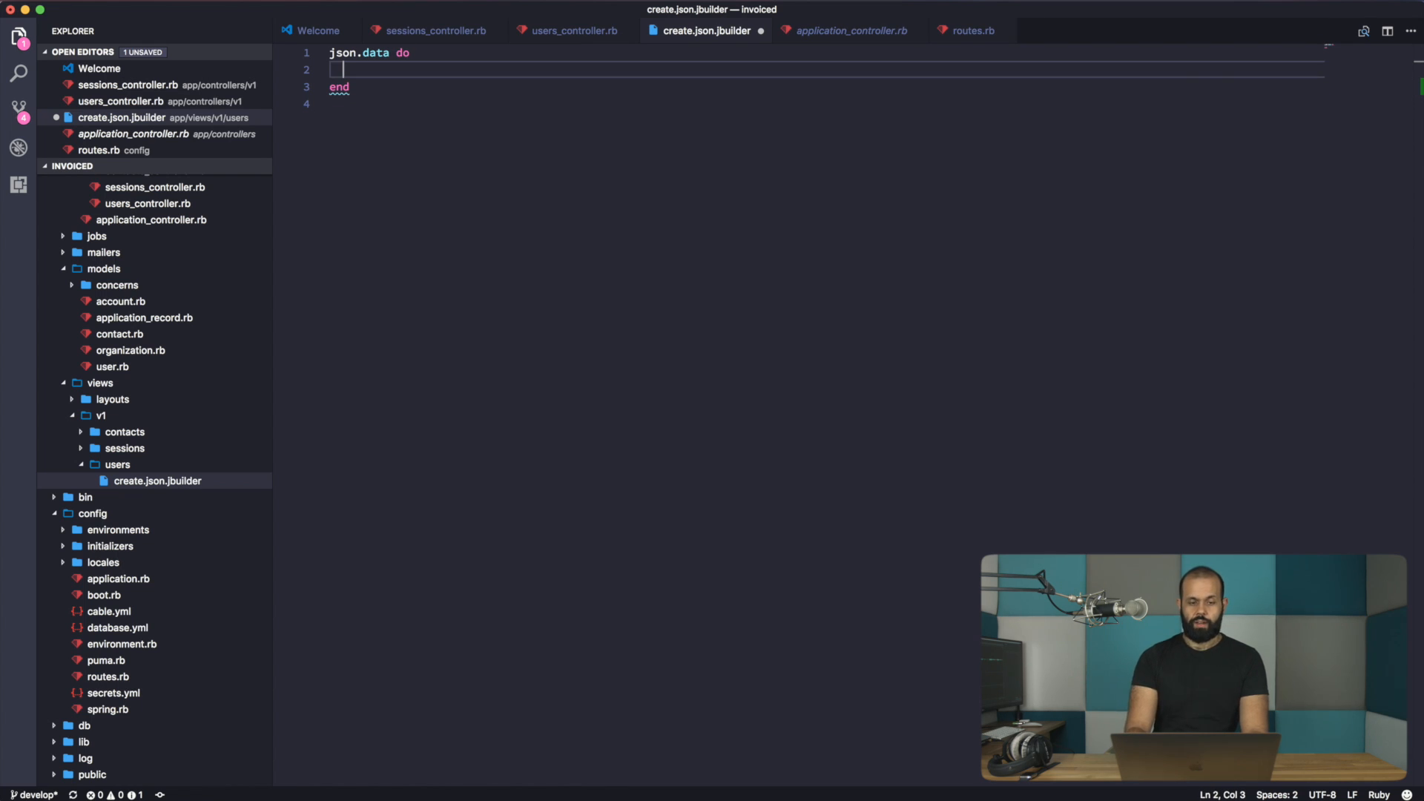
{"action": "type", "text": "json."}
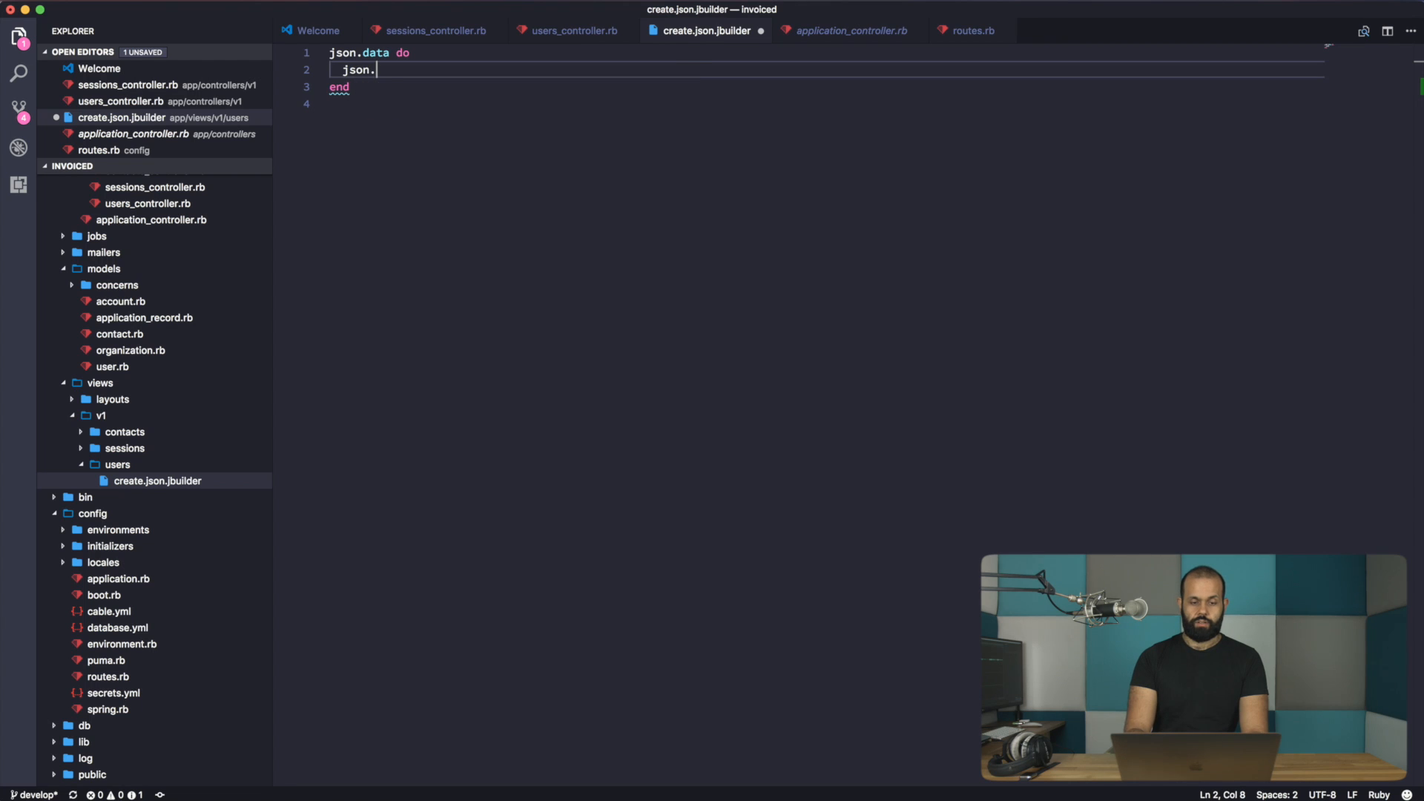
{"action": "type", "text": "user do"}
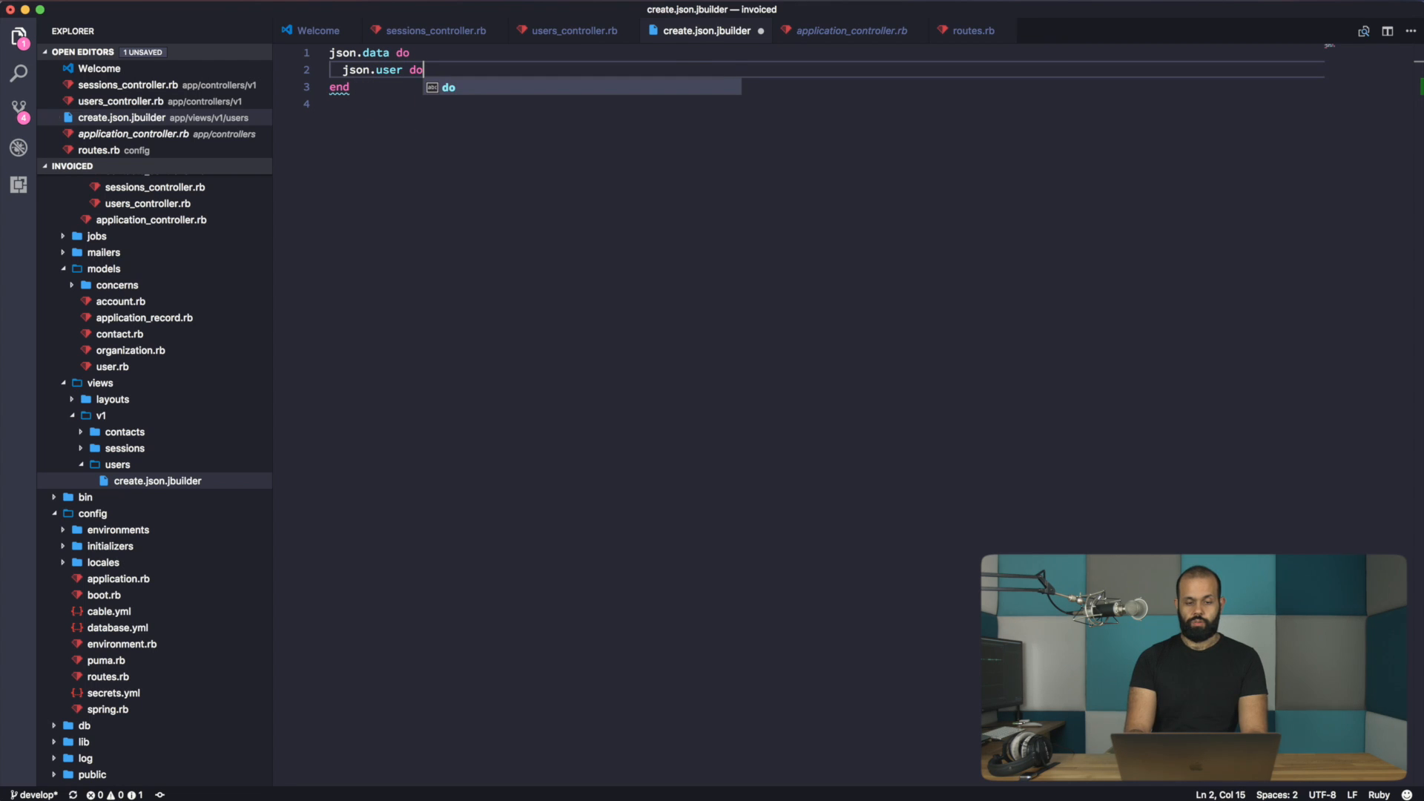
{"action": "key", "text": "enter"}
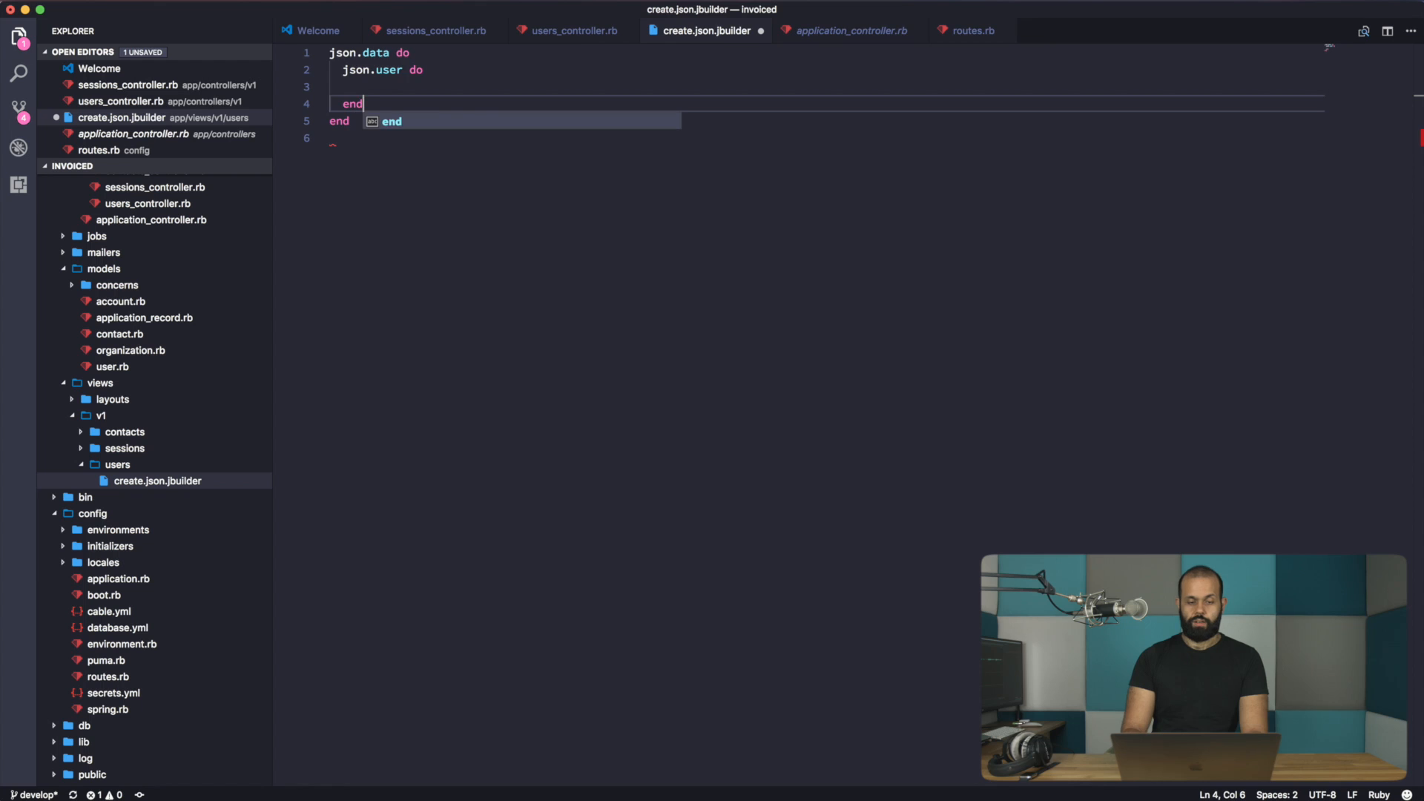
{"action": "type", "text": "json"}
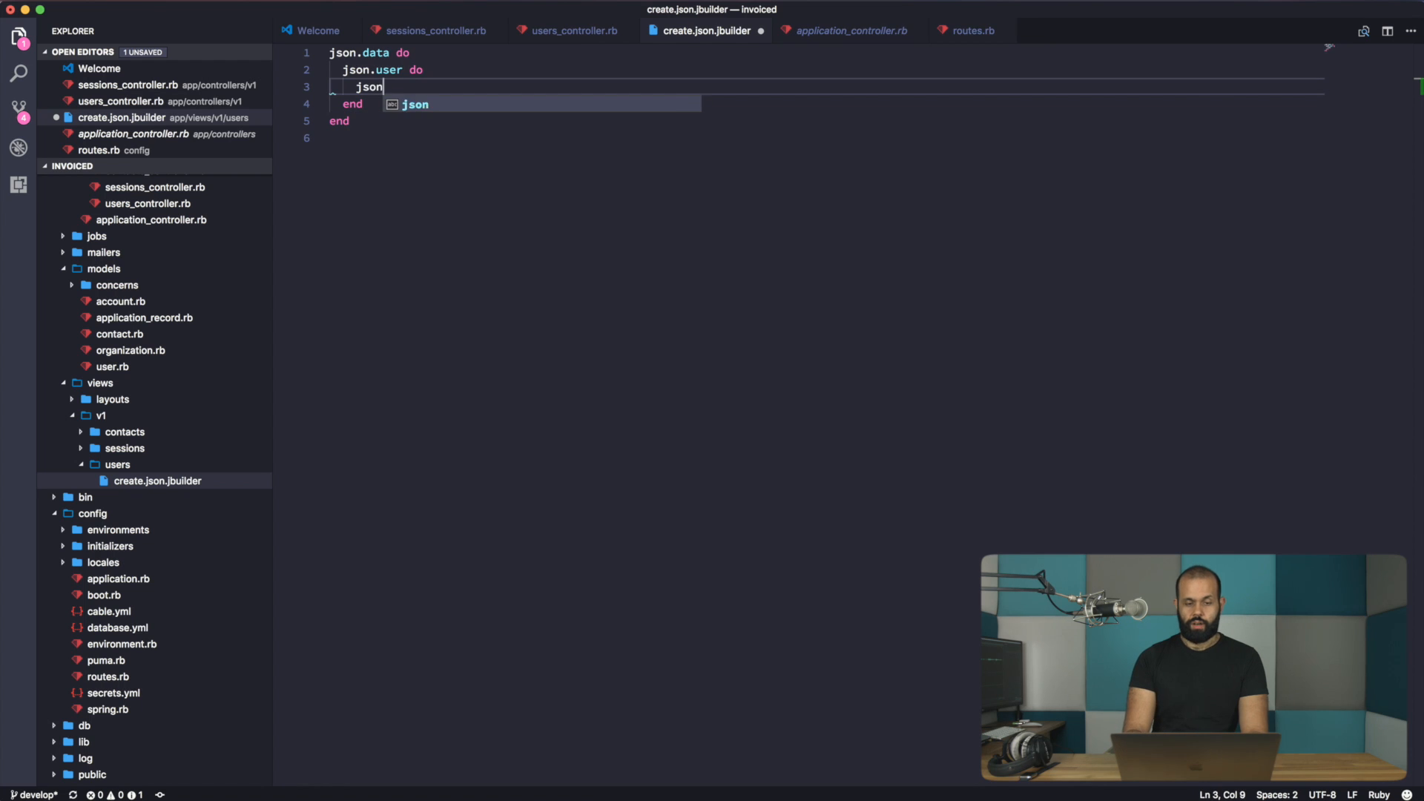
{"action": "type", "text": ".email @user.ema"}
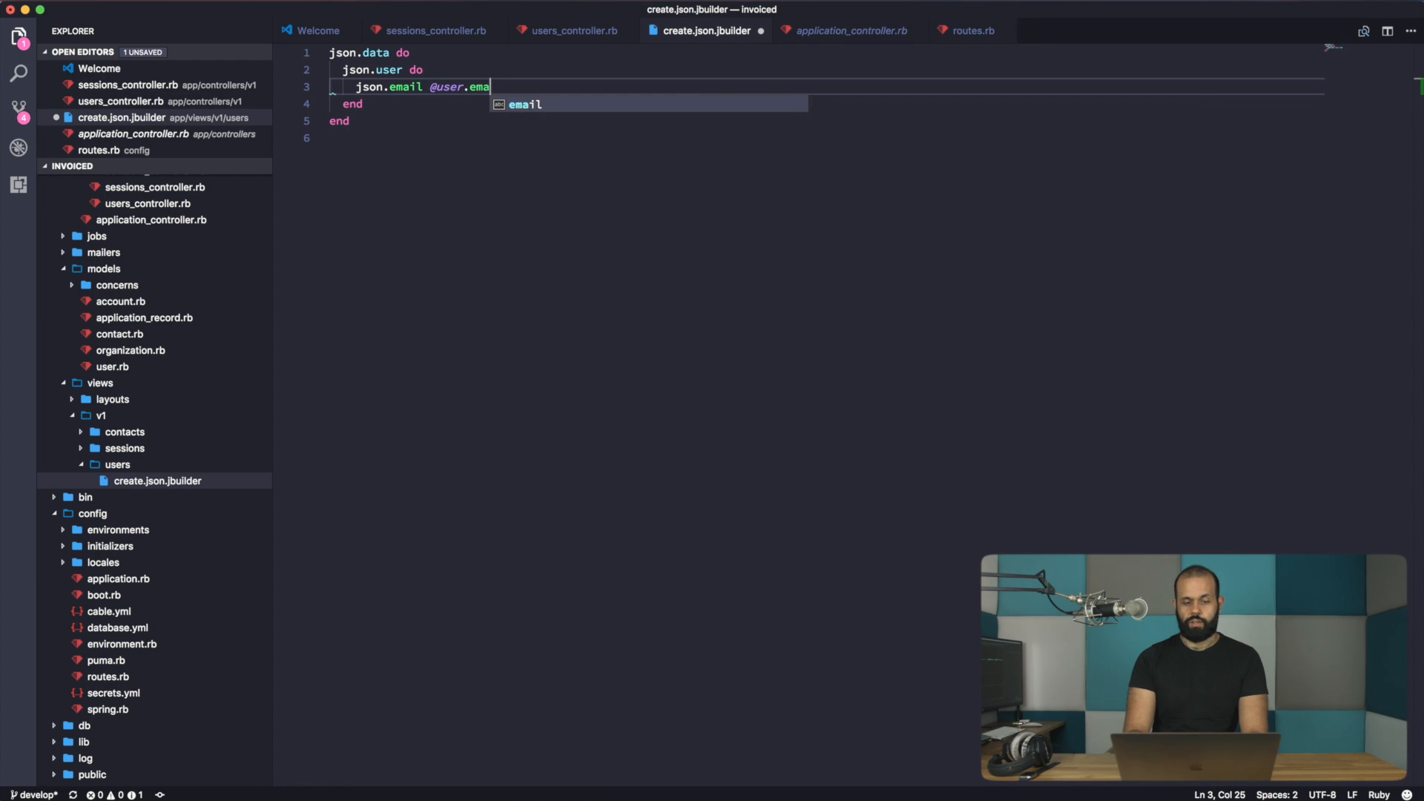
{"action": "type", "text": "il"}
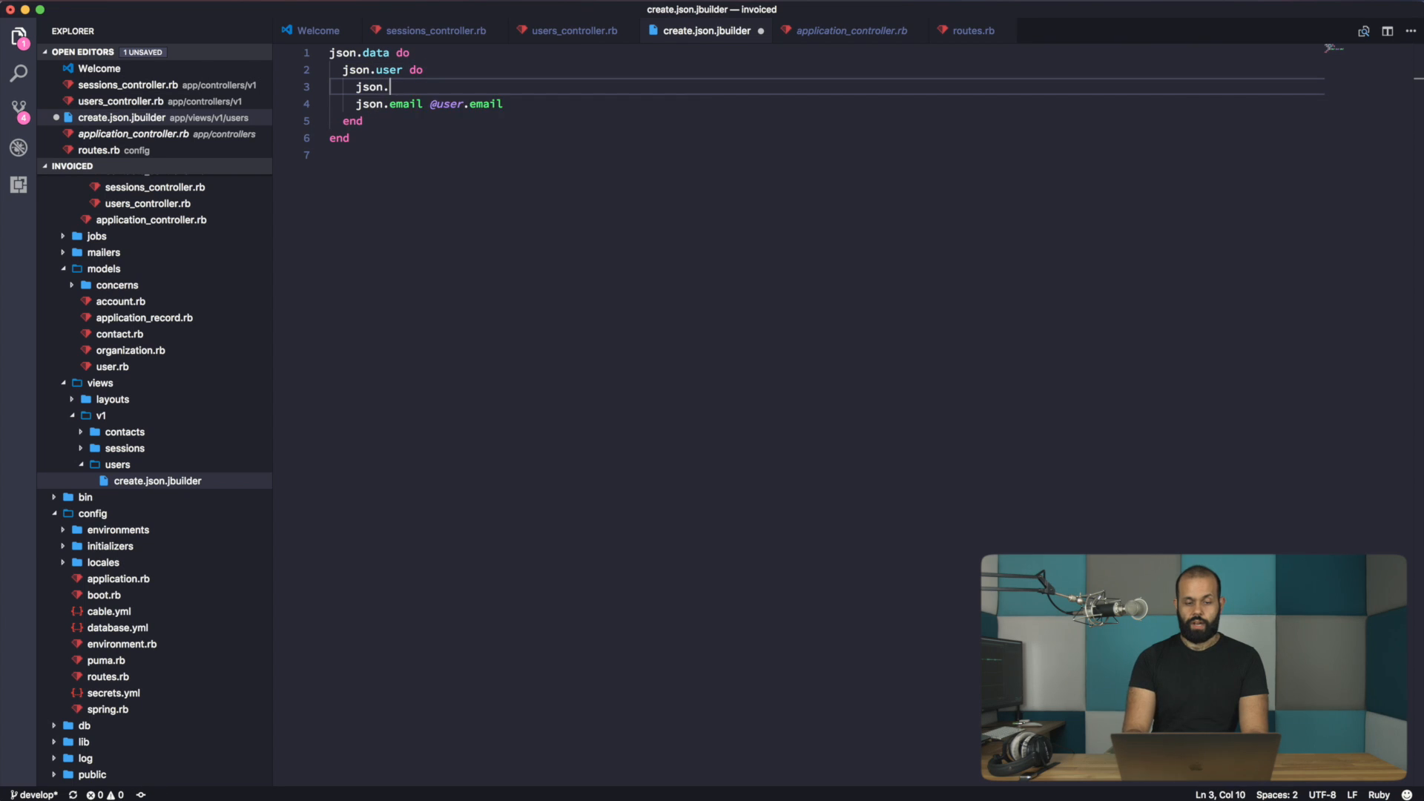
{"action": "type", "text": "id @user.id"}
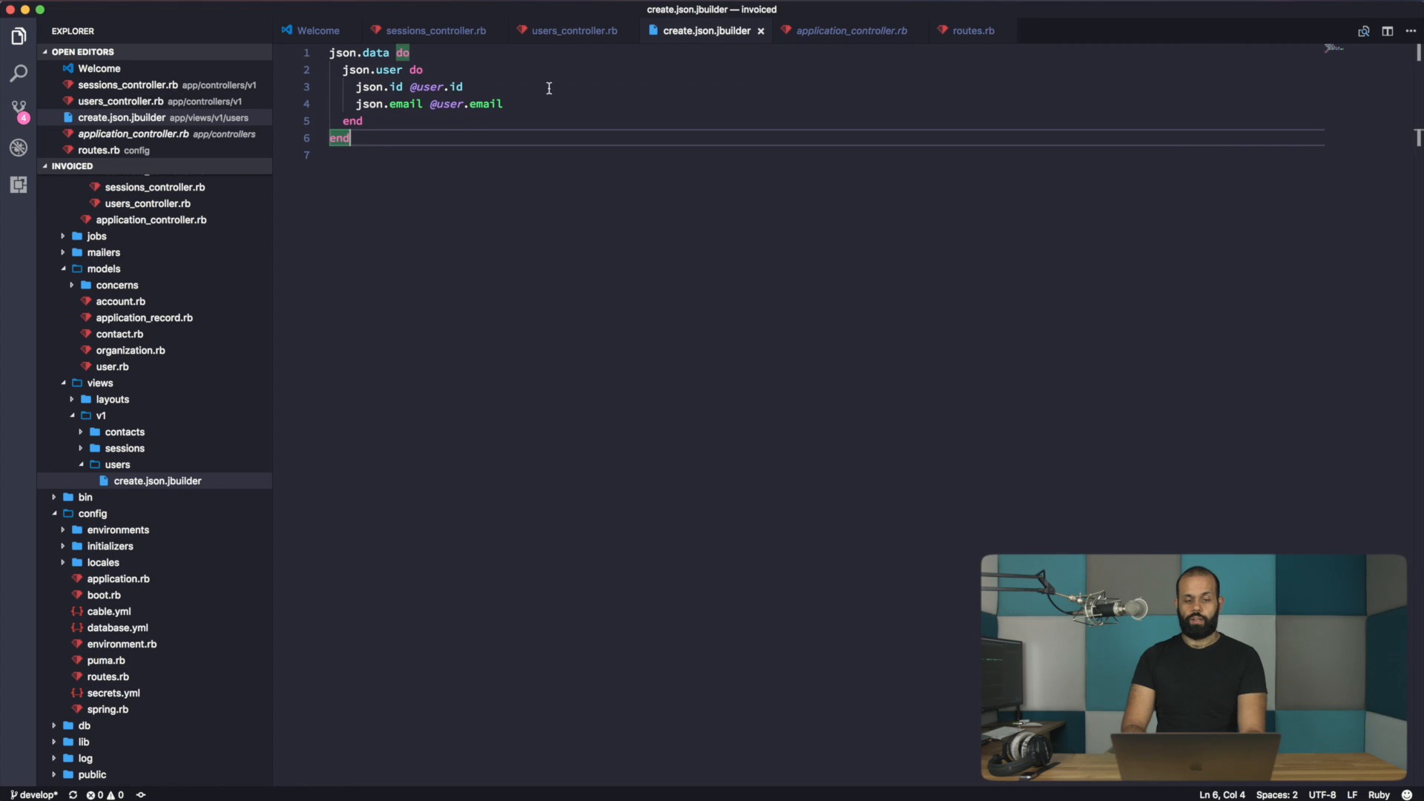
{"action": "left_click", "coordinate": [463, 86]}
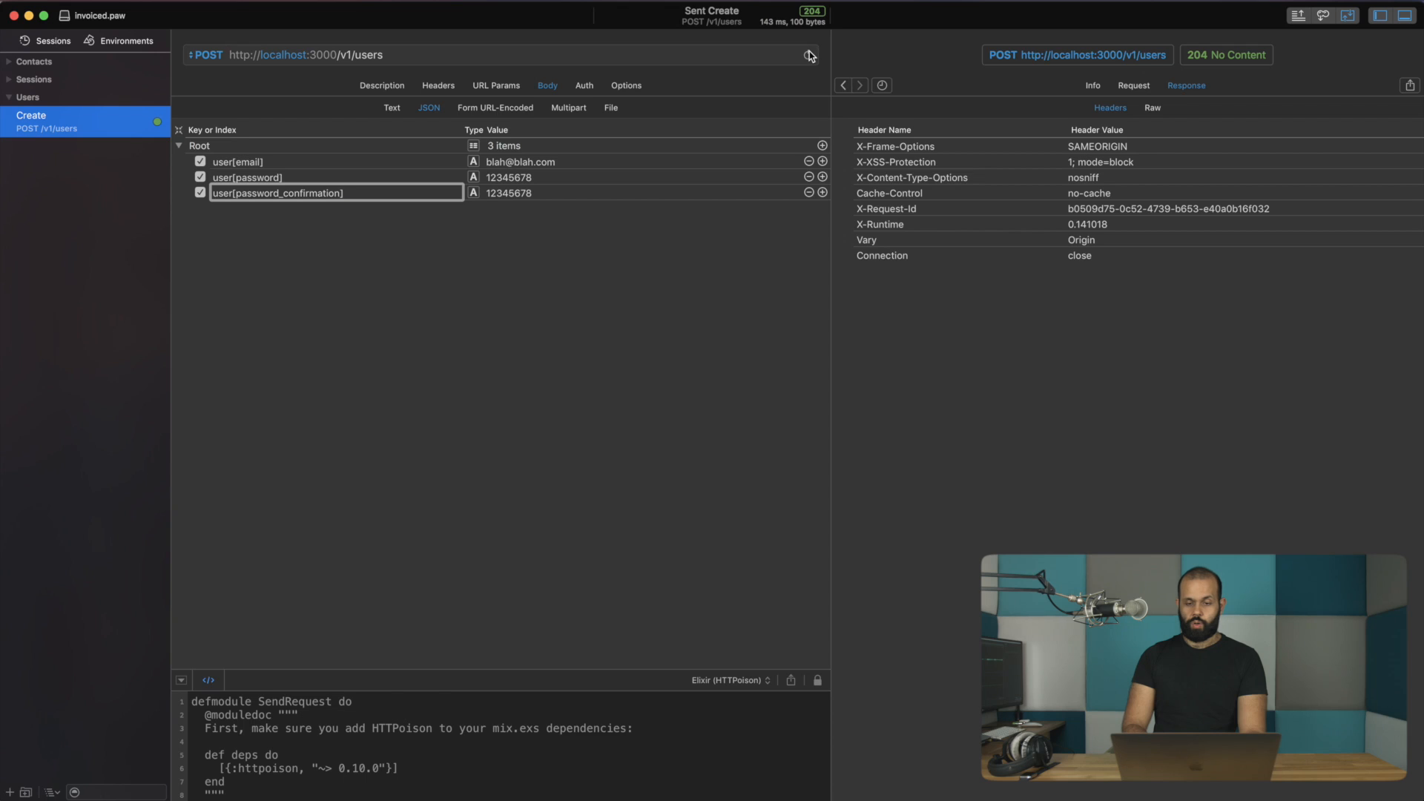
Resend the POST /v1/users request from Paw
{"action": "left_click", "coordinate": [807, 54]}
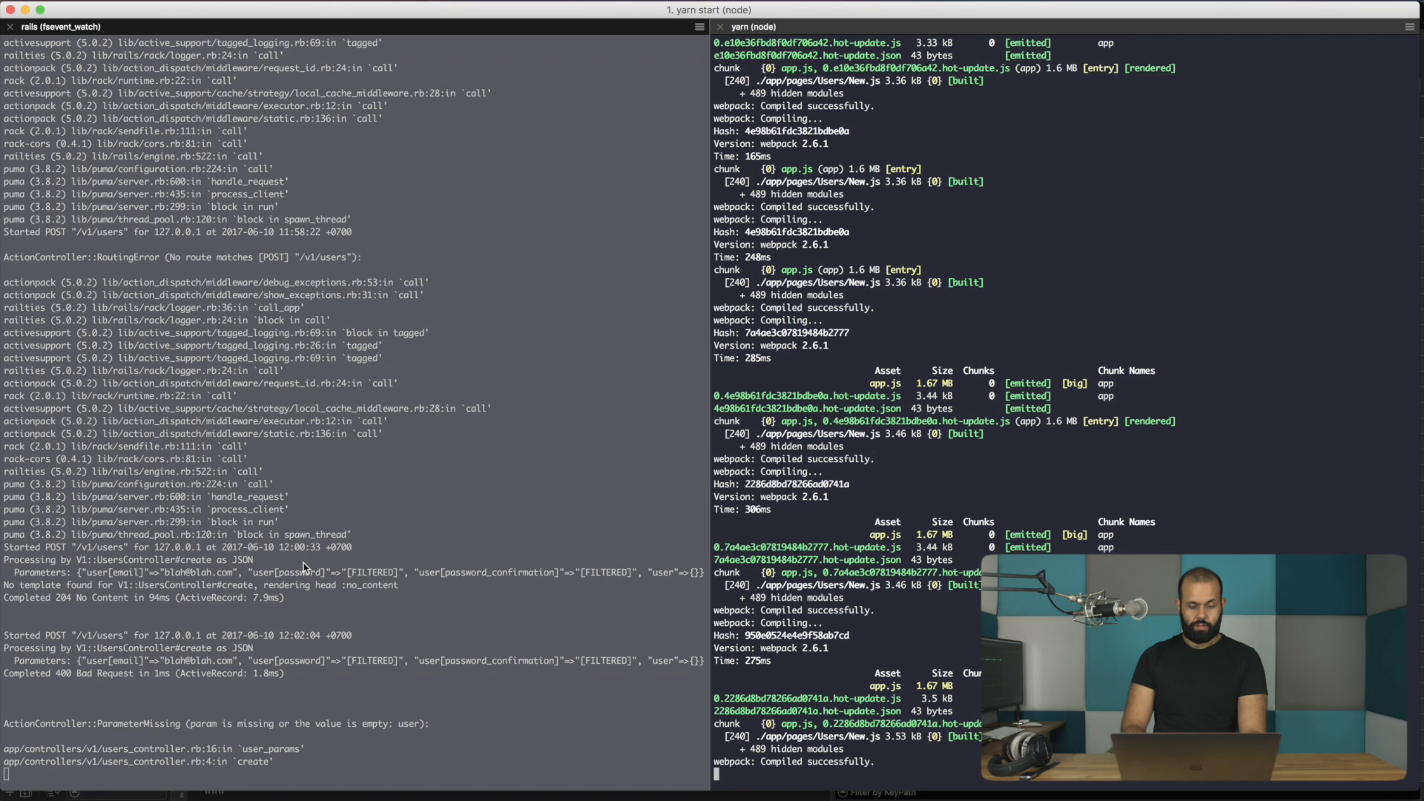
{"action": "mouse_move", "coordinate": [318, 727]}
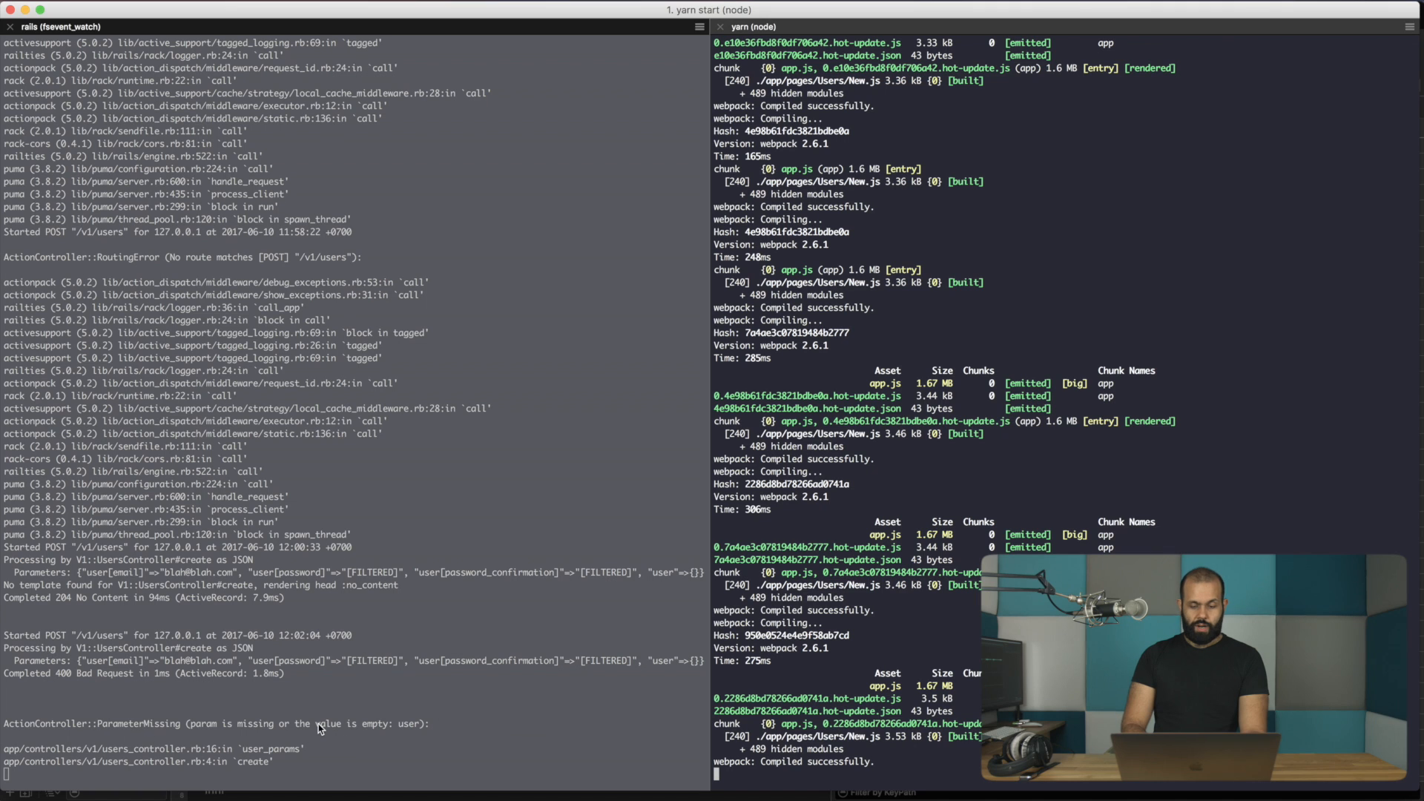
{"action": "mouse_move", "coordinate": [226, 680]}
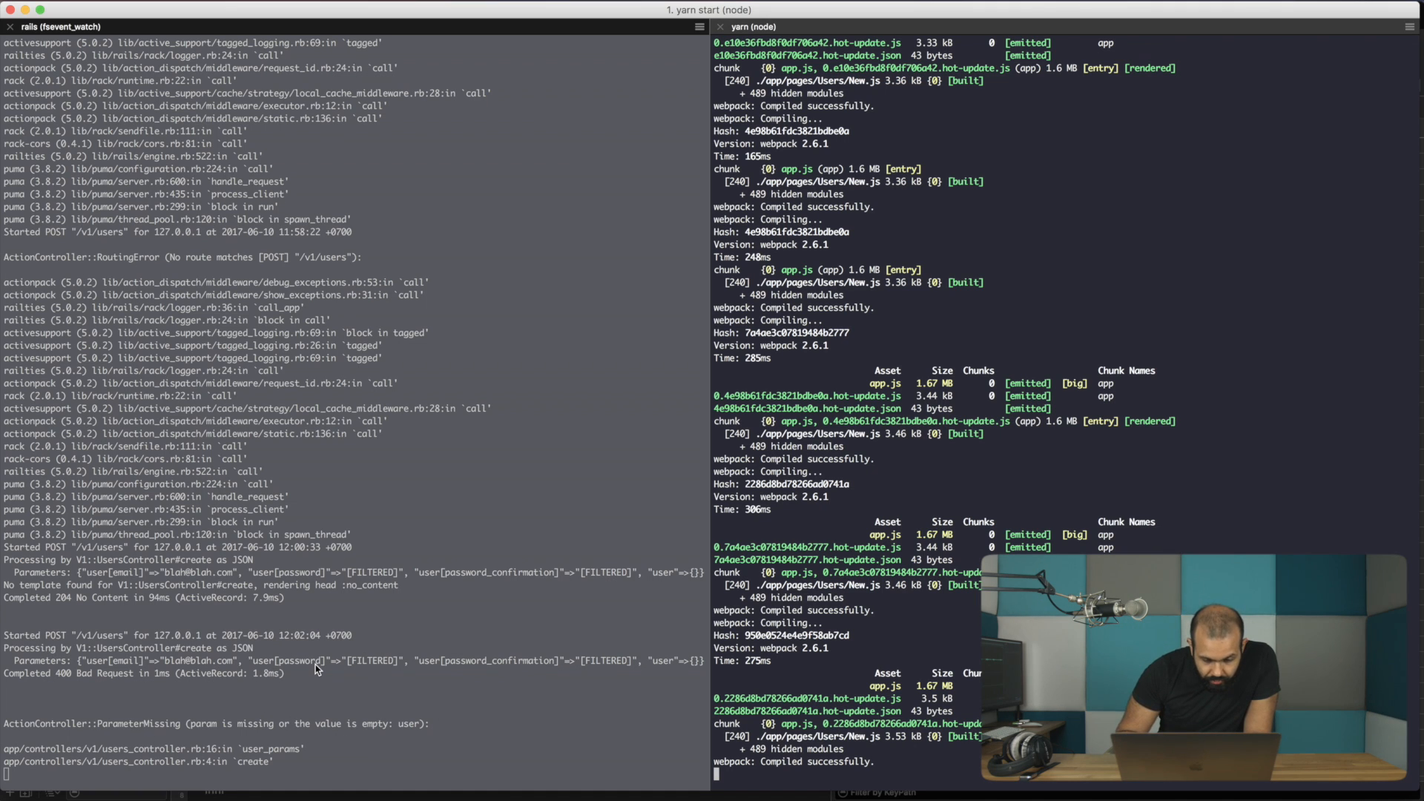
{"action": "mouse_move", "coordinate": [557, 671]}
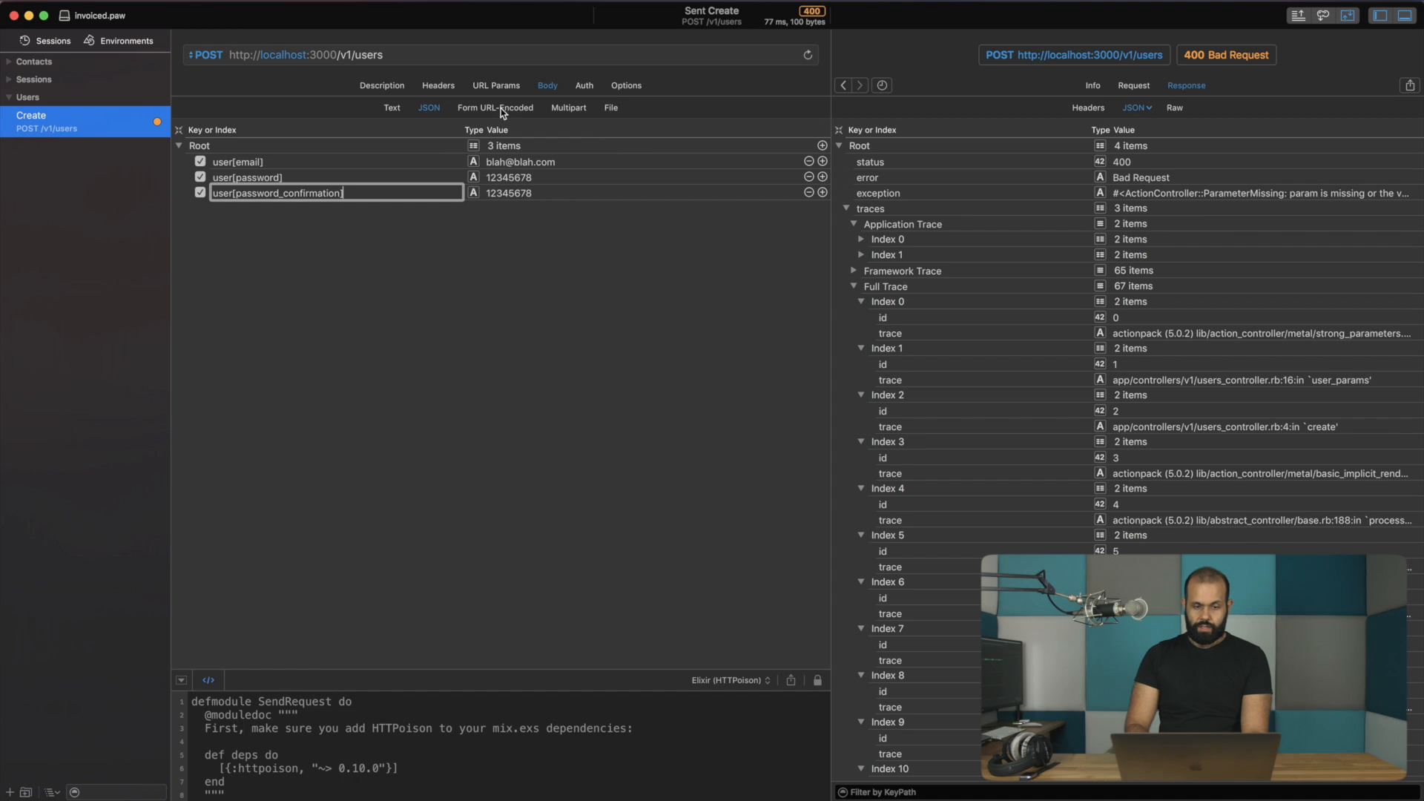
{"action": "mouse_move", "coordinate": [817, 155]}
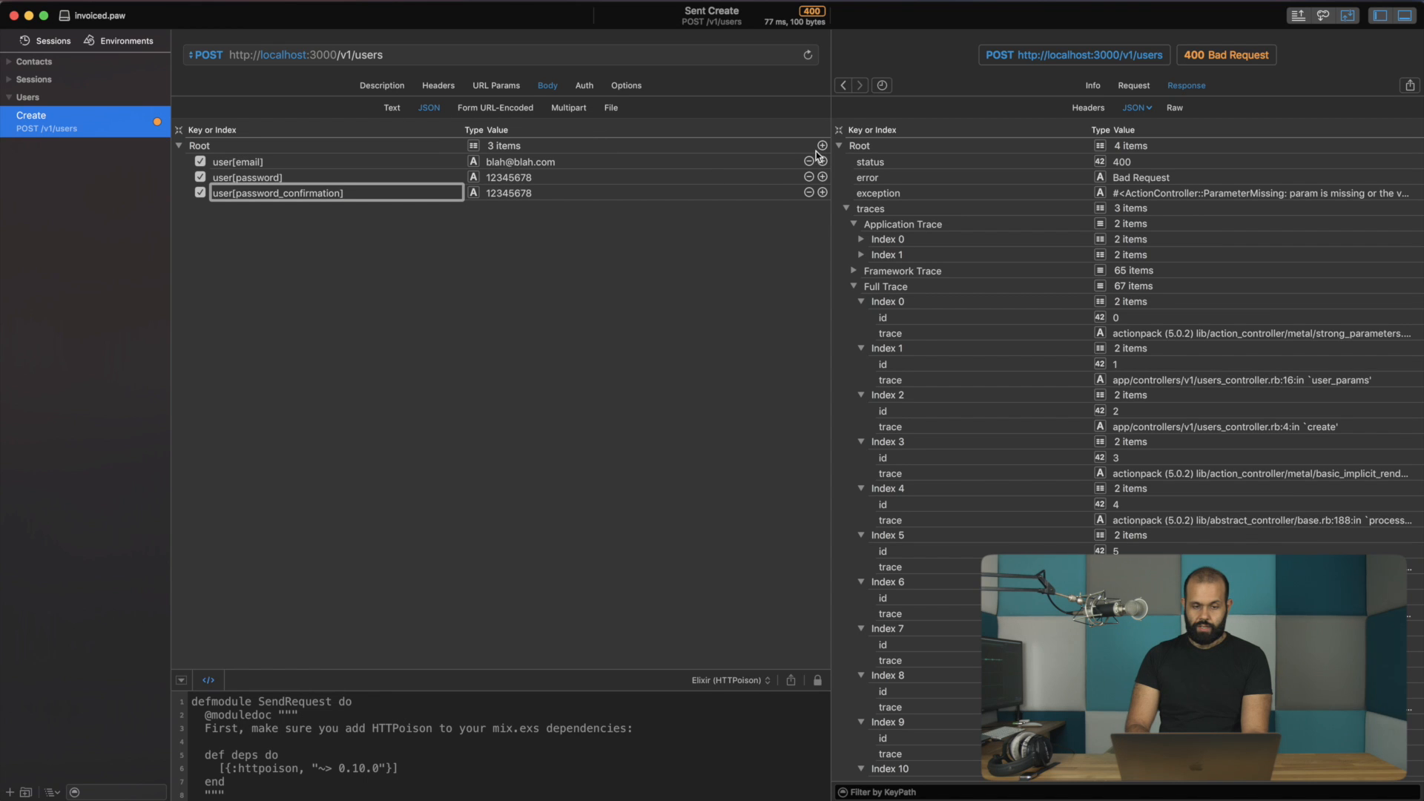
Switch Paw's request body to the Text view to see the raw JSON fields
{"action": "left_click", "coordinate": [494, 107]}
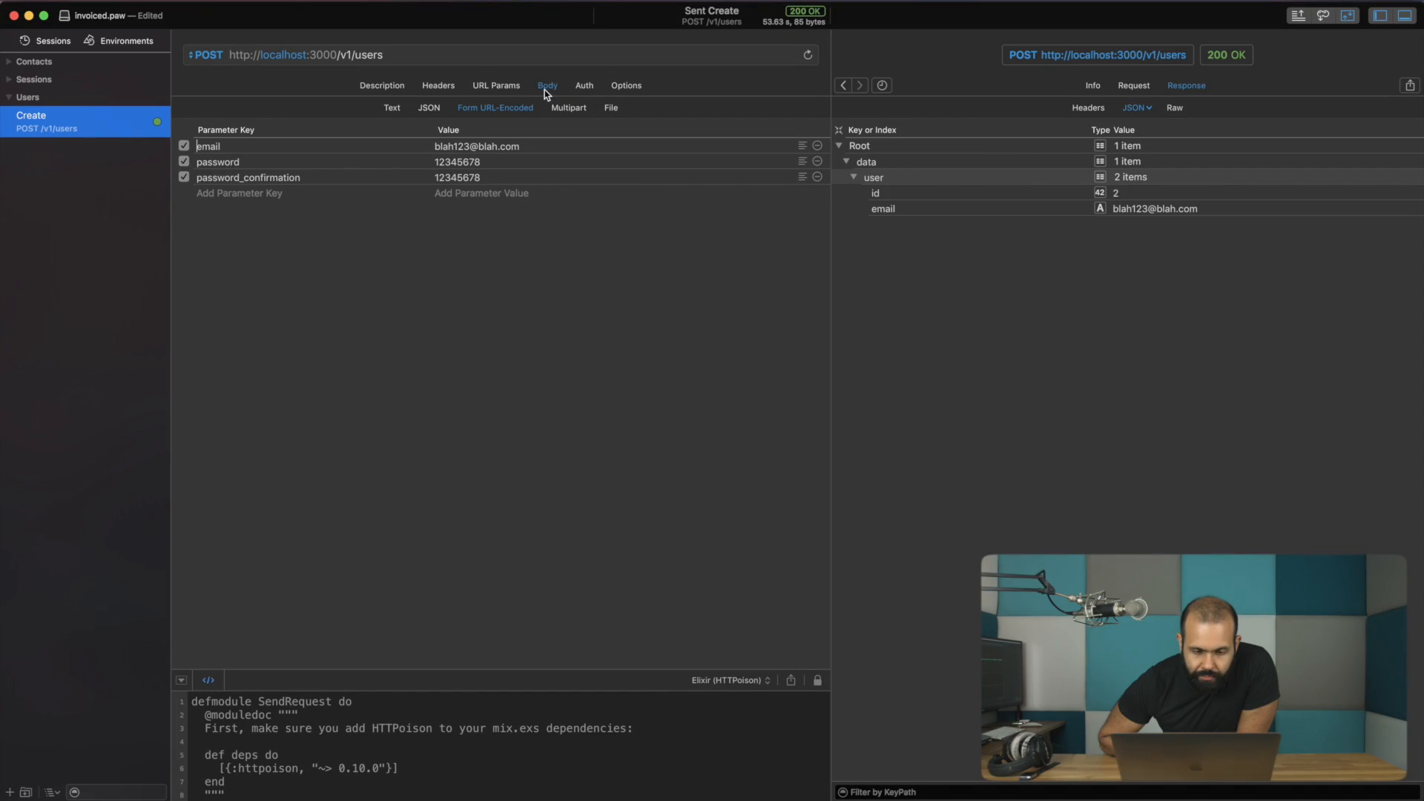
{"action": "left_click", "coordinate": [428, 107]}
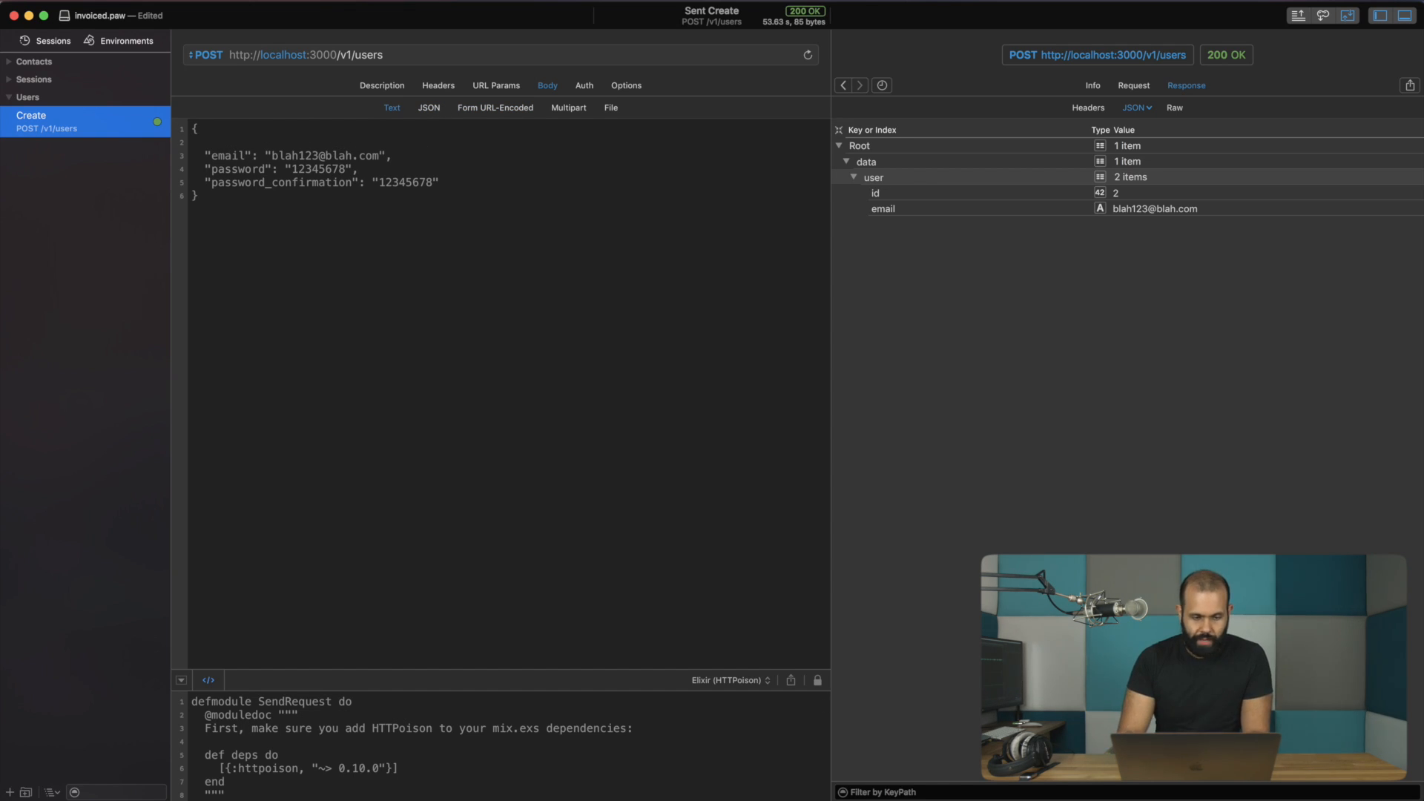
{"action": "type", "text": "\"use"}
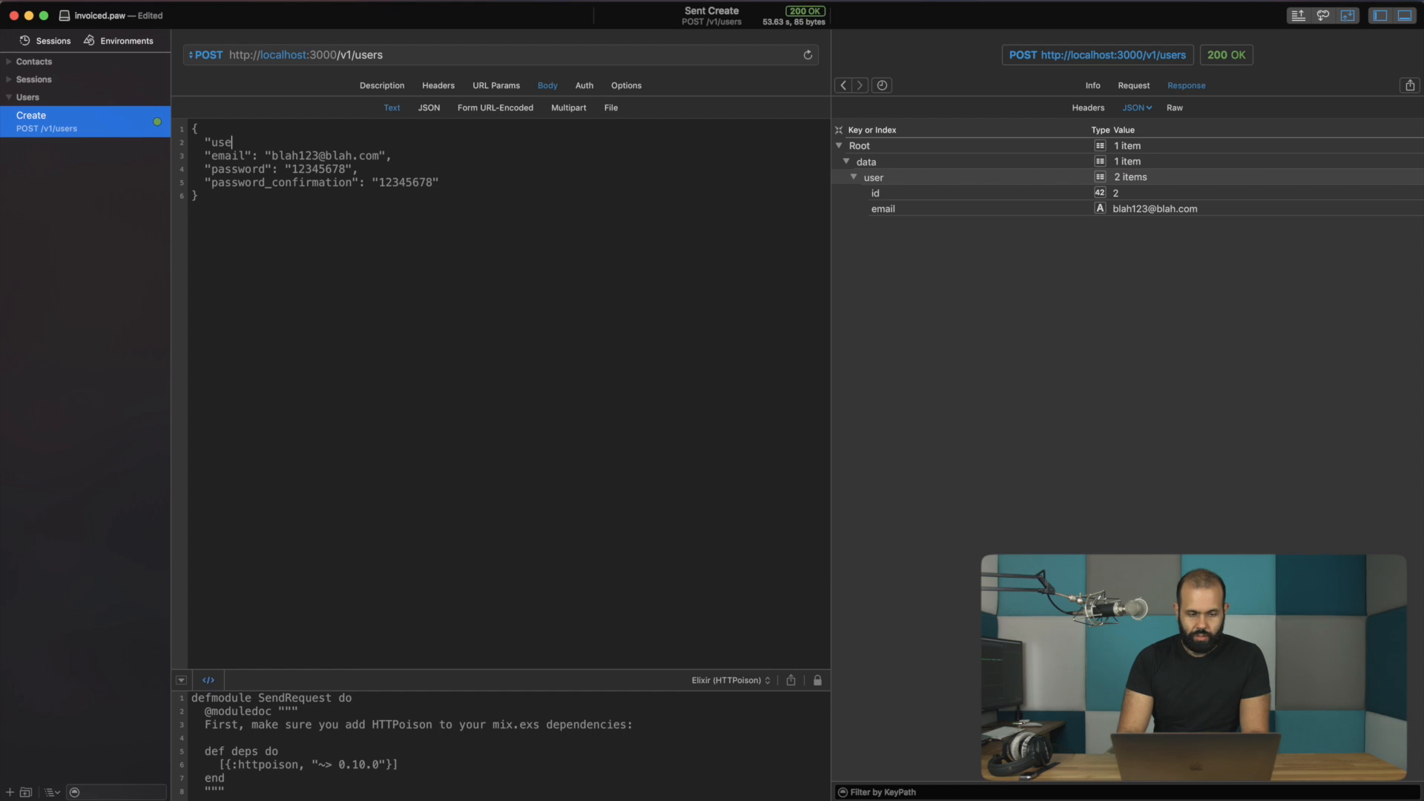
{"action": "type", "text": "r\": {"}
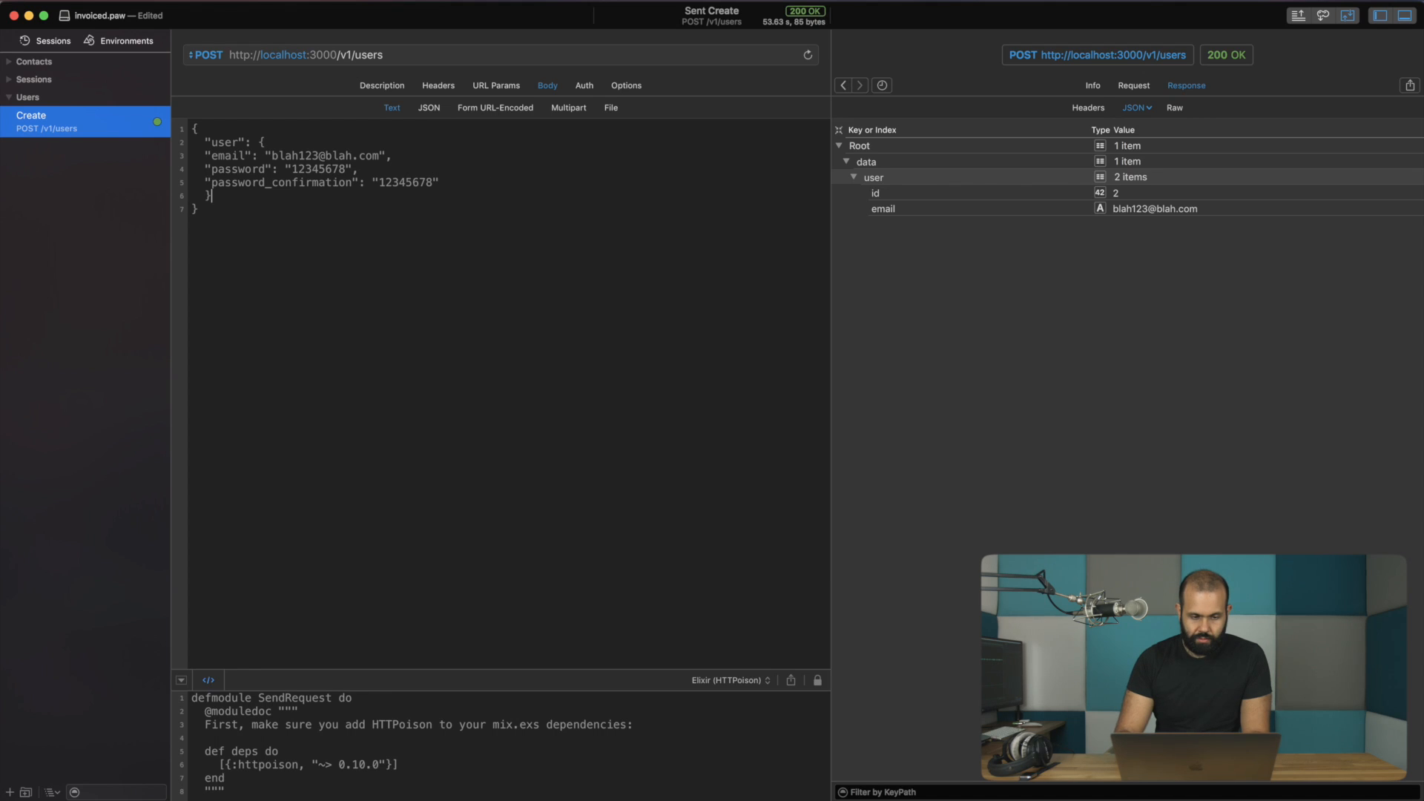
{"action": "left_click_drag", "start_coordinate": [211, 155], "coordinate": [440, 182]}
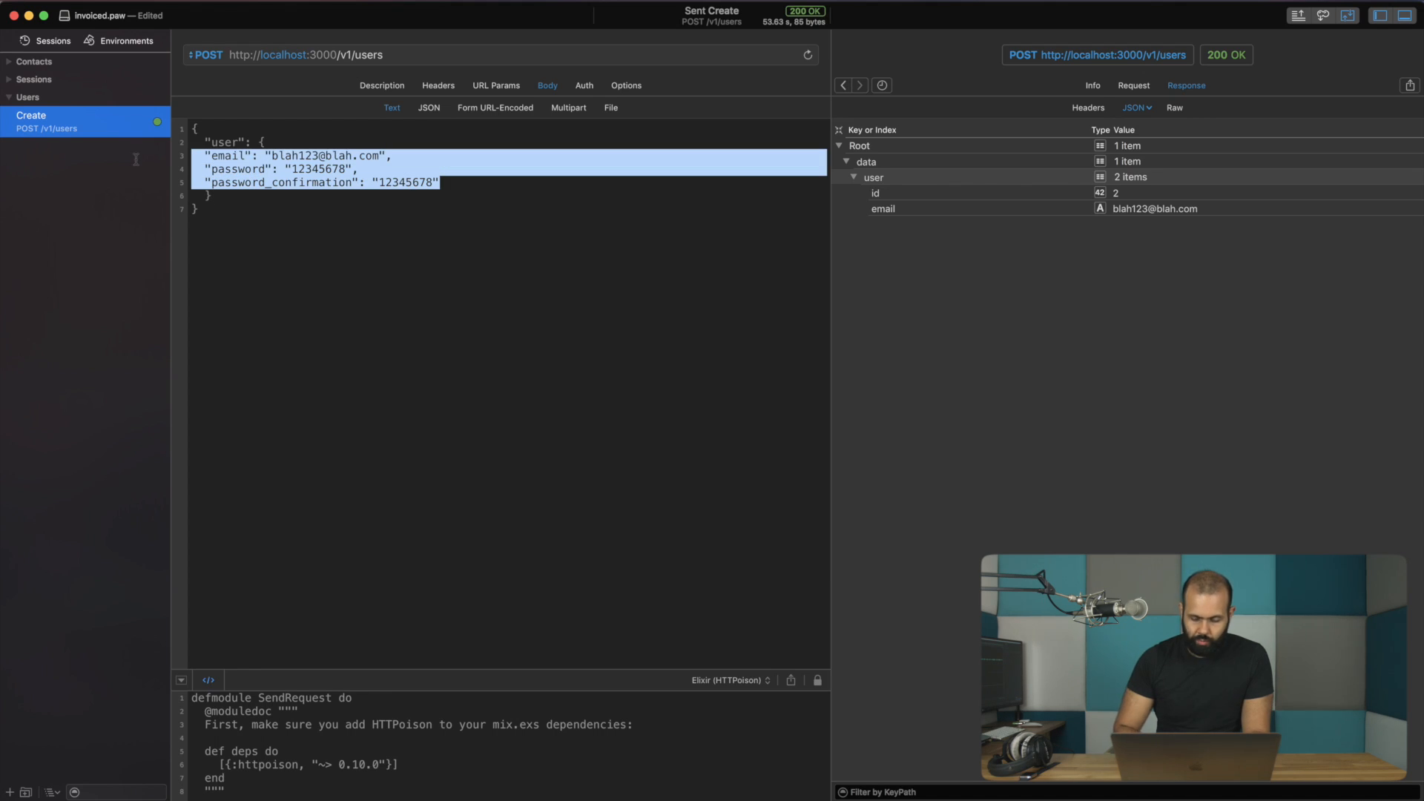
{"action": "left_click", "coordinate": [209, 155]}
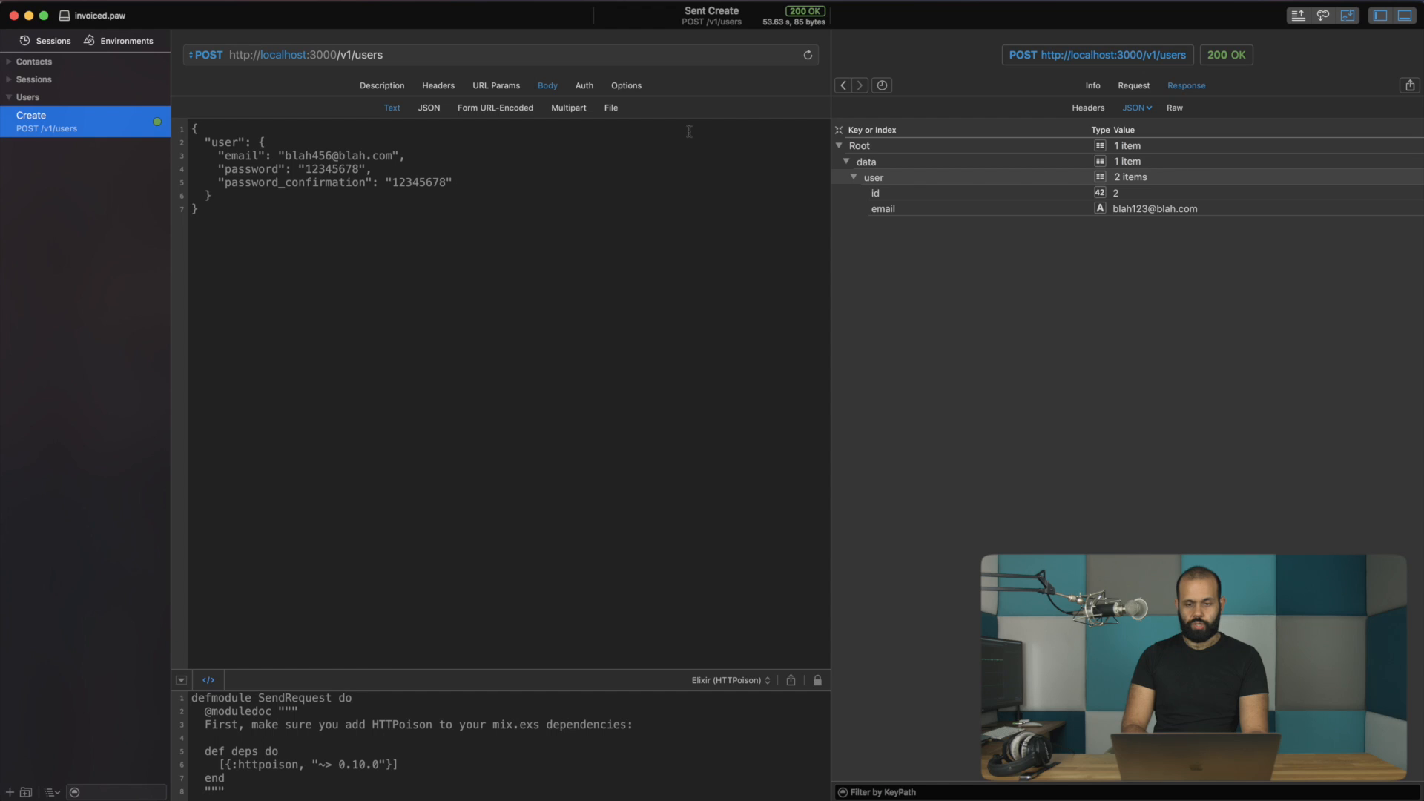
{"action": "left_click", "coordinate": [806, 54]}
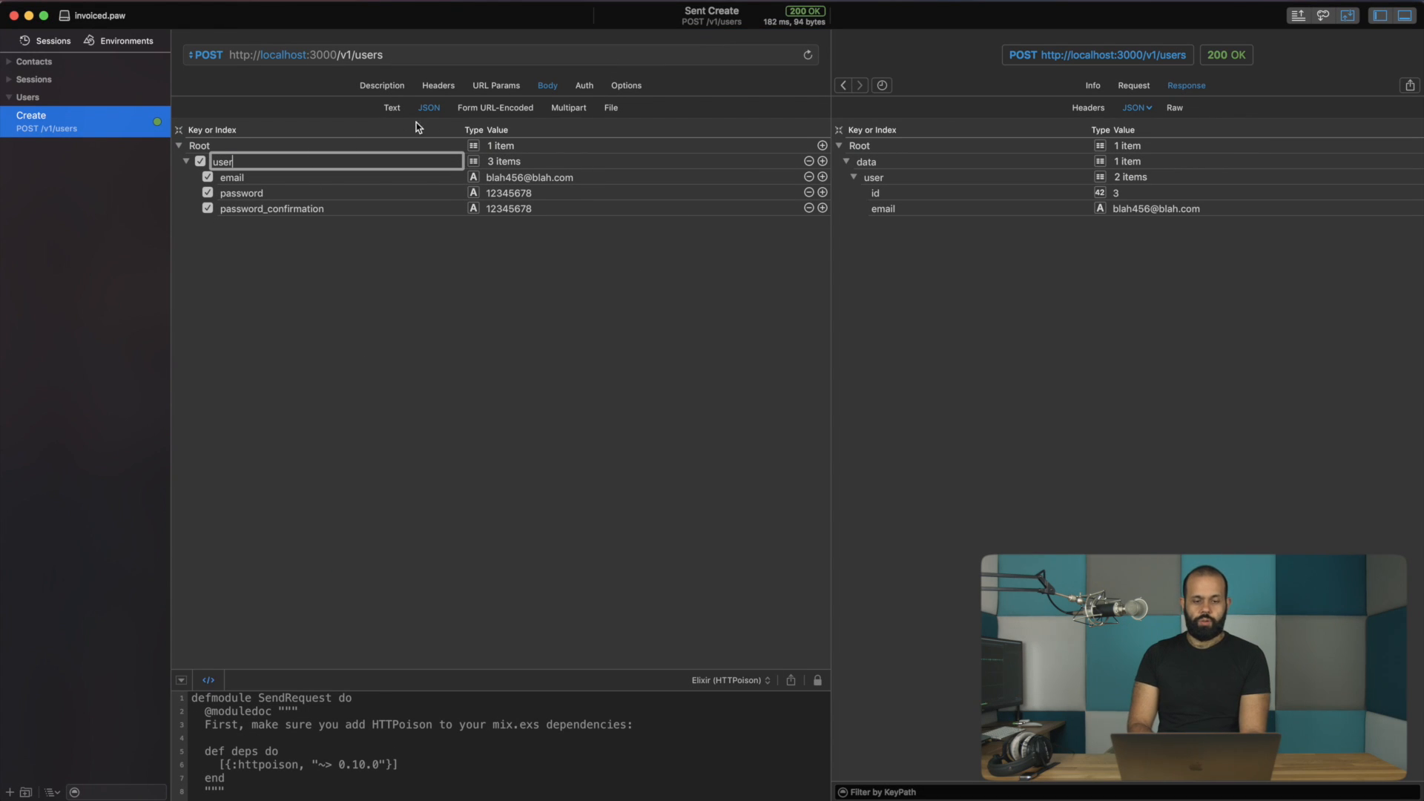
{"action": "mouse_move", "coordinate": [420, 107]}
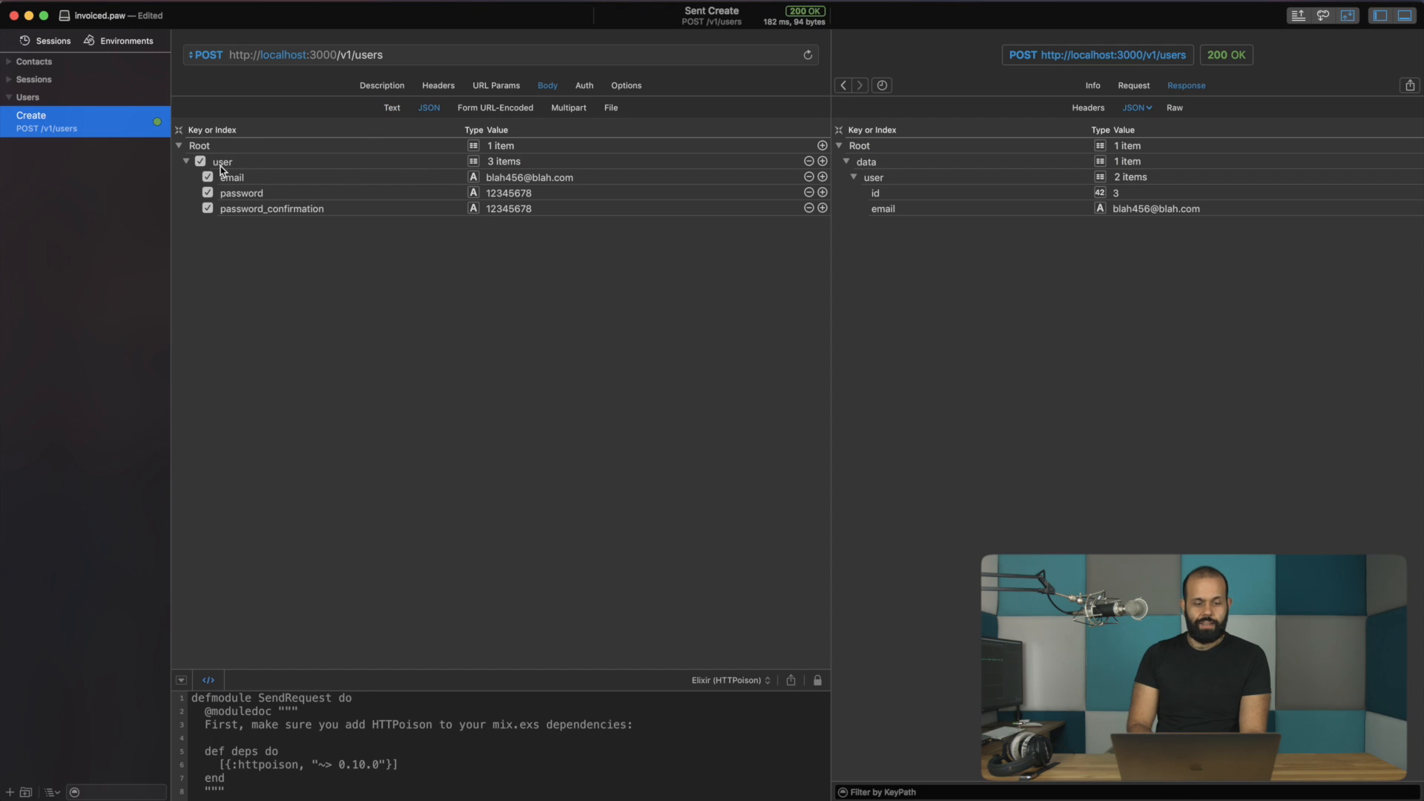
{"action": "mouse_move", "coordinate": [992, 224]}
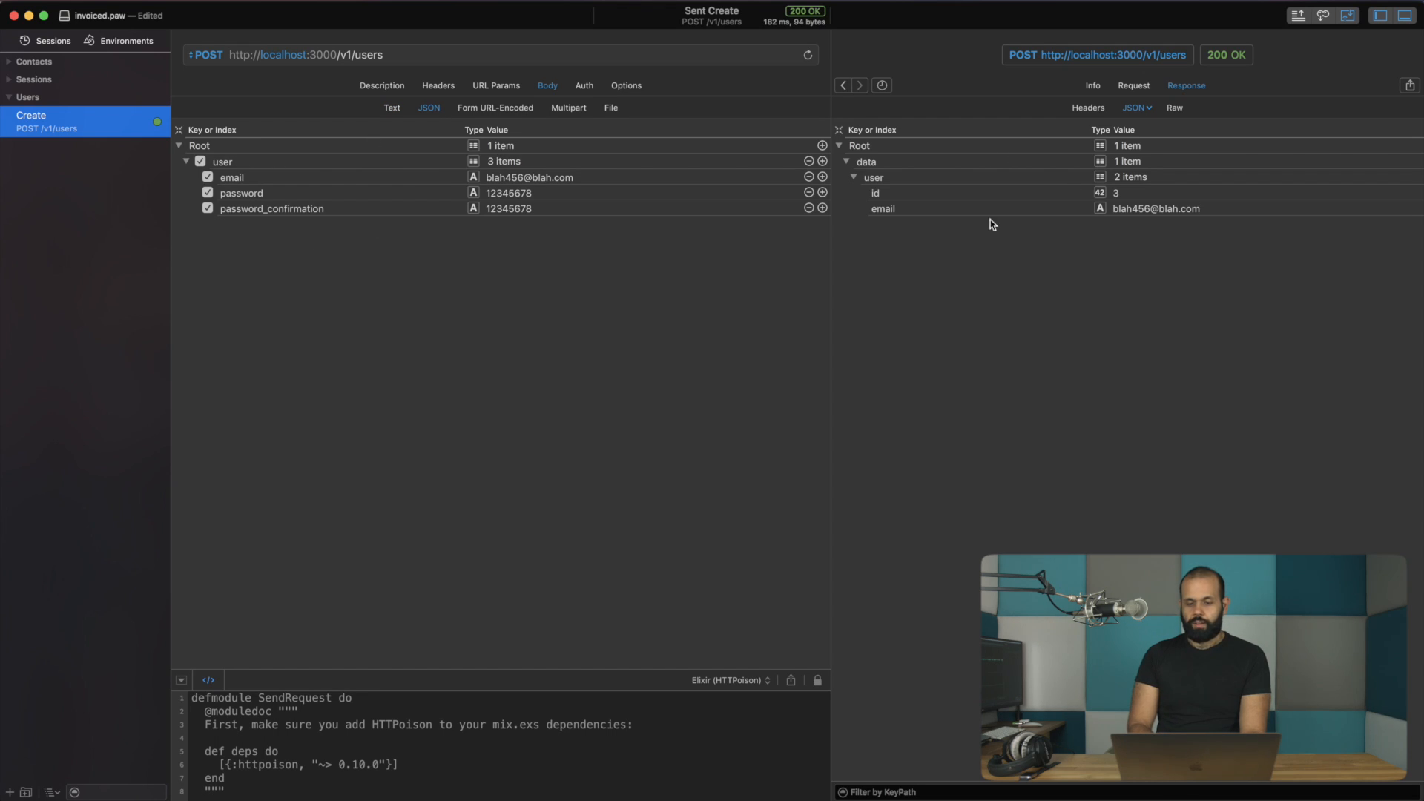
{"action": "mouse_move", "coordinate": [602, 174]}
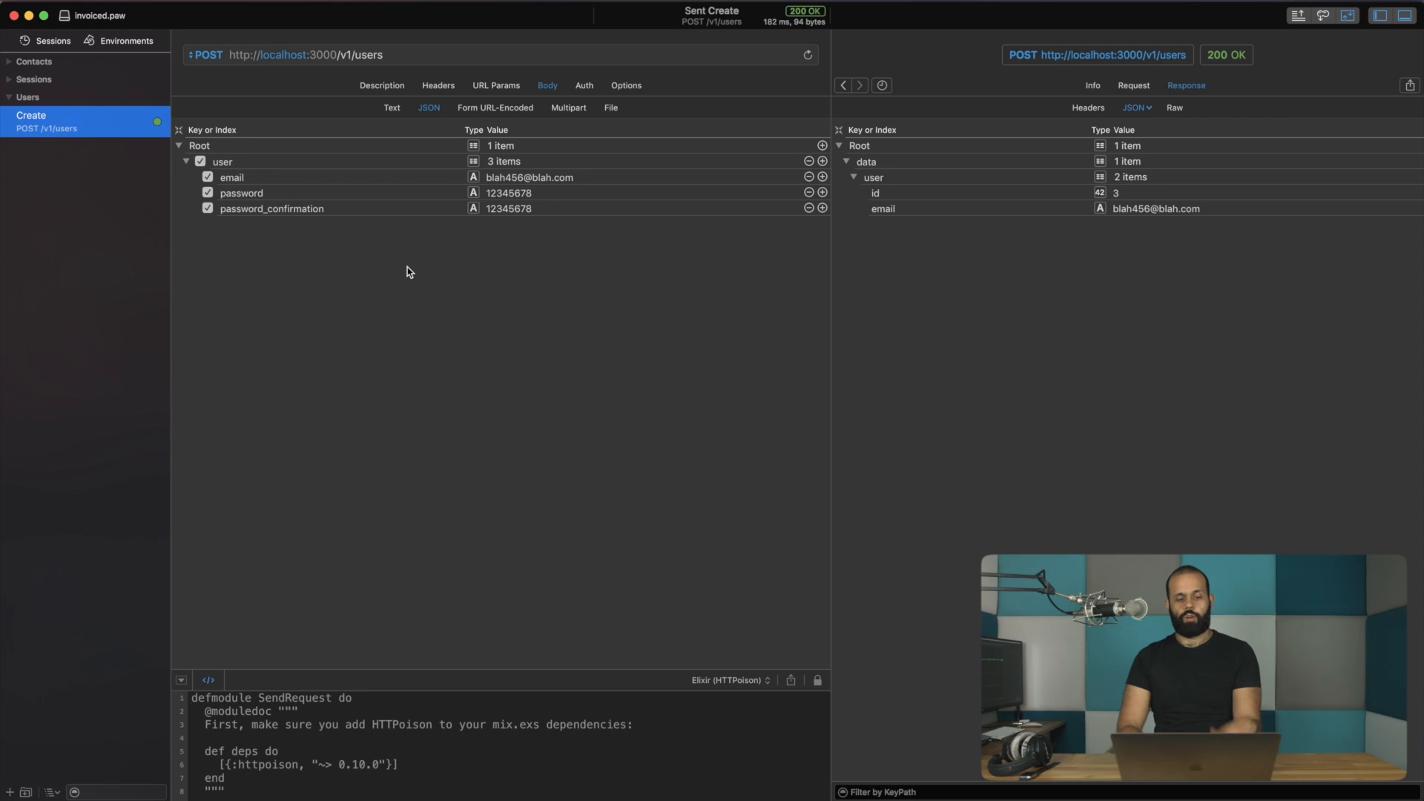
{"action": "mouse_move", "coordinate": [525, 134]}
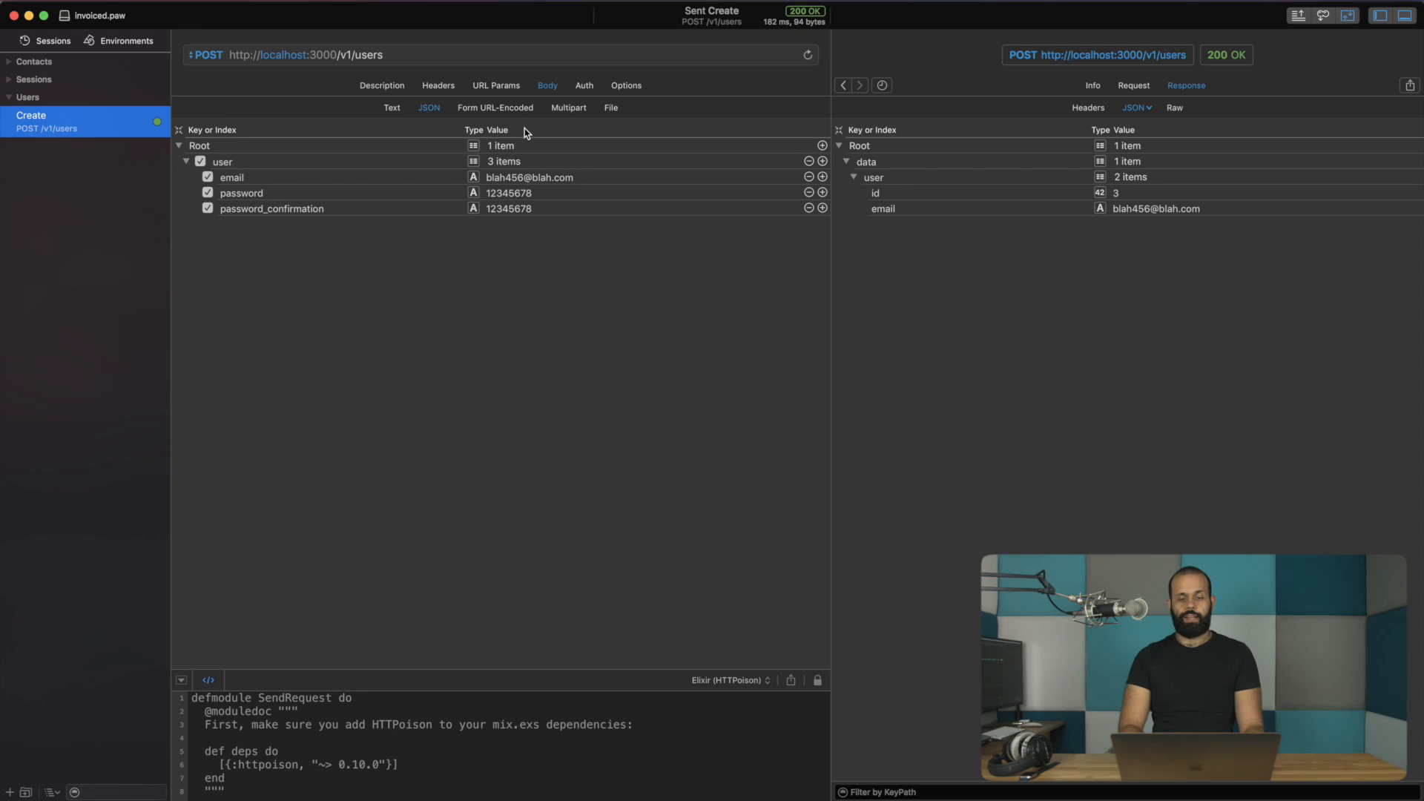
{"action": "mouse_move", "coordinate": [537, 292]}
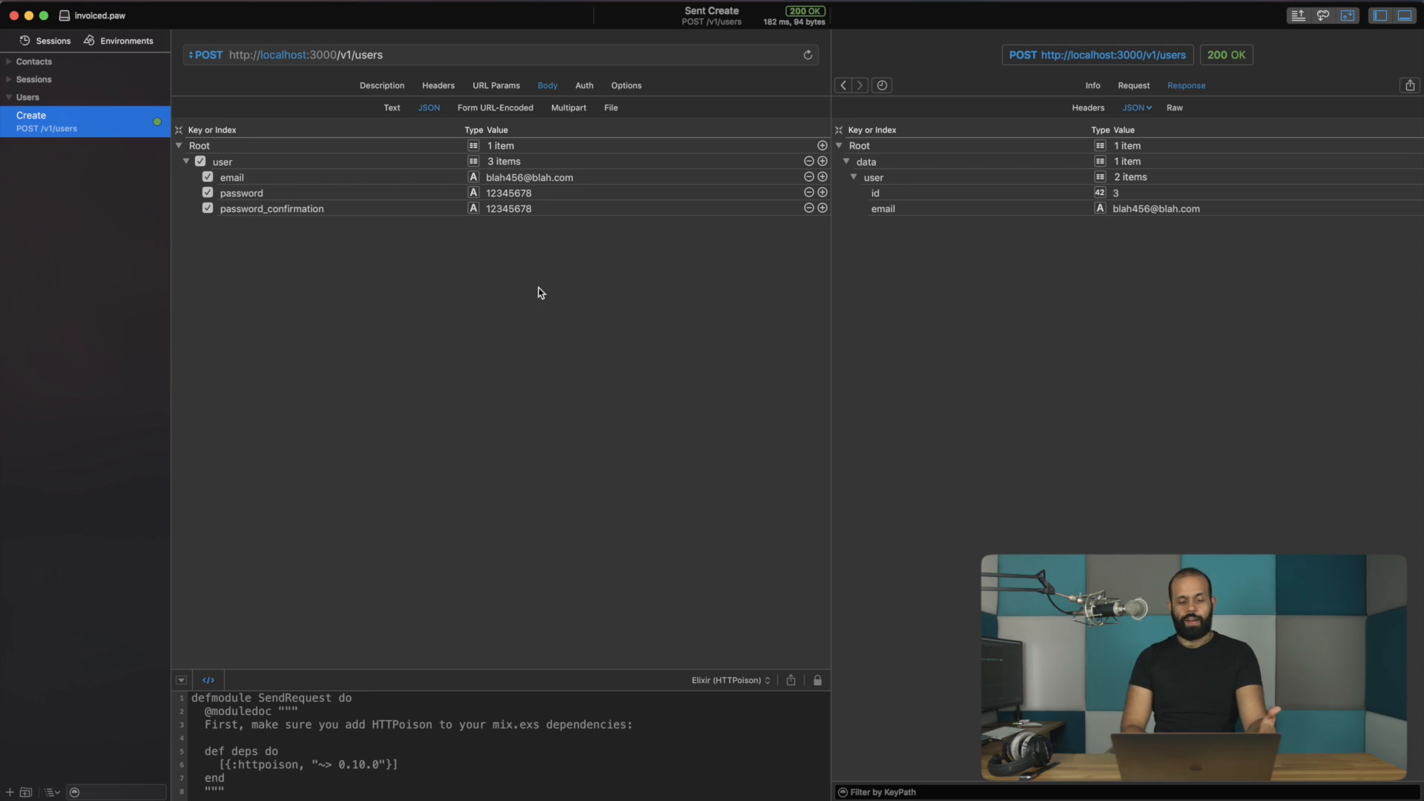
{"action": "mouse_move", "coordinate": [594, 324]}
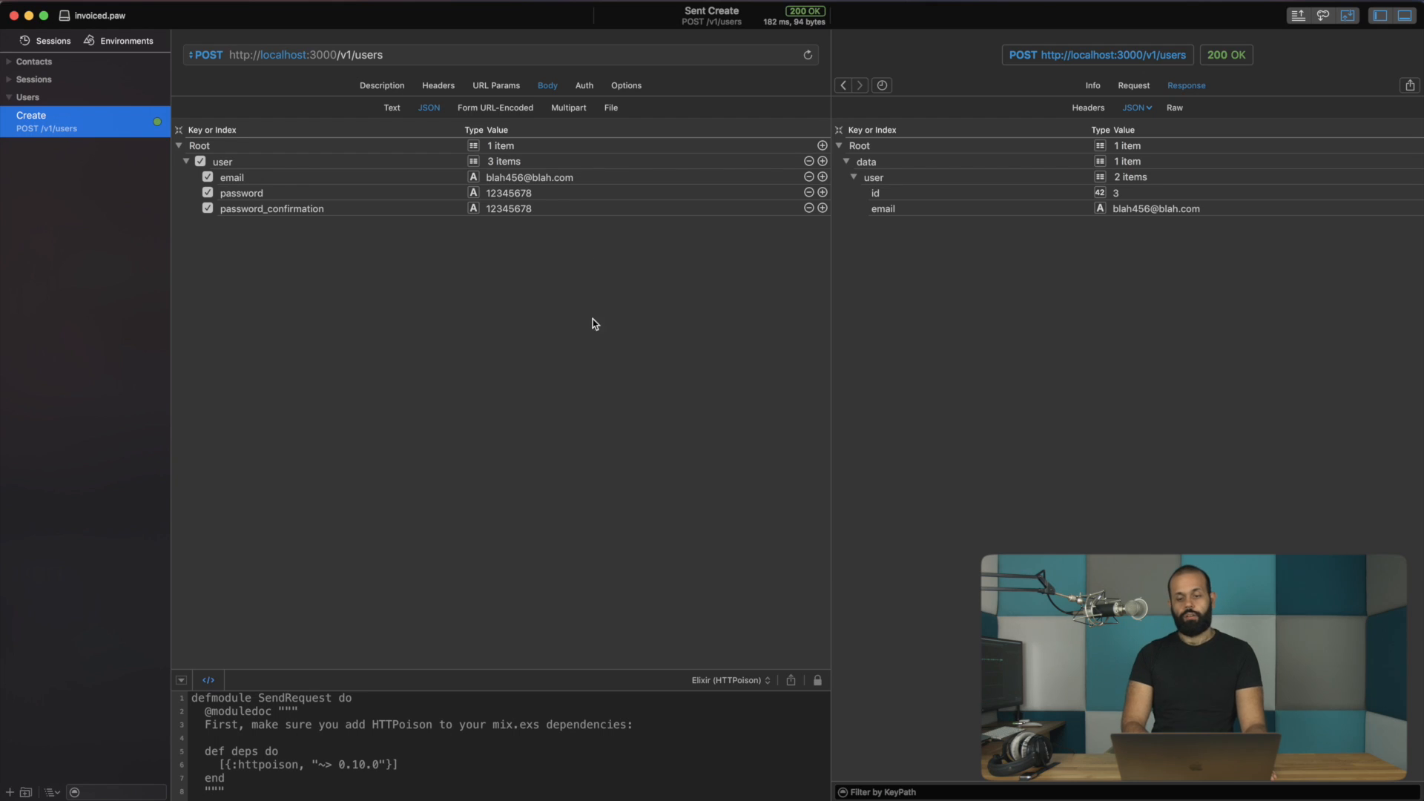
Inspect the nested user body as raw JSON and key-value, then return to the create action's else branch
{"action": "left_click", "coordinate": [392, 107]}
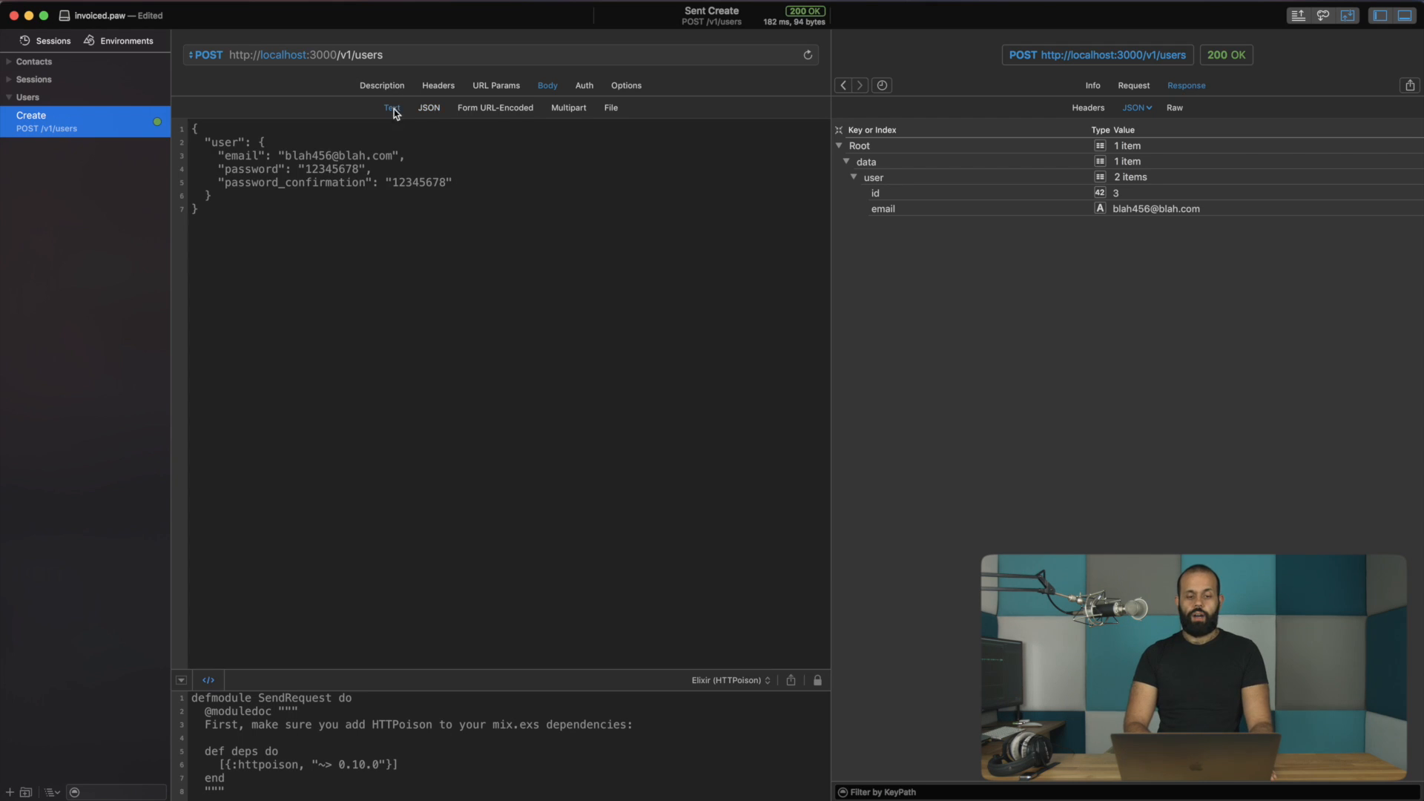
{"action": "left_click", "coordinate": [428, 107]}
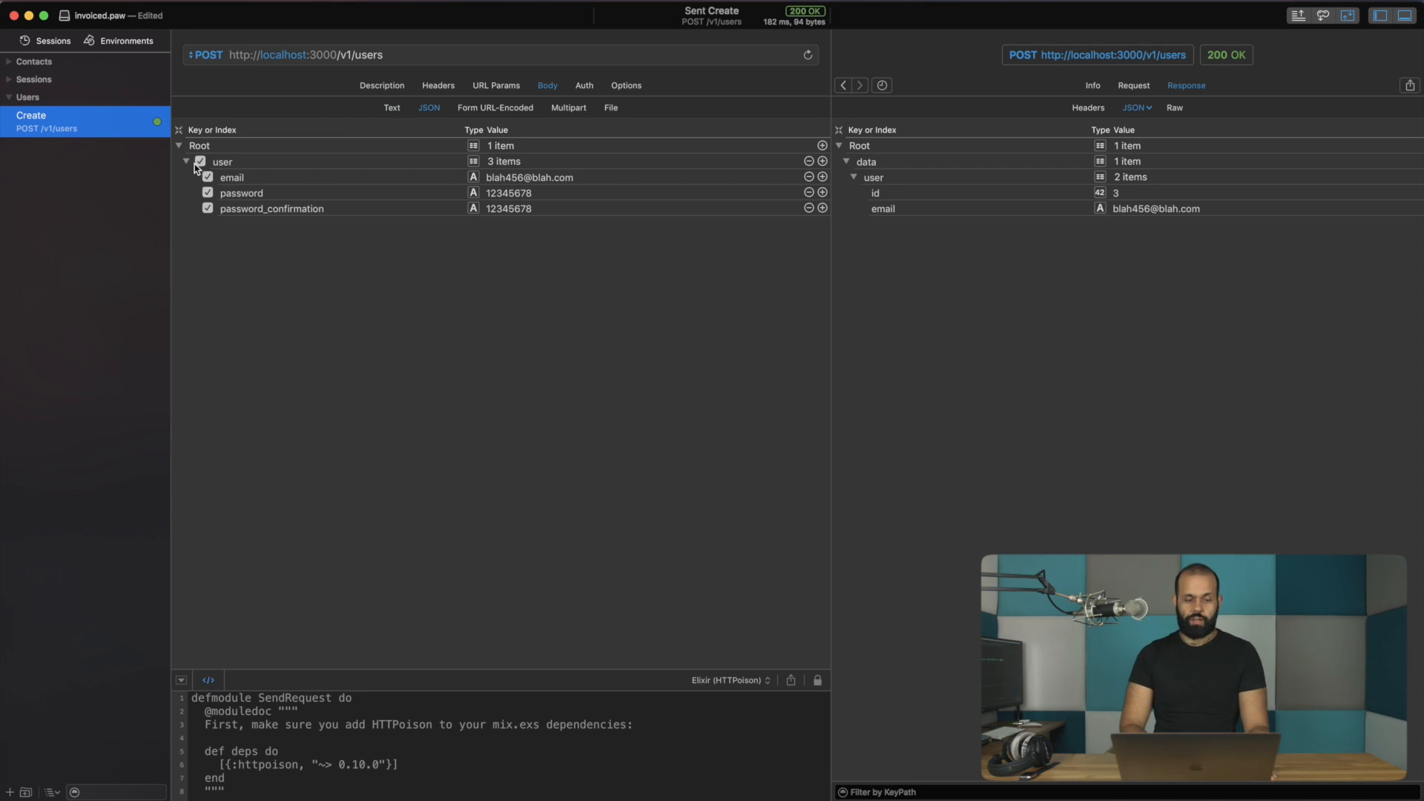
{"action": "mouse_move", "coordinate": [290, 194]}
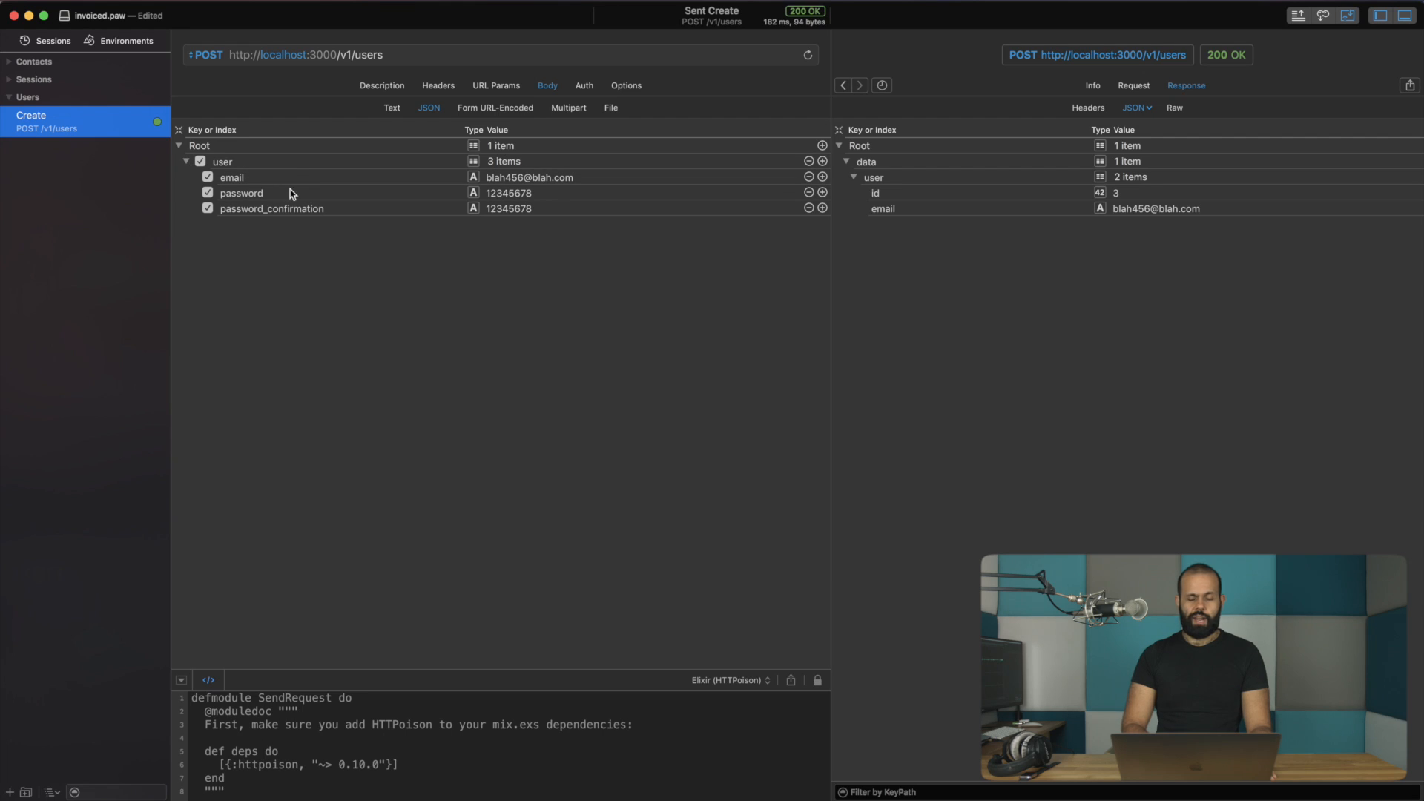
{"action": "mouse_move", "coordinate": [869, 149]}
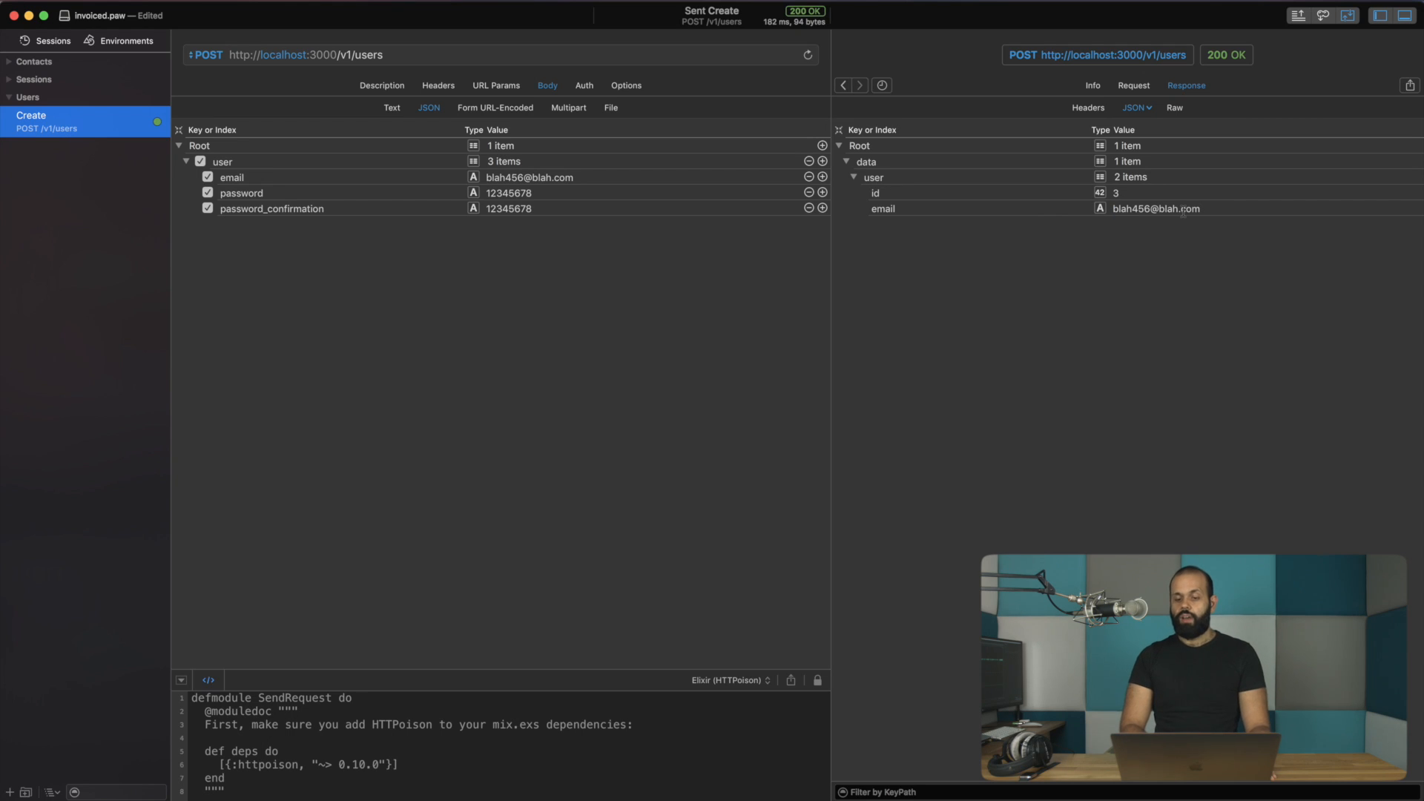
{"action": "mouse_move", "coordinate": [1274, 230]}
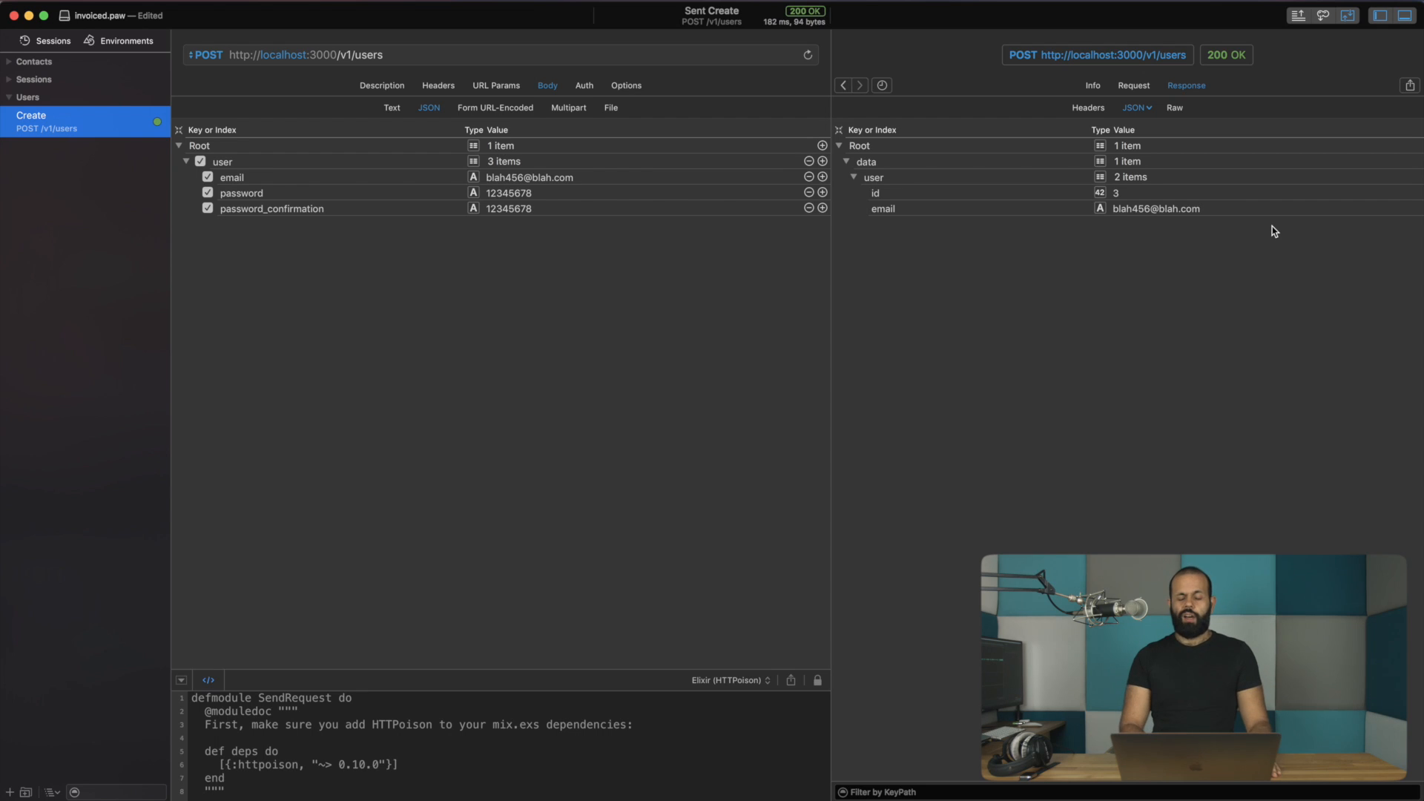
{"action": "mouse_move", "coordinate": [1243, 266]}
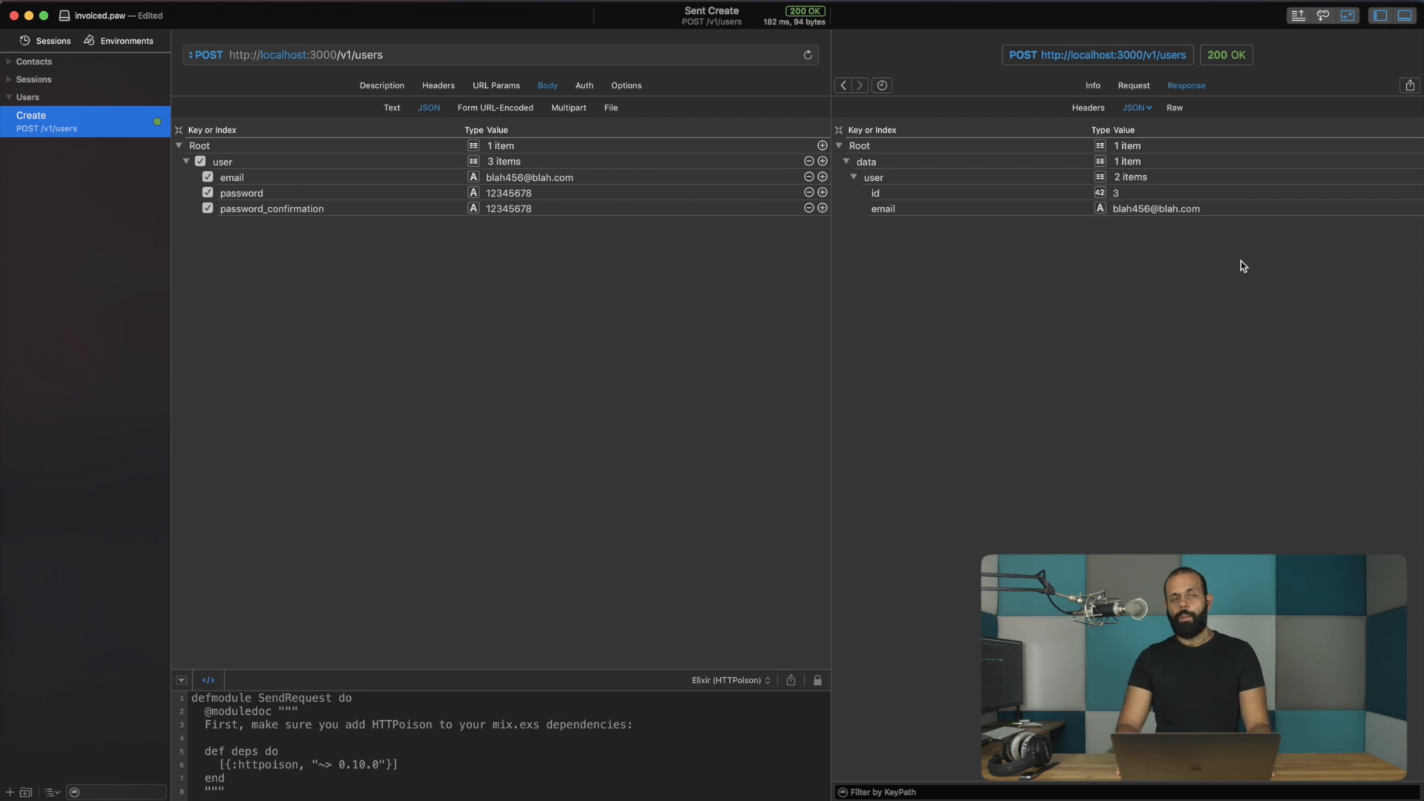
{"action": "mouse_move", "coordinate": [777, 264]}
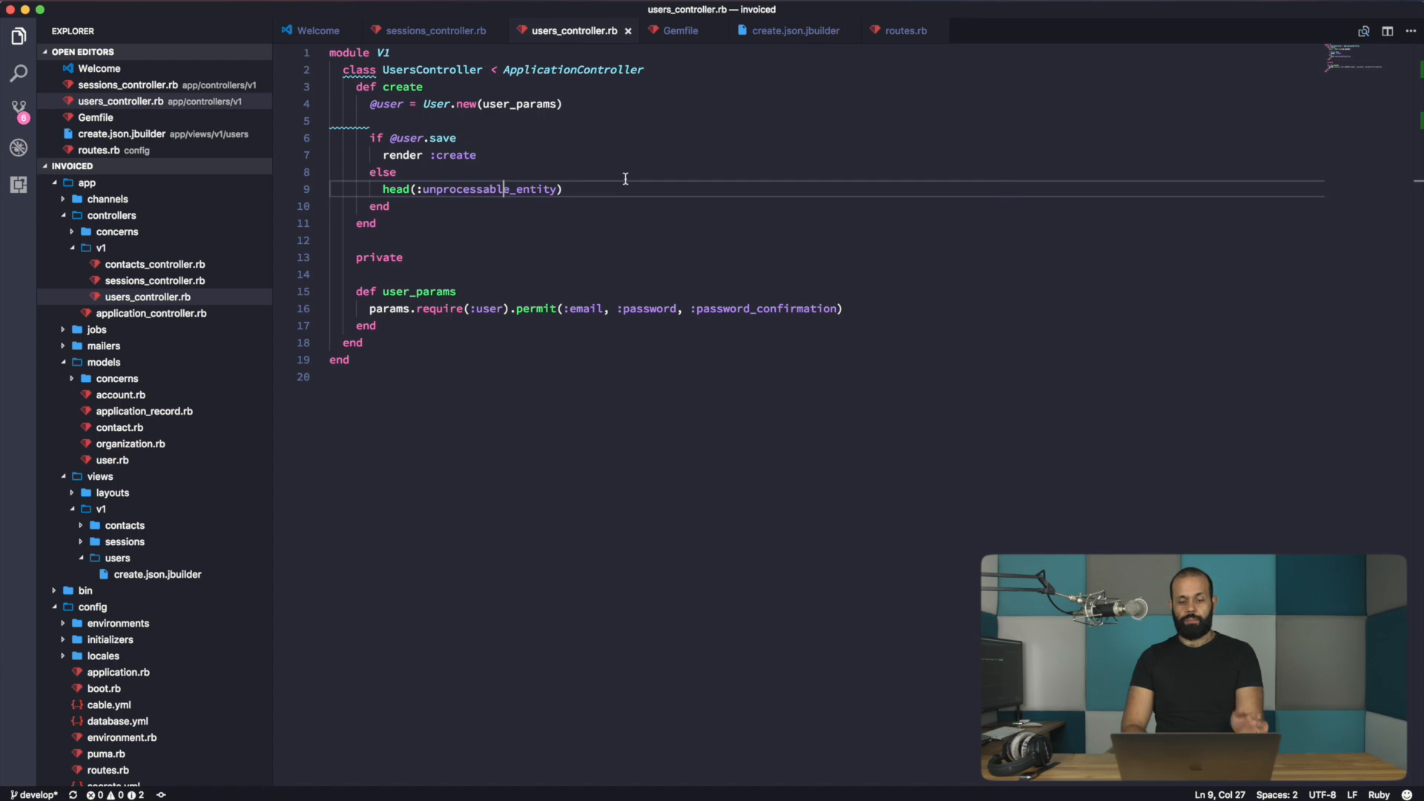
{"action": "left_click", "coordinate": [397, 172]}
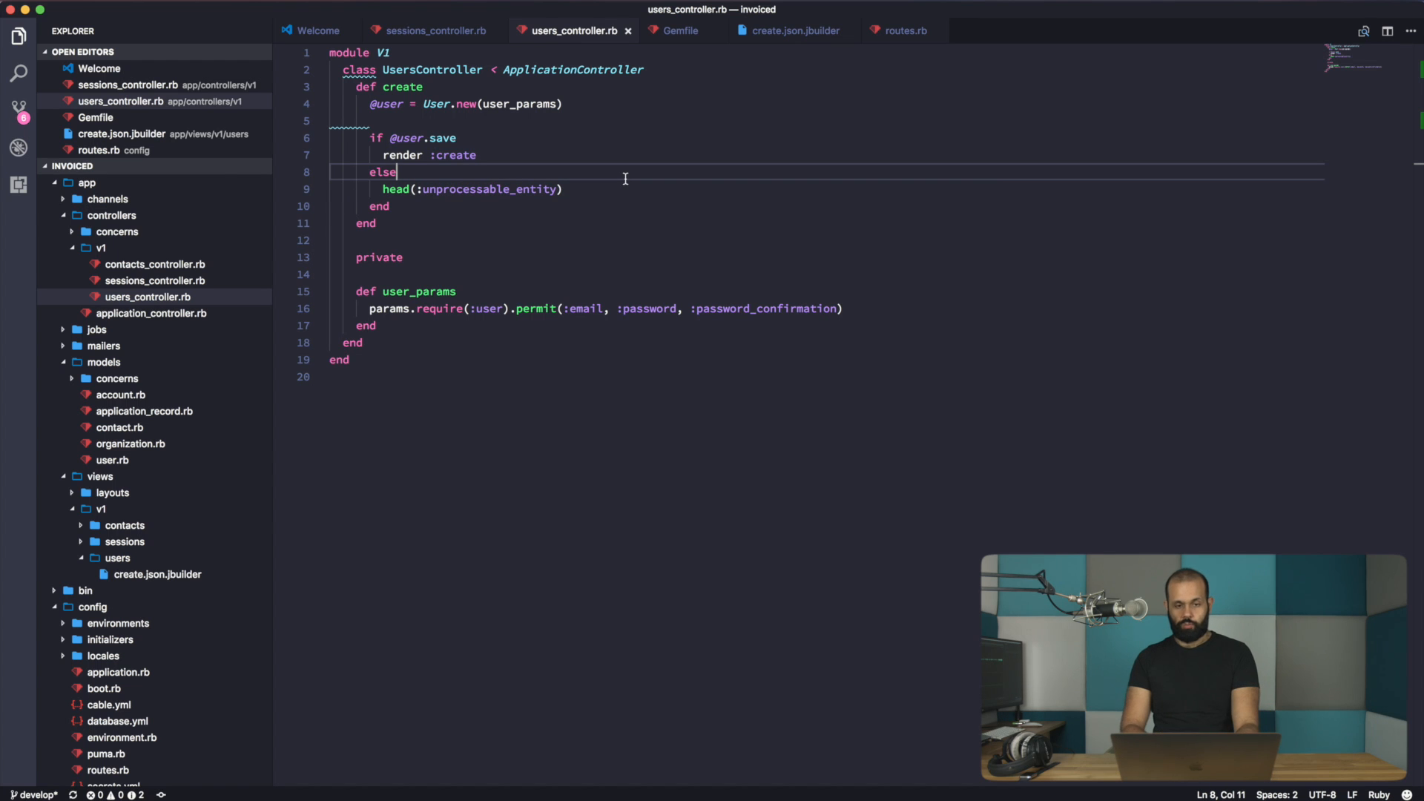